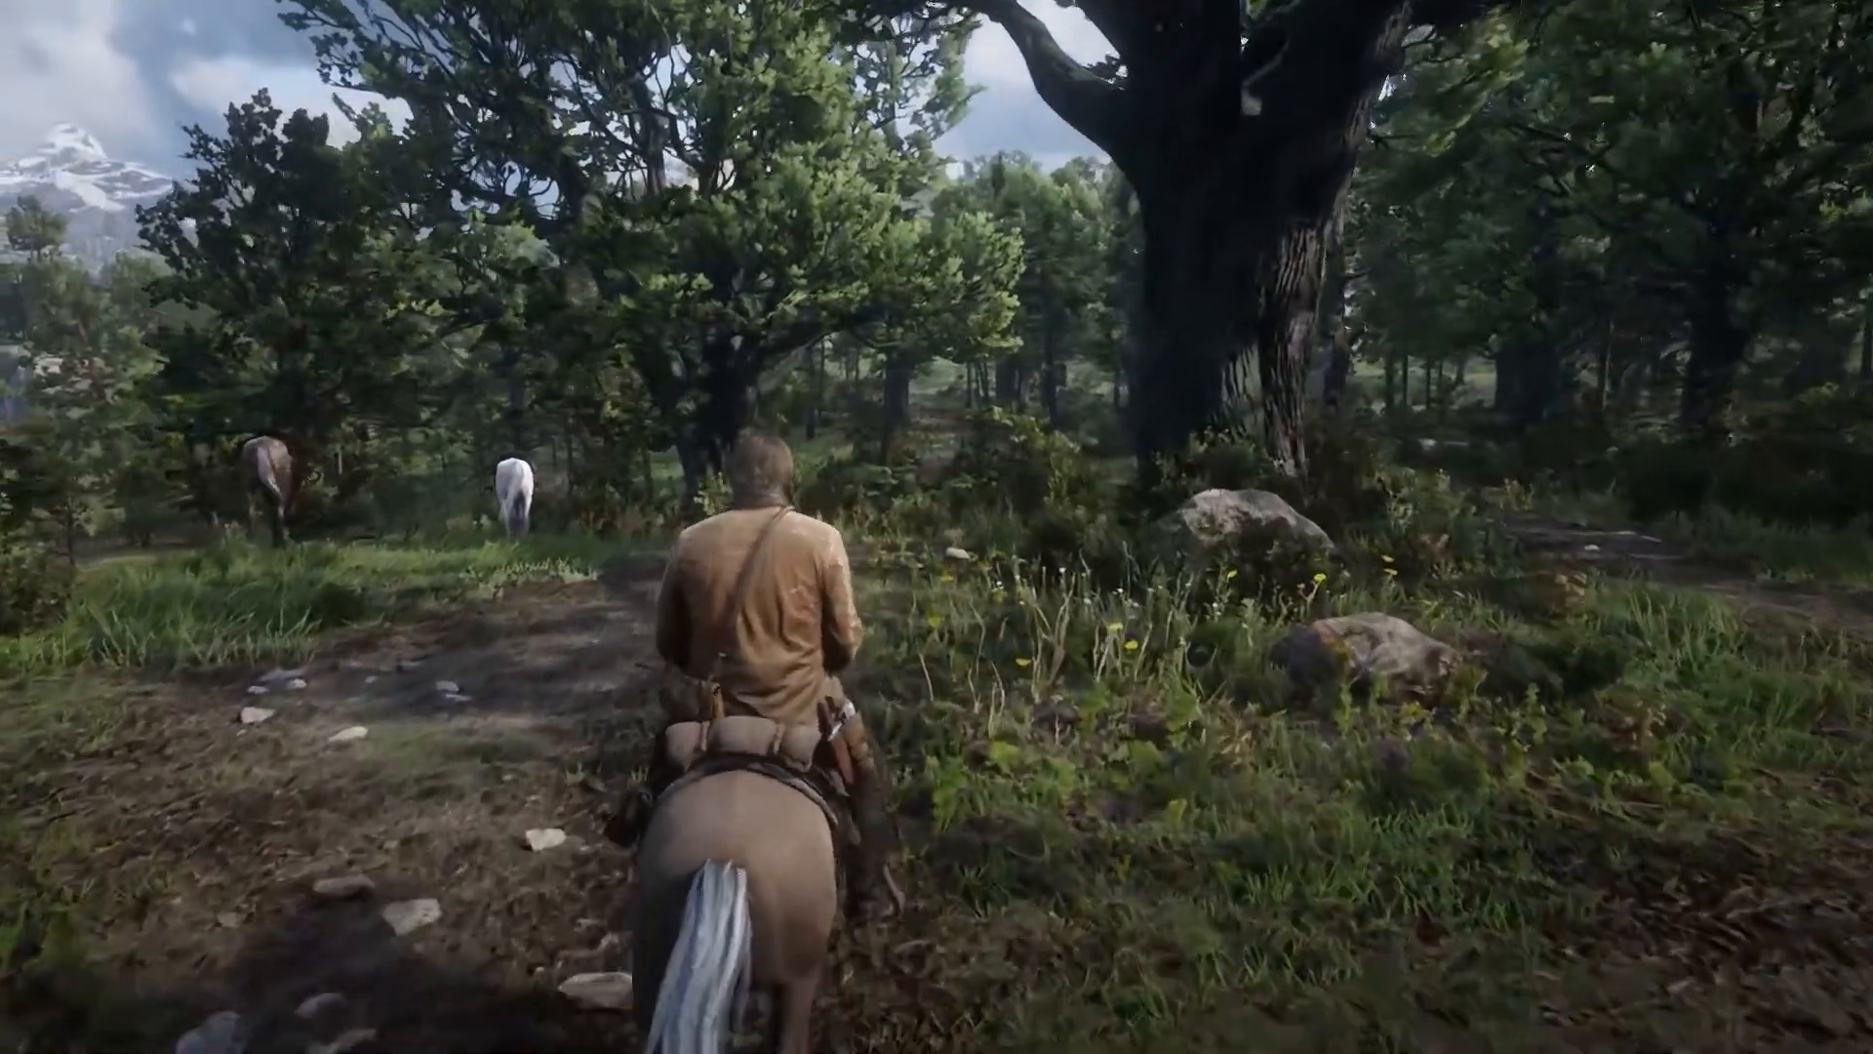
Open Windows Defender Firewall with Advanced Security through Advanced settings in Control Panel
{"action": "key", "text": "w"}
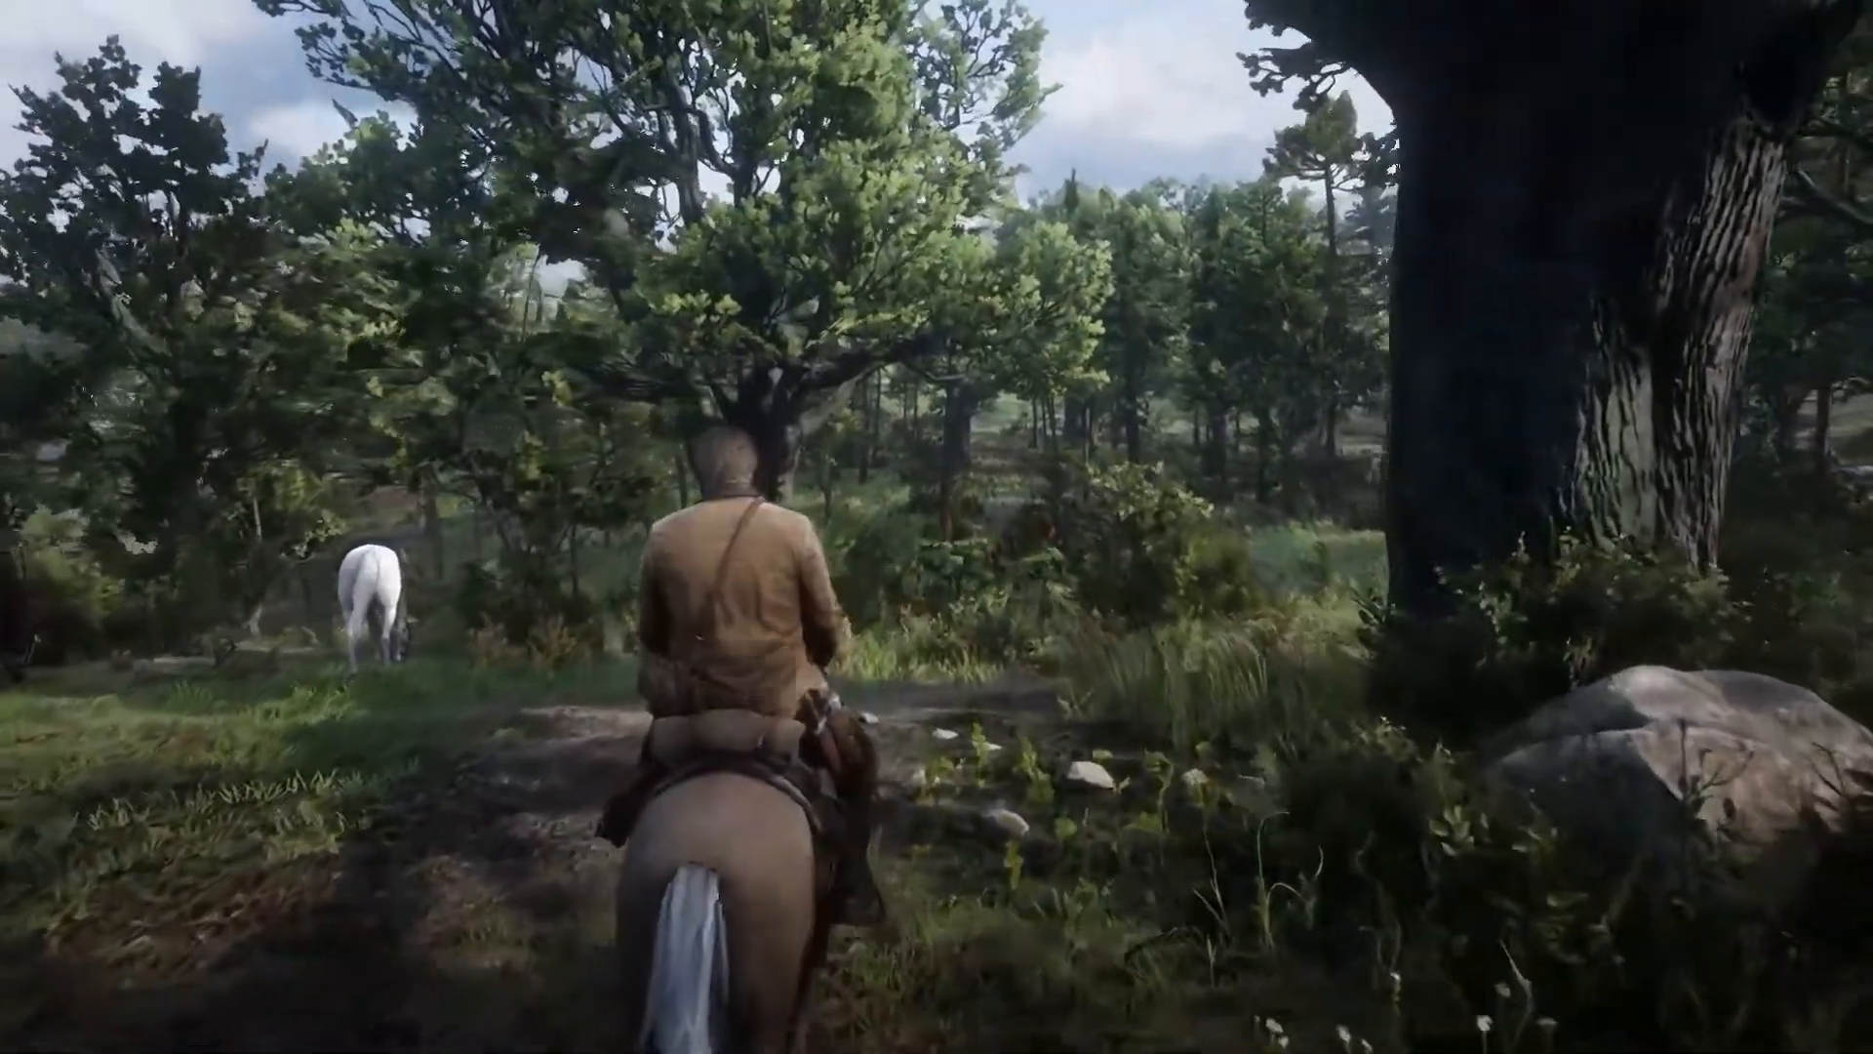
{"action": "key", "text": "w"}
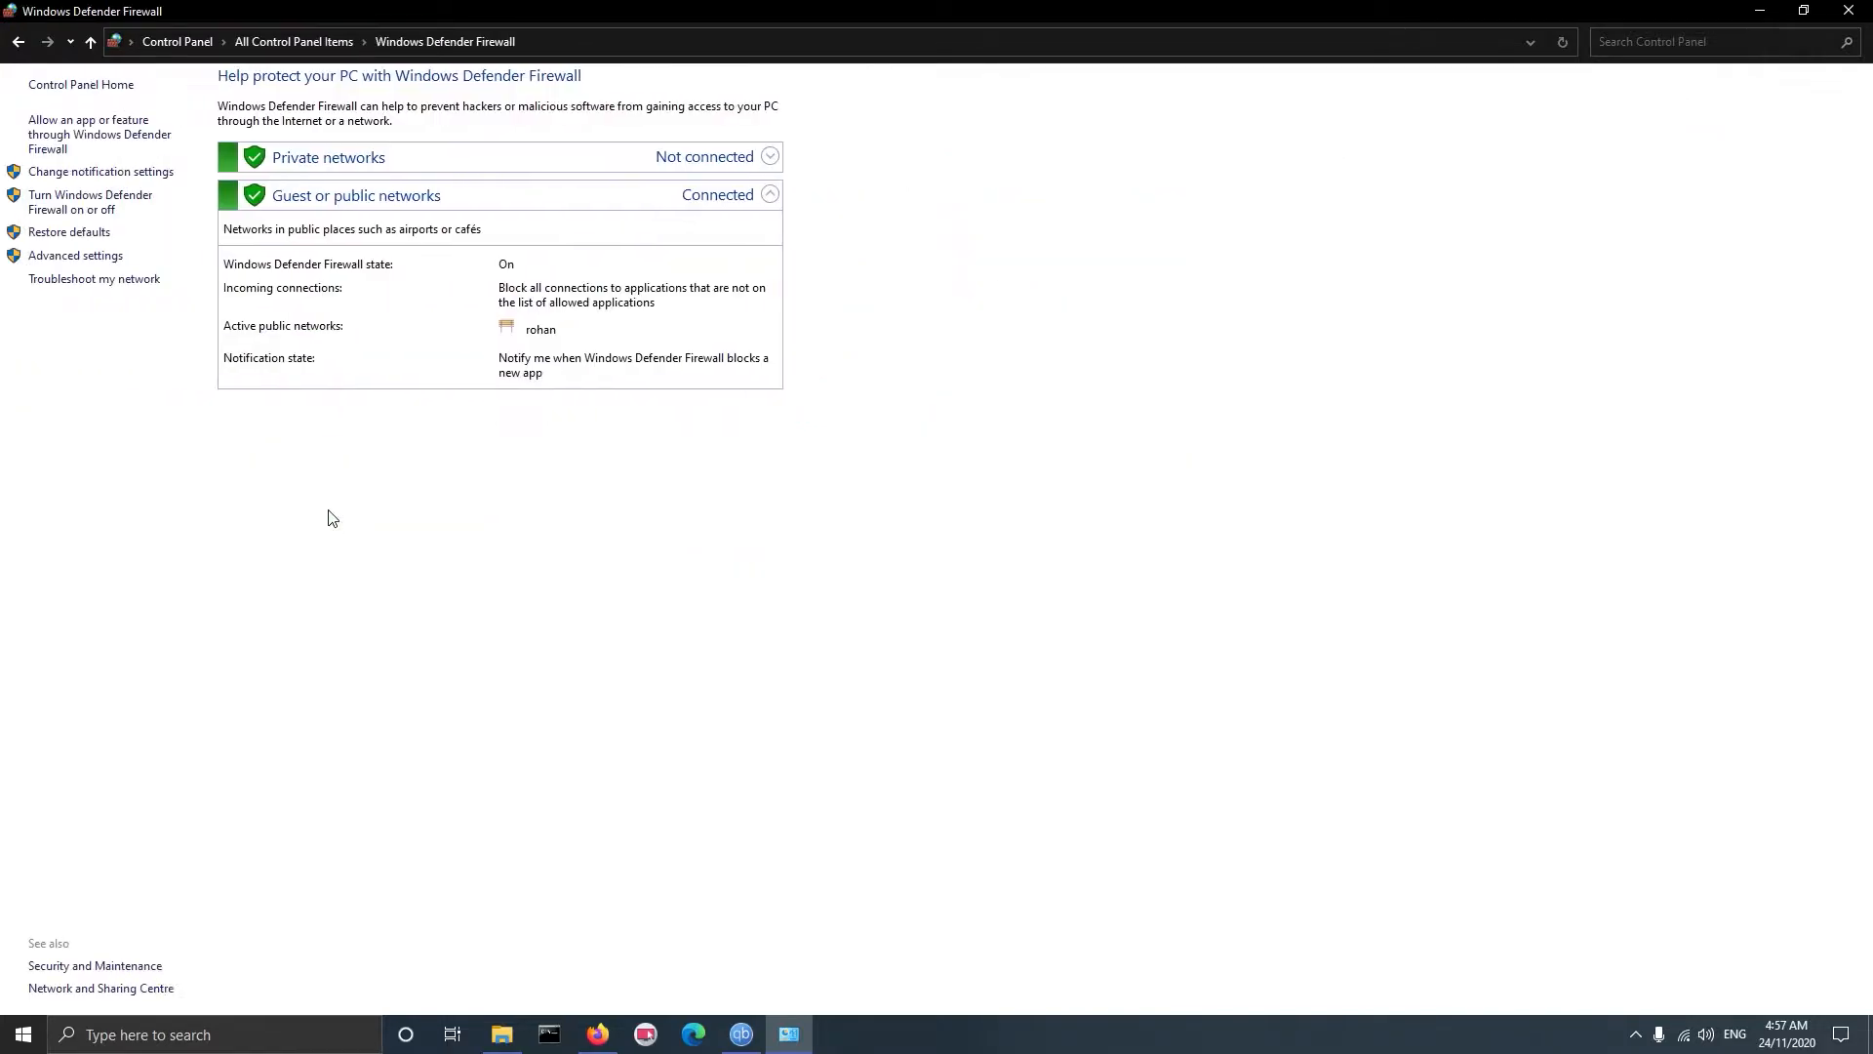
{"action": "left_click", "coordinate": [75, 255]}
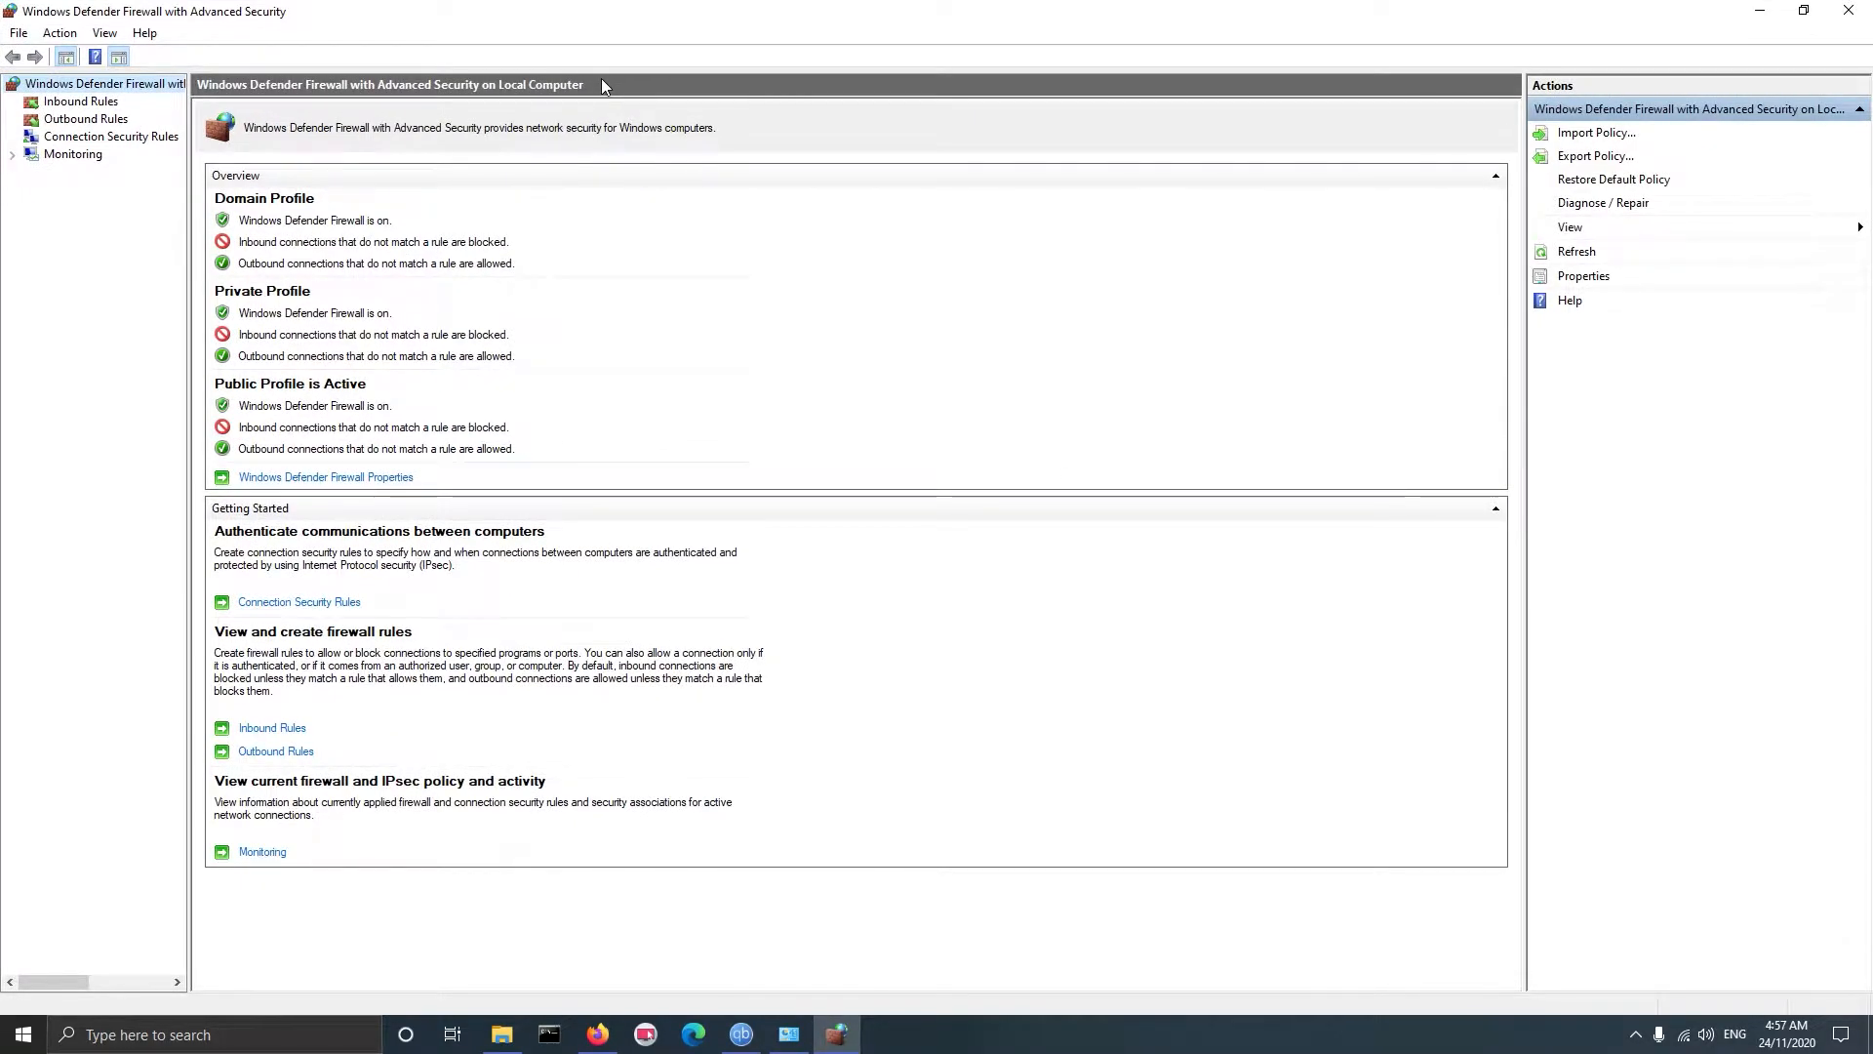
{"action": "mouse_move", "coordinate": [169, 154]}
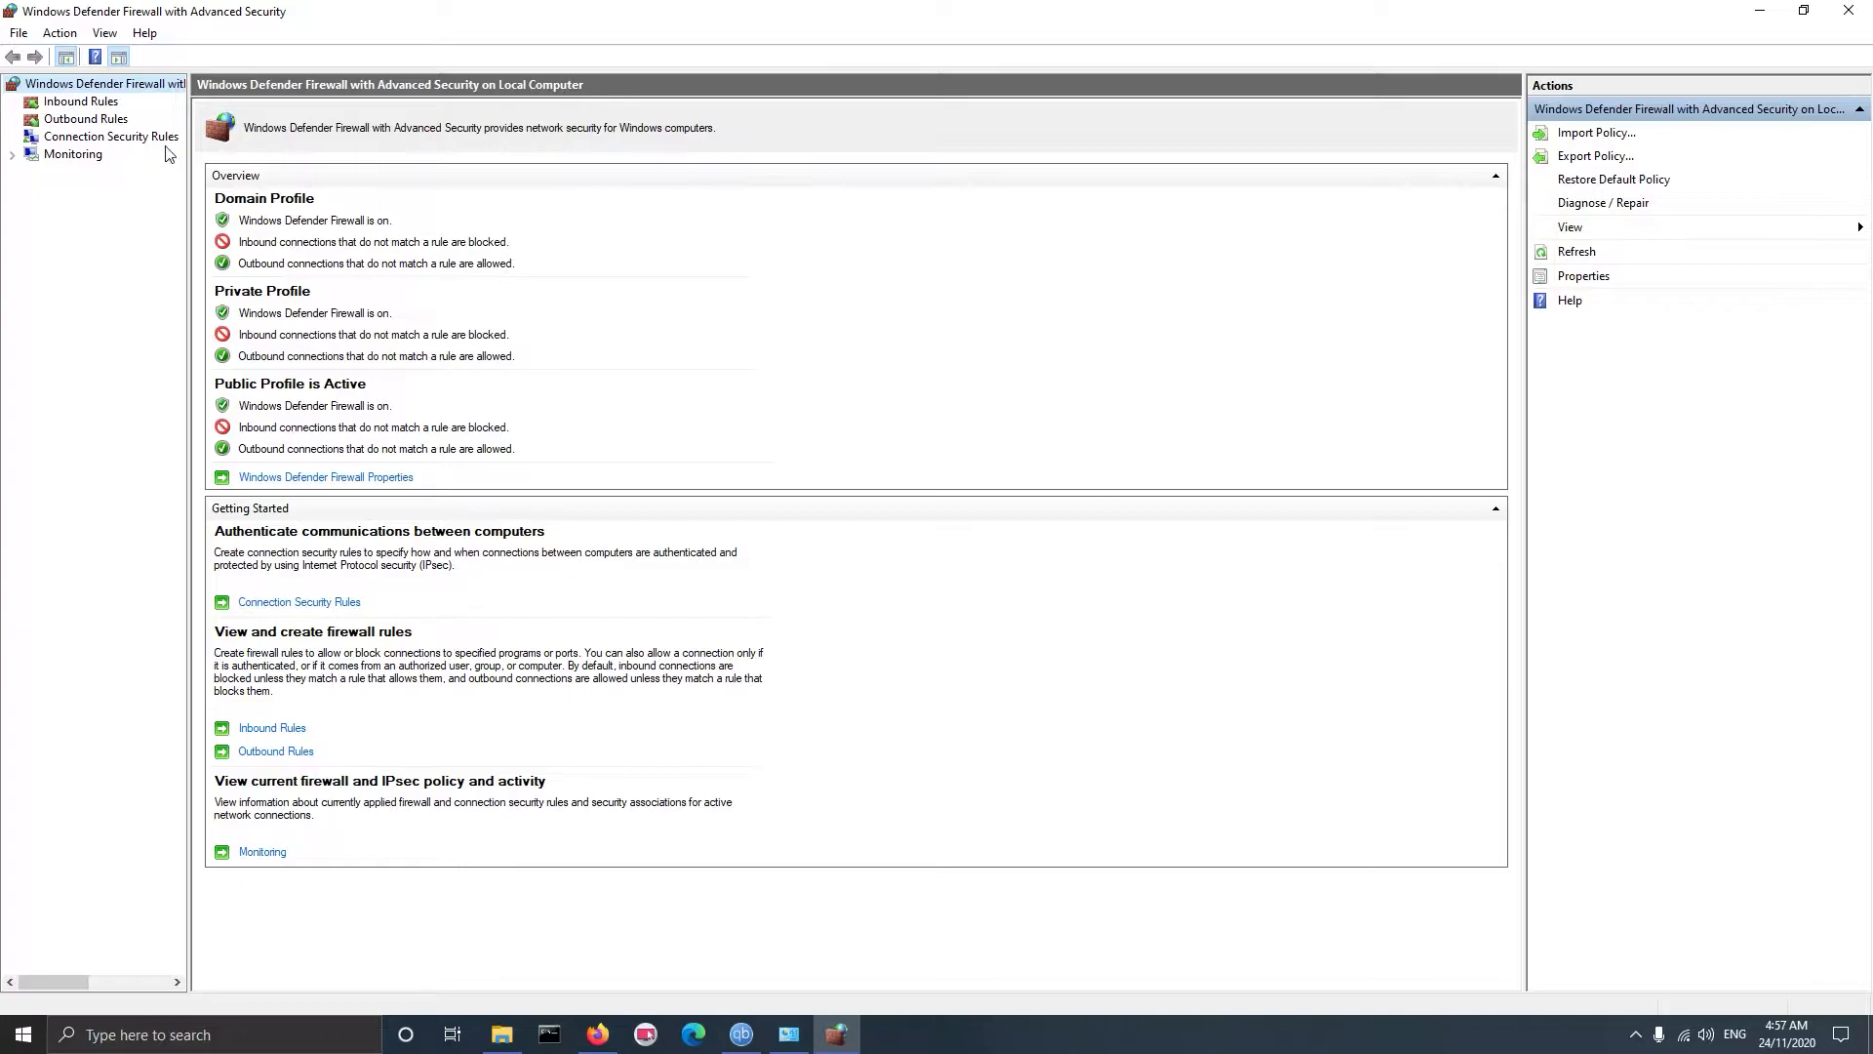
Review the existing outbound block rules, then return to the inbound rules list
{"action": "left_click", "coordinate": [80, 101]}
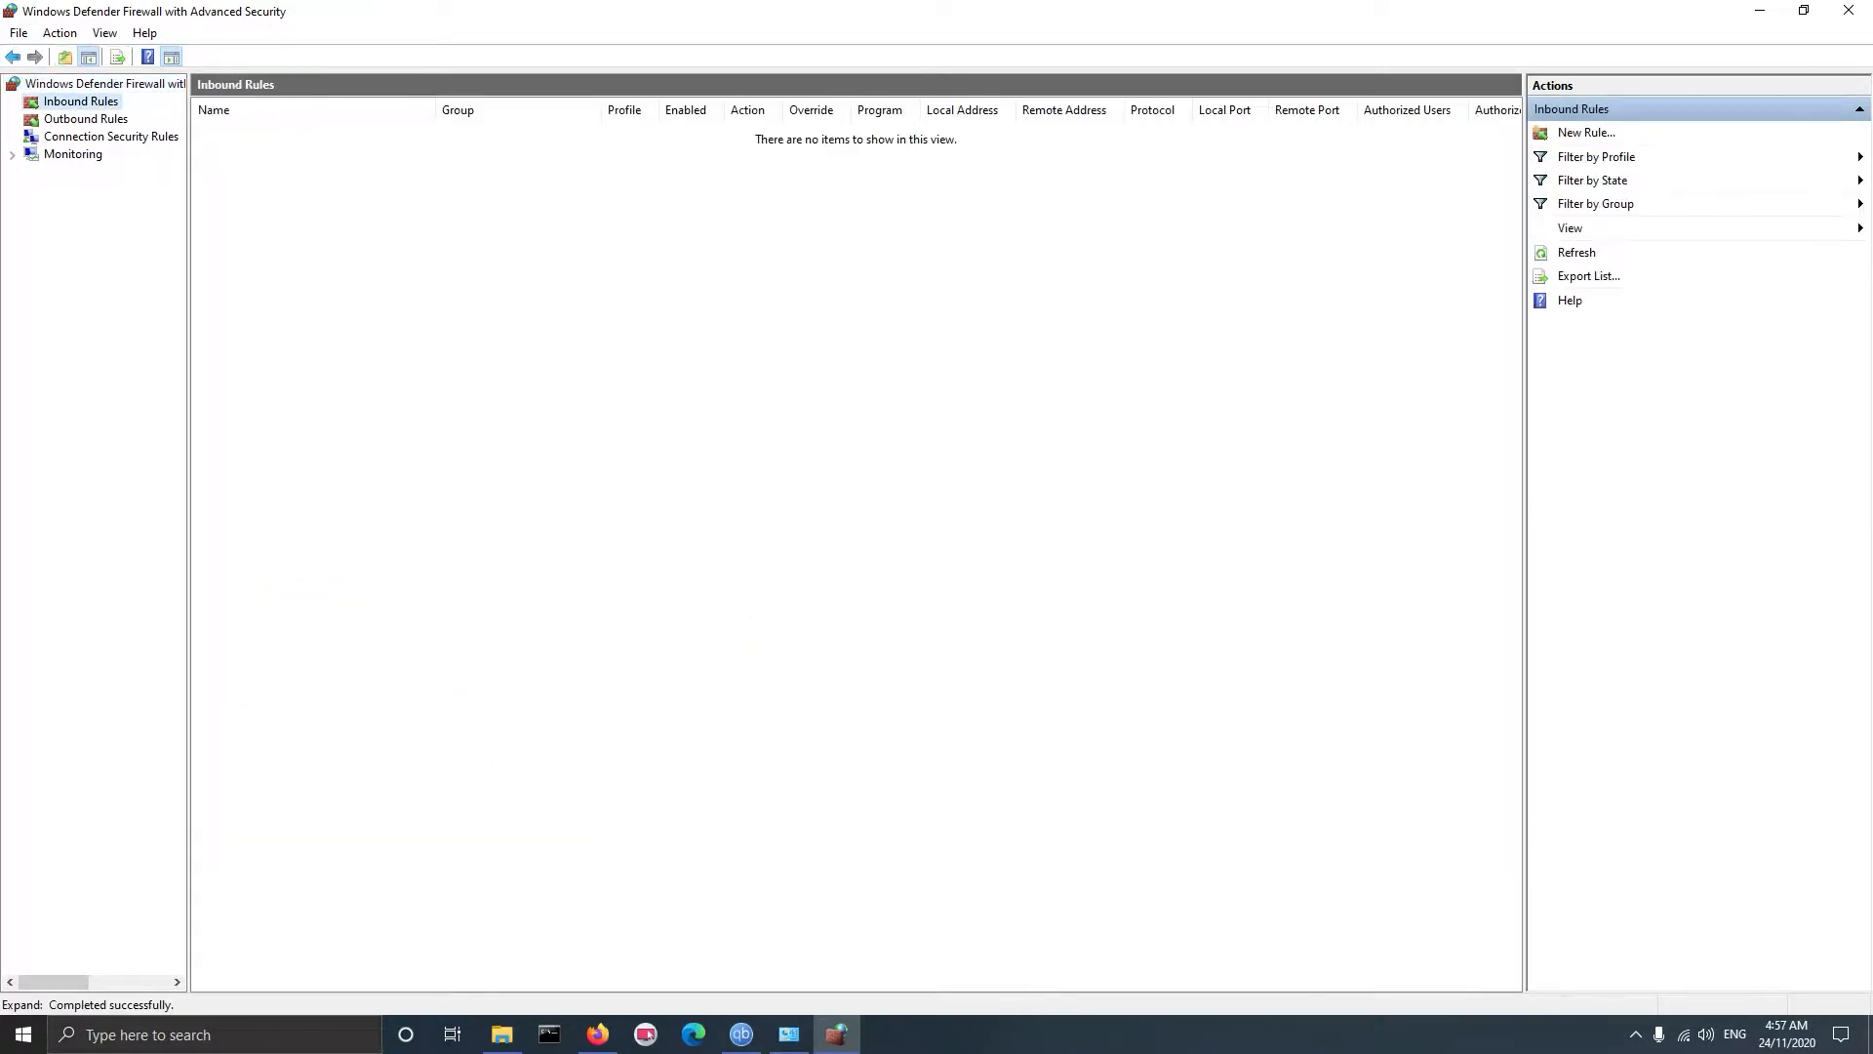
{"action": "left_click", "coordinate": [86, 118]}
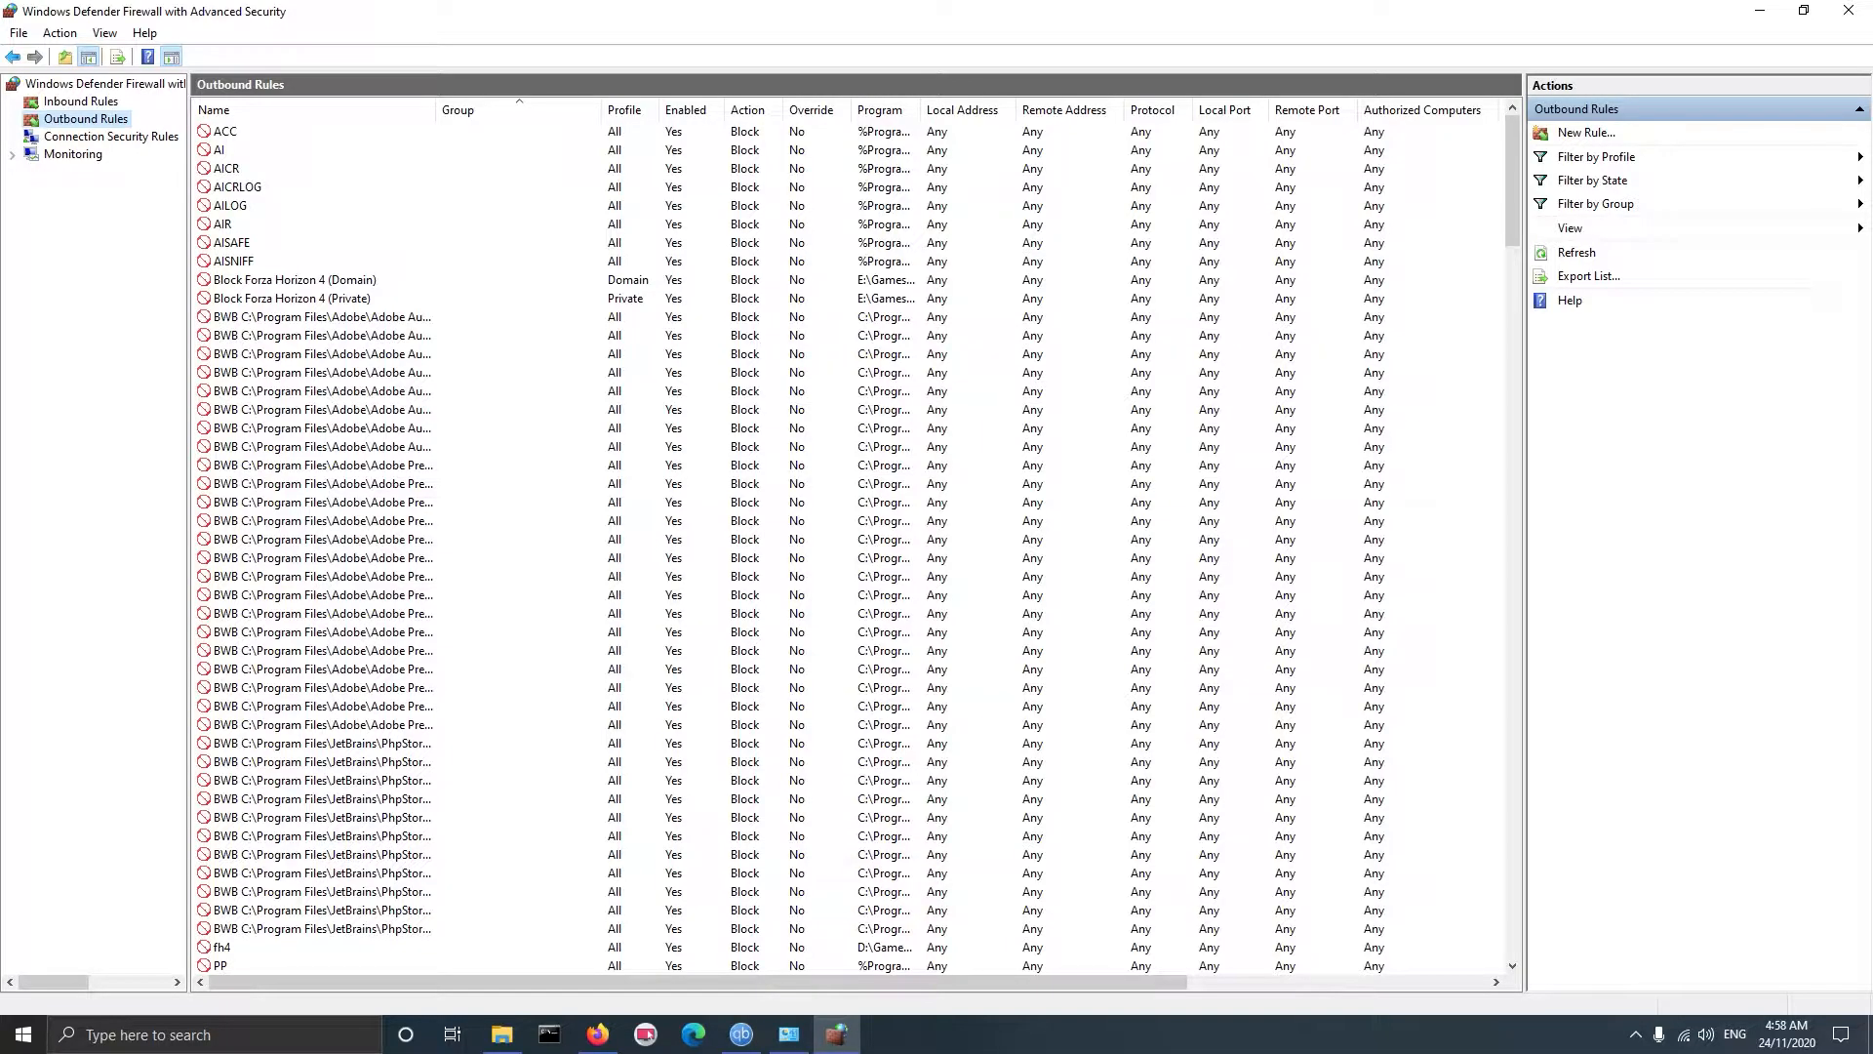
{"action": "mouse_move", "coordinate": [639, 352]}
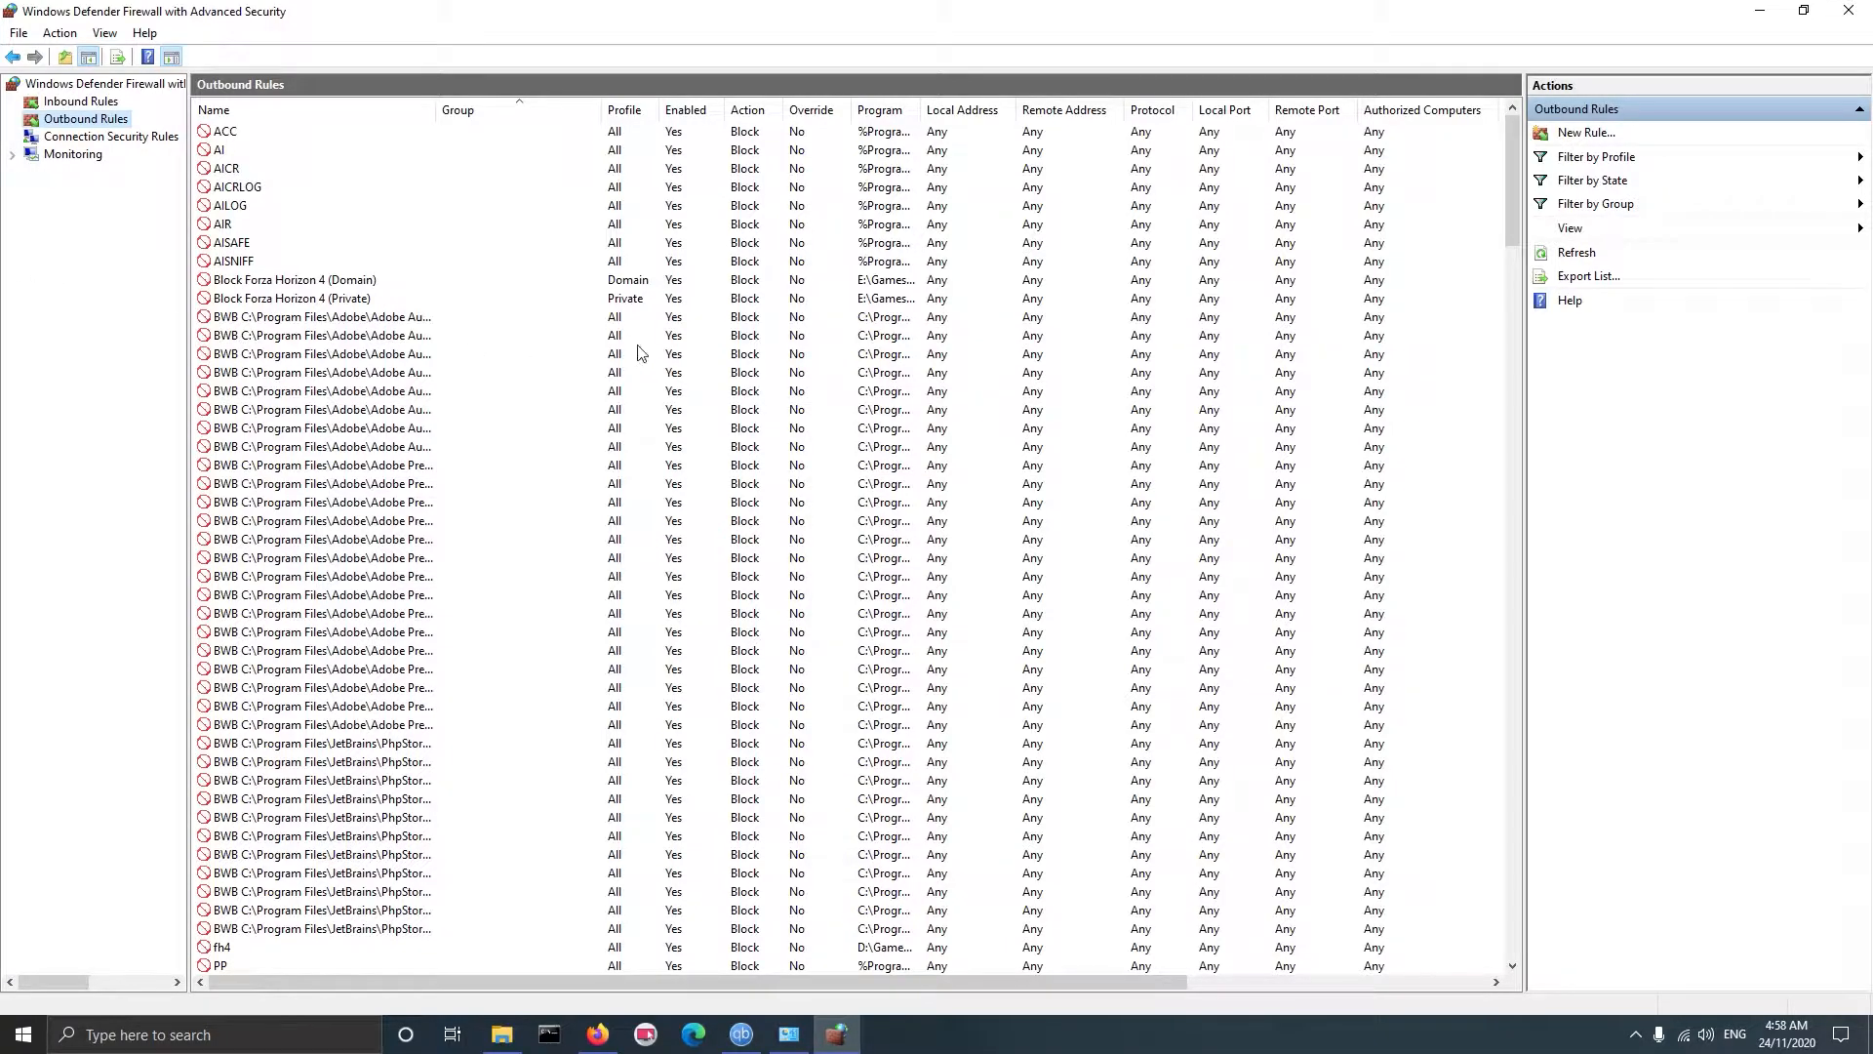
{"action": "mouse_move", "coordinate": [740, 364]}
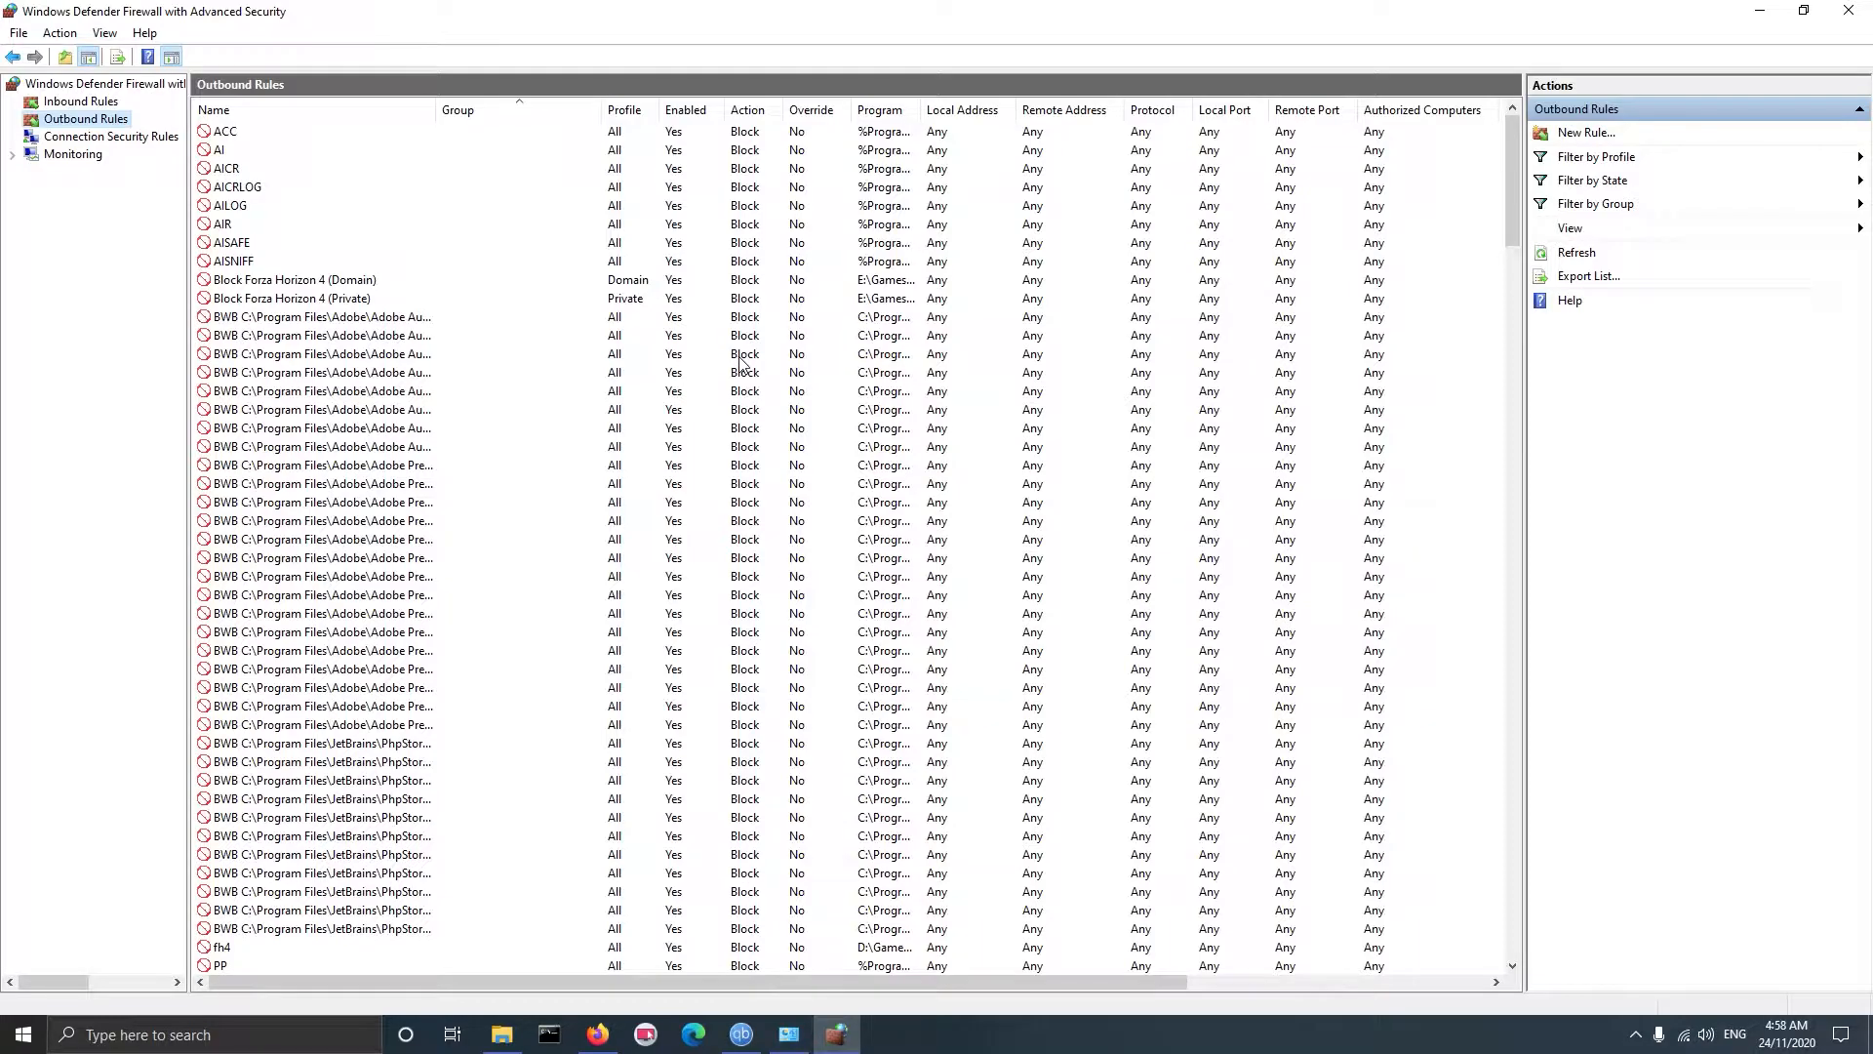
{"action": "mouse_move", "coordinate": [944, 433]}
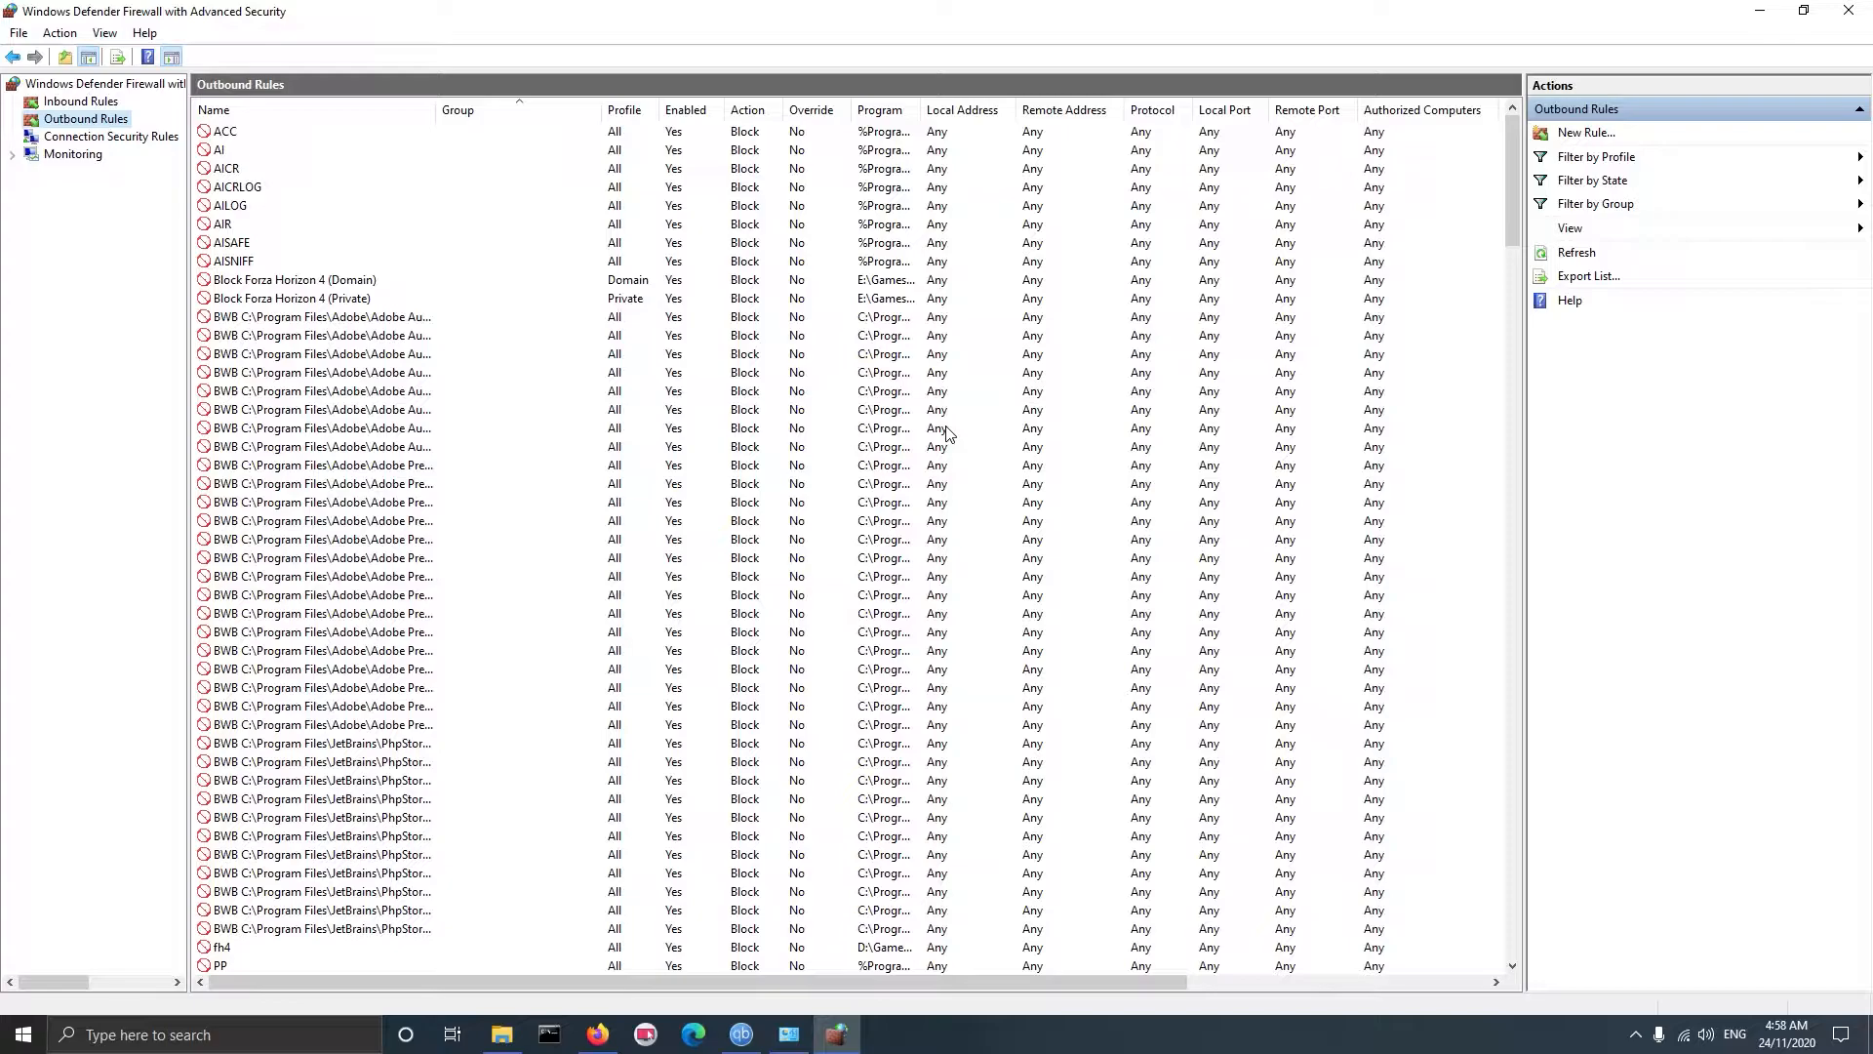
{"action": "left_click", "coordinate": [80, 101]}
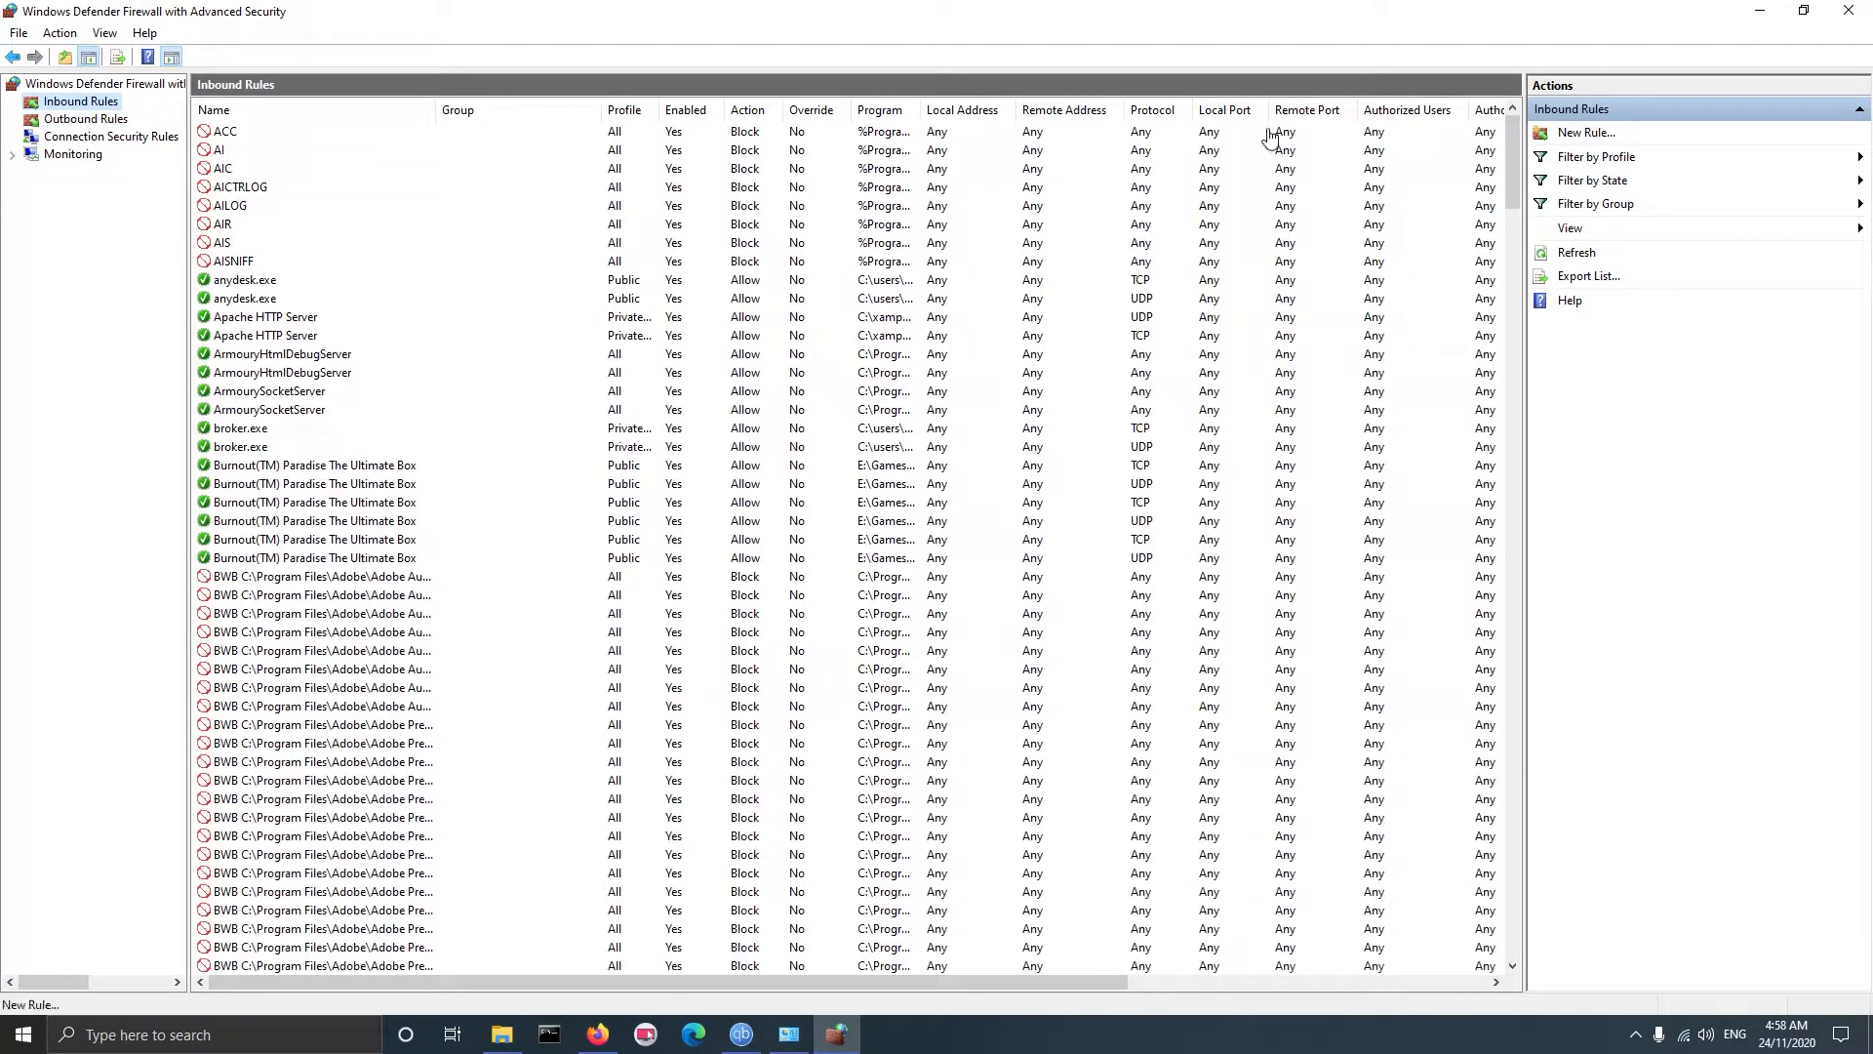
Start a new inbound program rule targeting Riot Games\Riot Client\RiotClientServices.exe
{"action": "left_click", "coordinate": [1586, 133]}
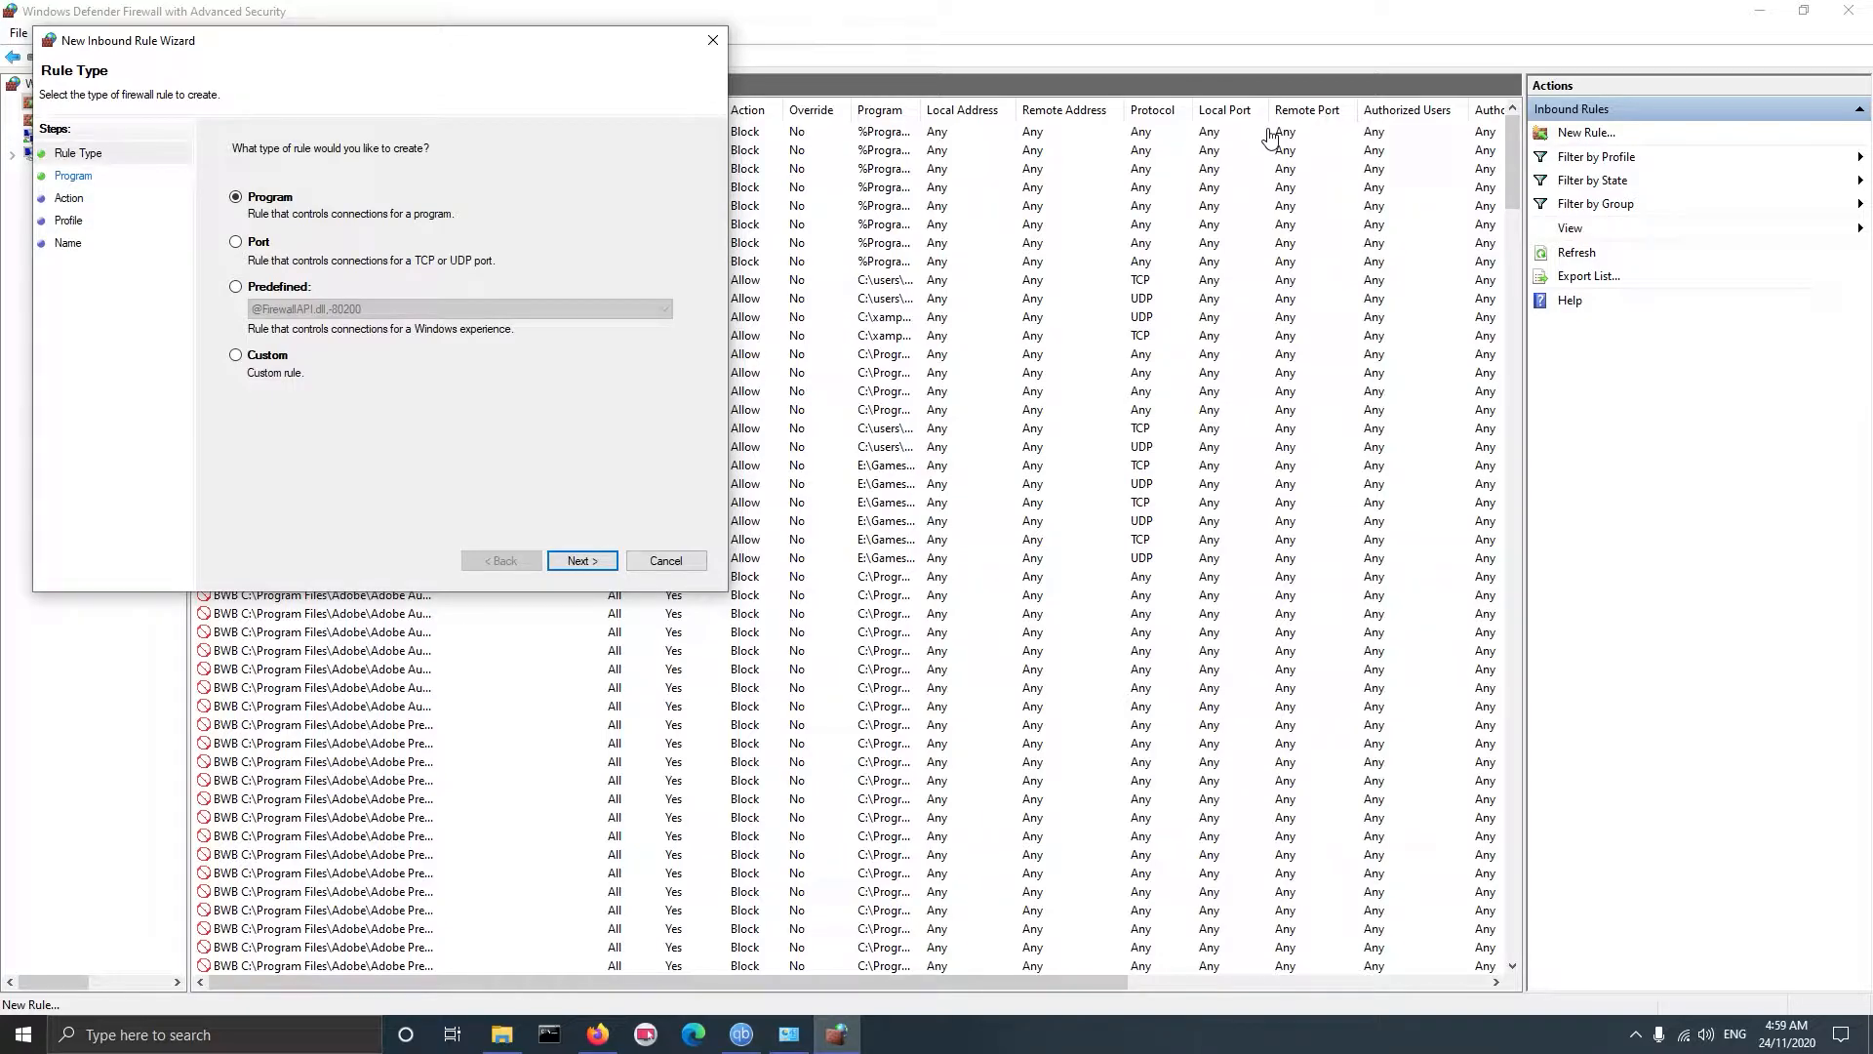
{"action": "mouse_move", "coordinate": [119, 65]}
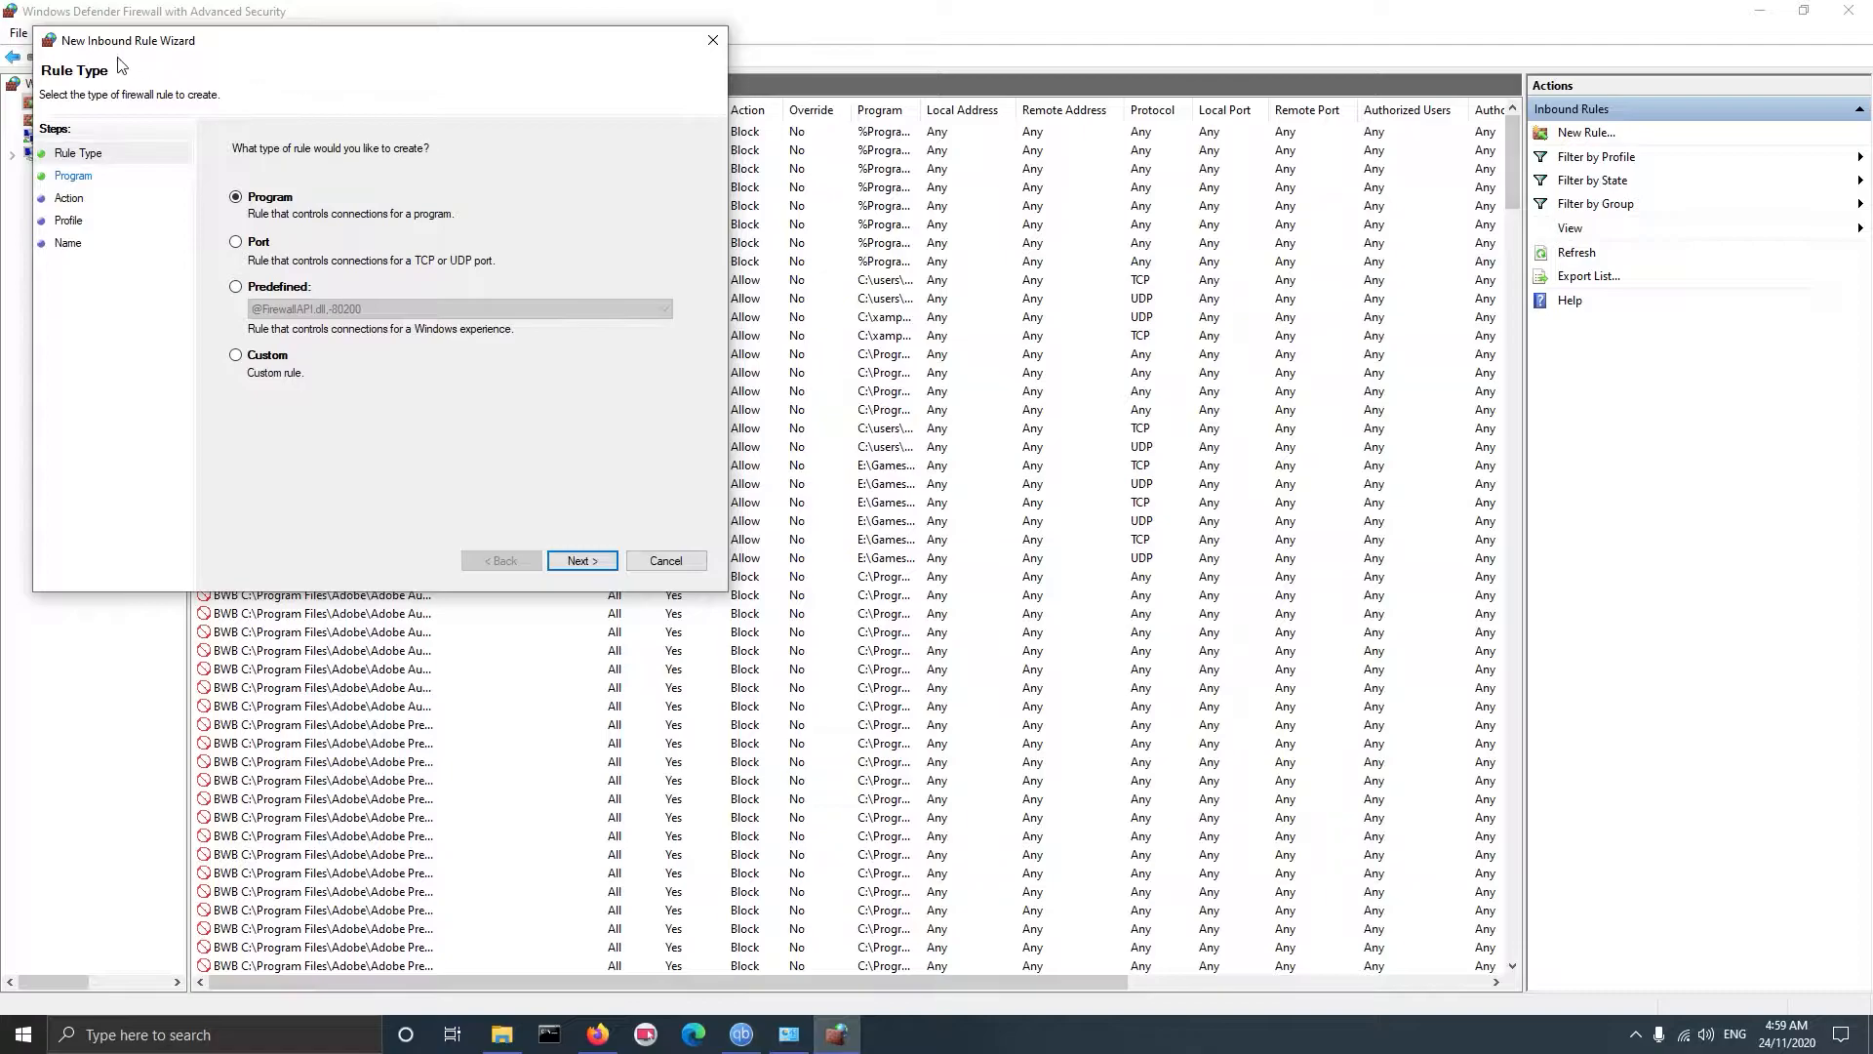
{"action": "left_click", "coordinate": [582, 559]}
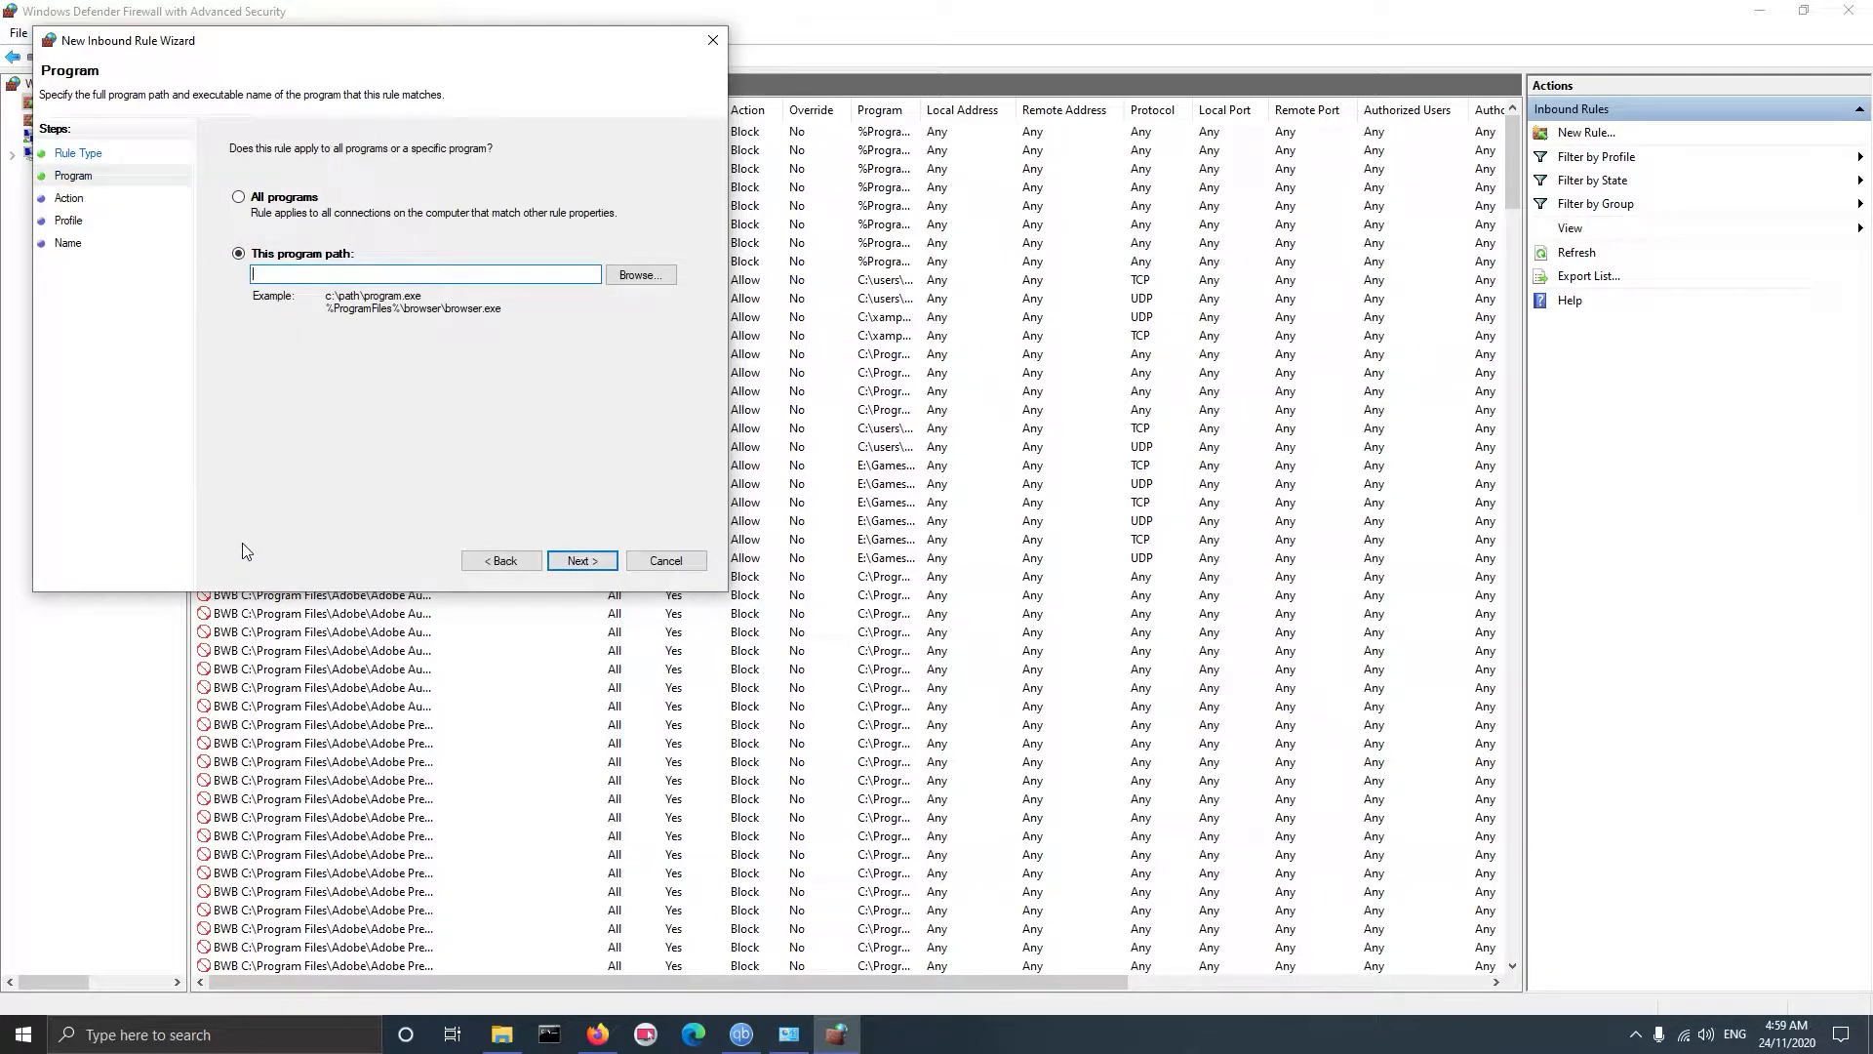
{"action": "mouse_move", "coordinate": [355, 374]}
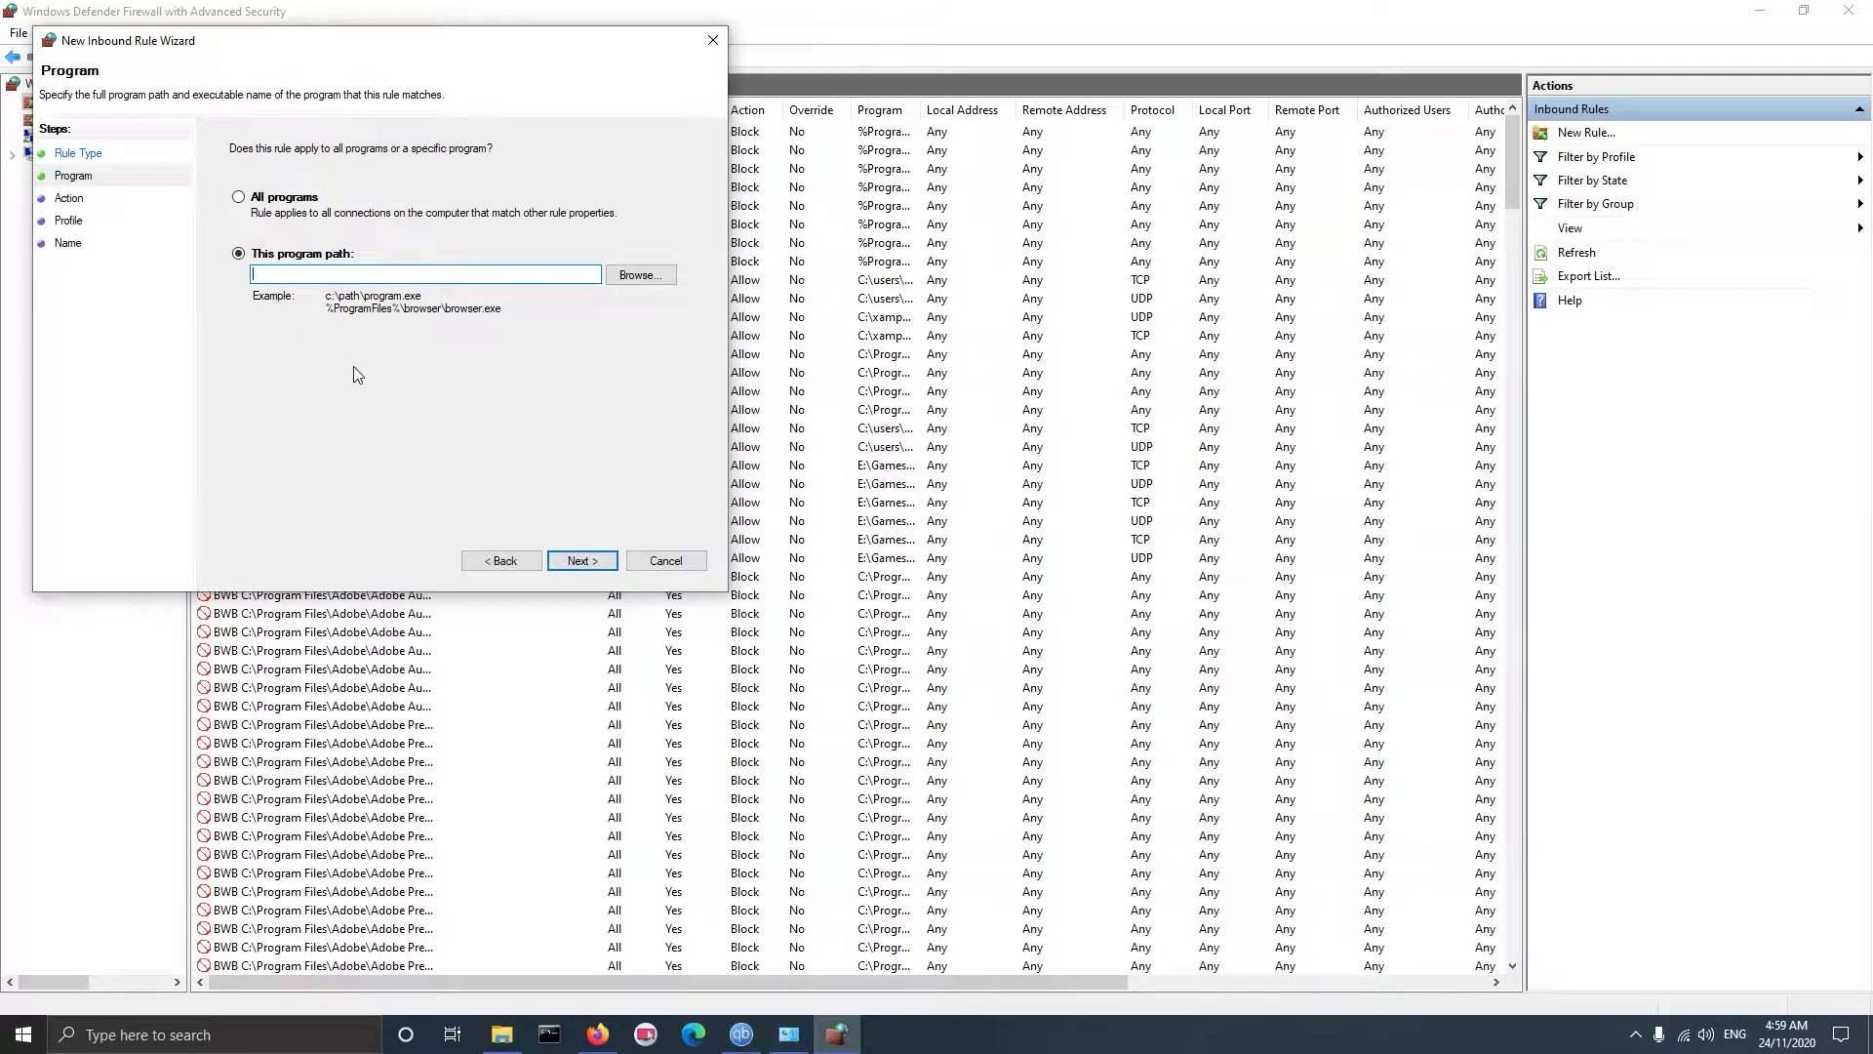
{"action": "left_click", "coordinate": [640, 275]}
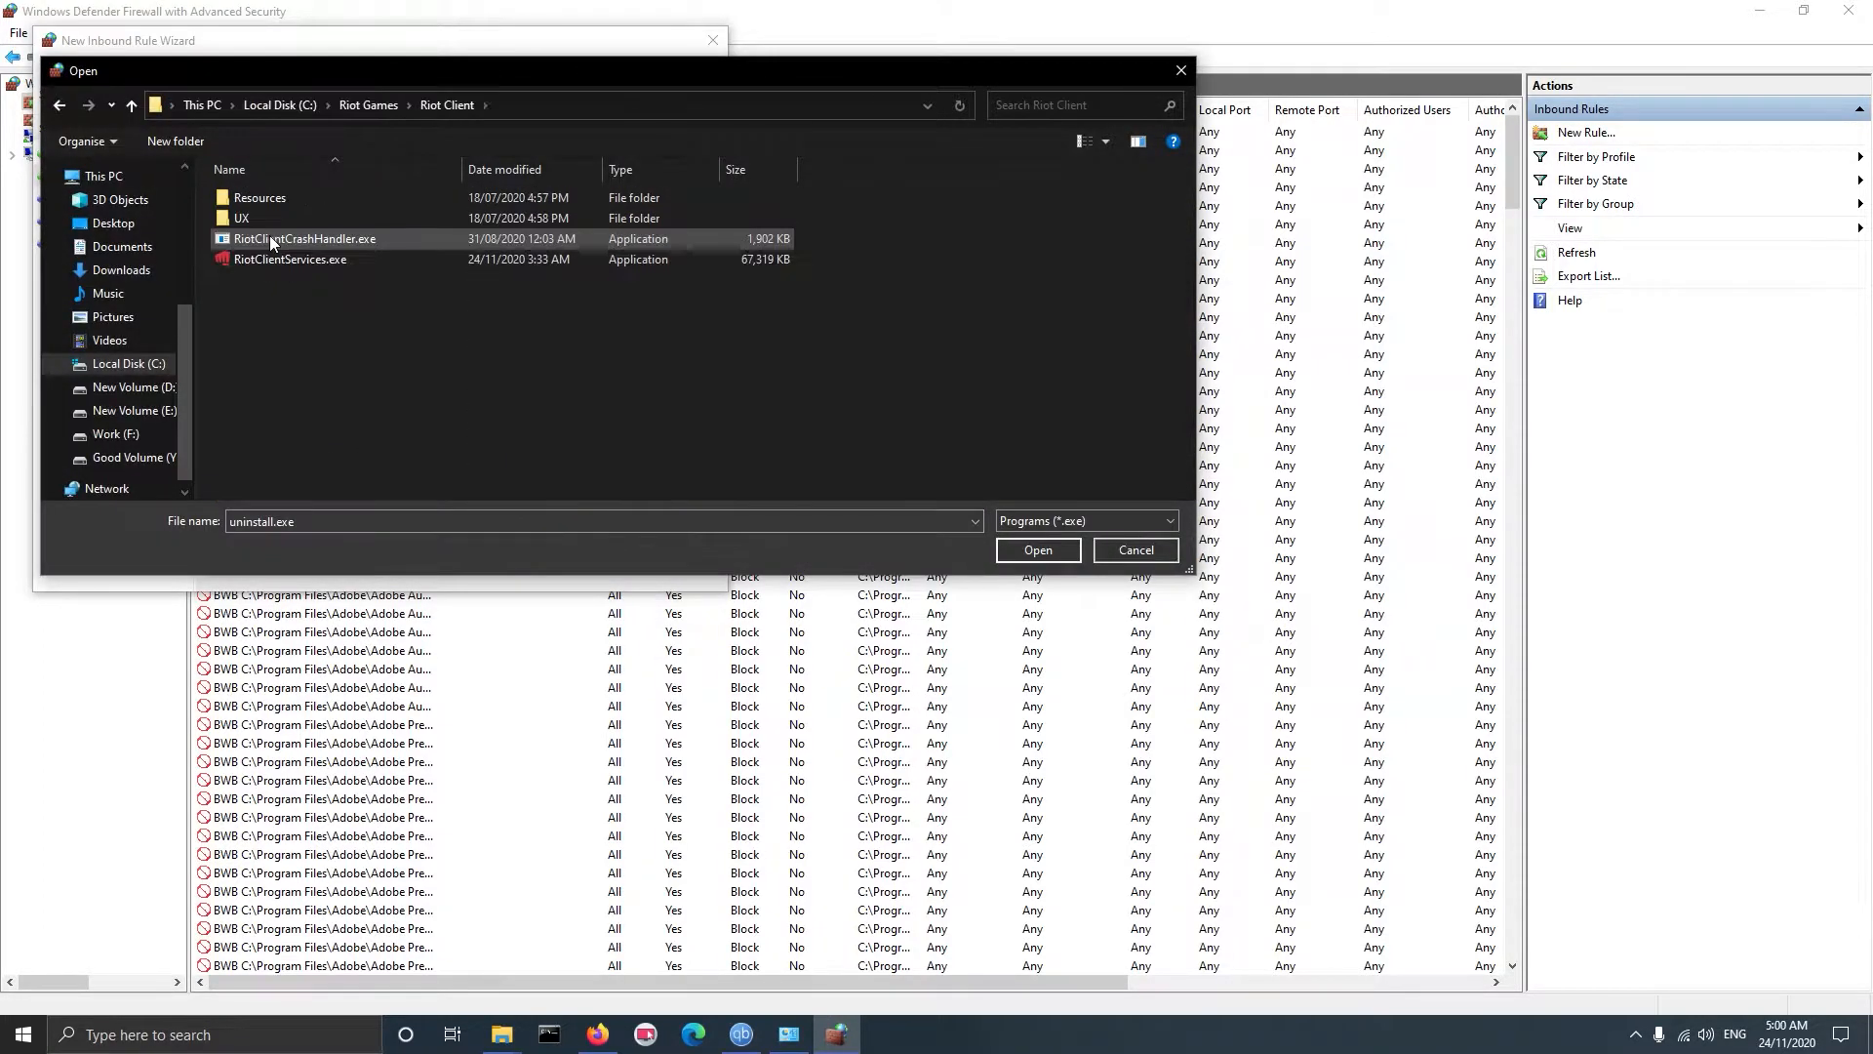
{"action": "left_click", "coordinate": [289, 260]}
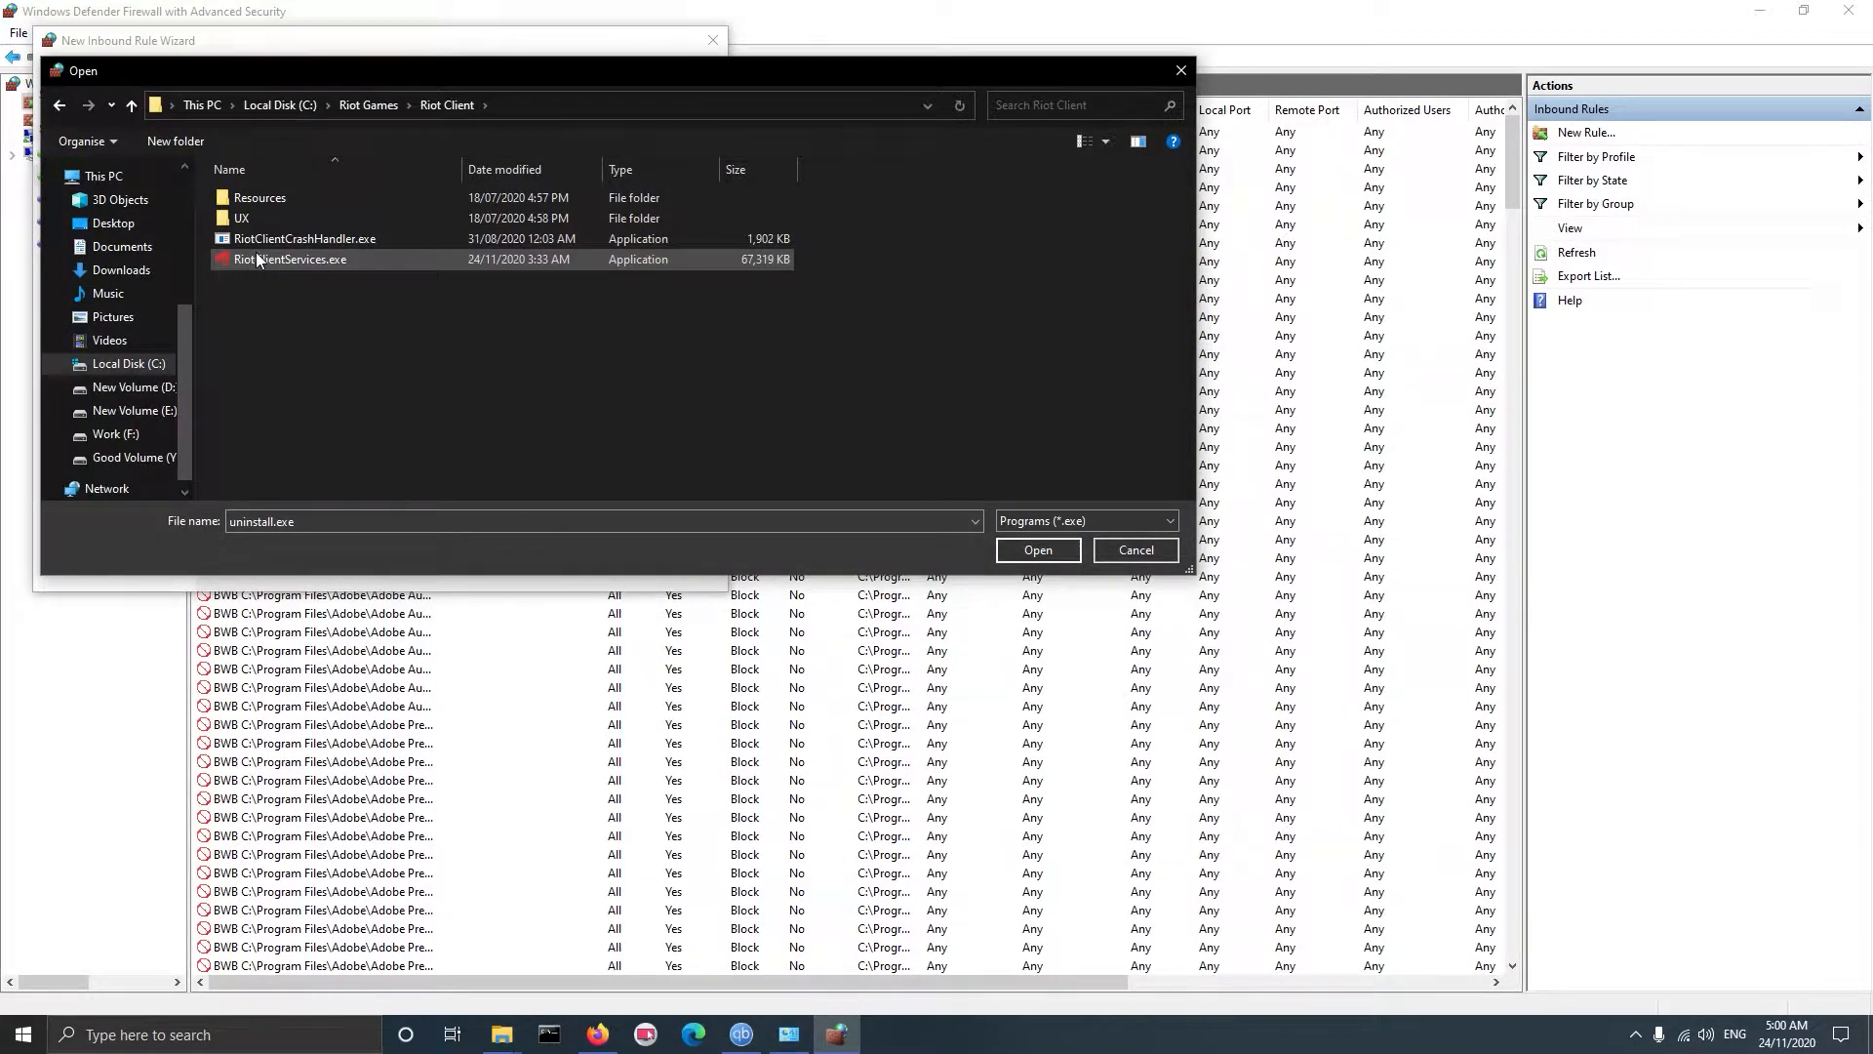
{"action": "left_click", "coordinate": [1036, 549]}
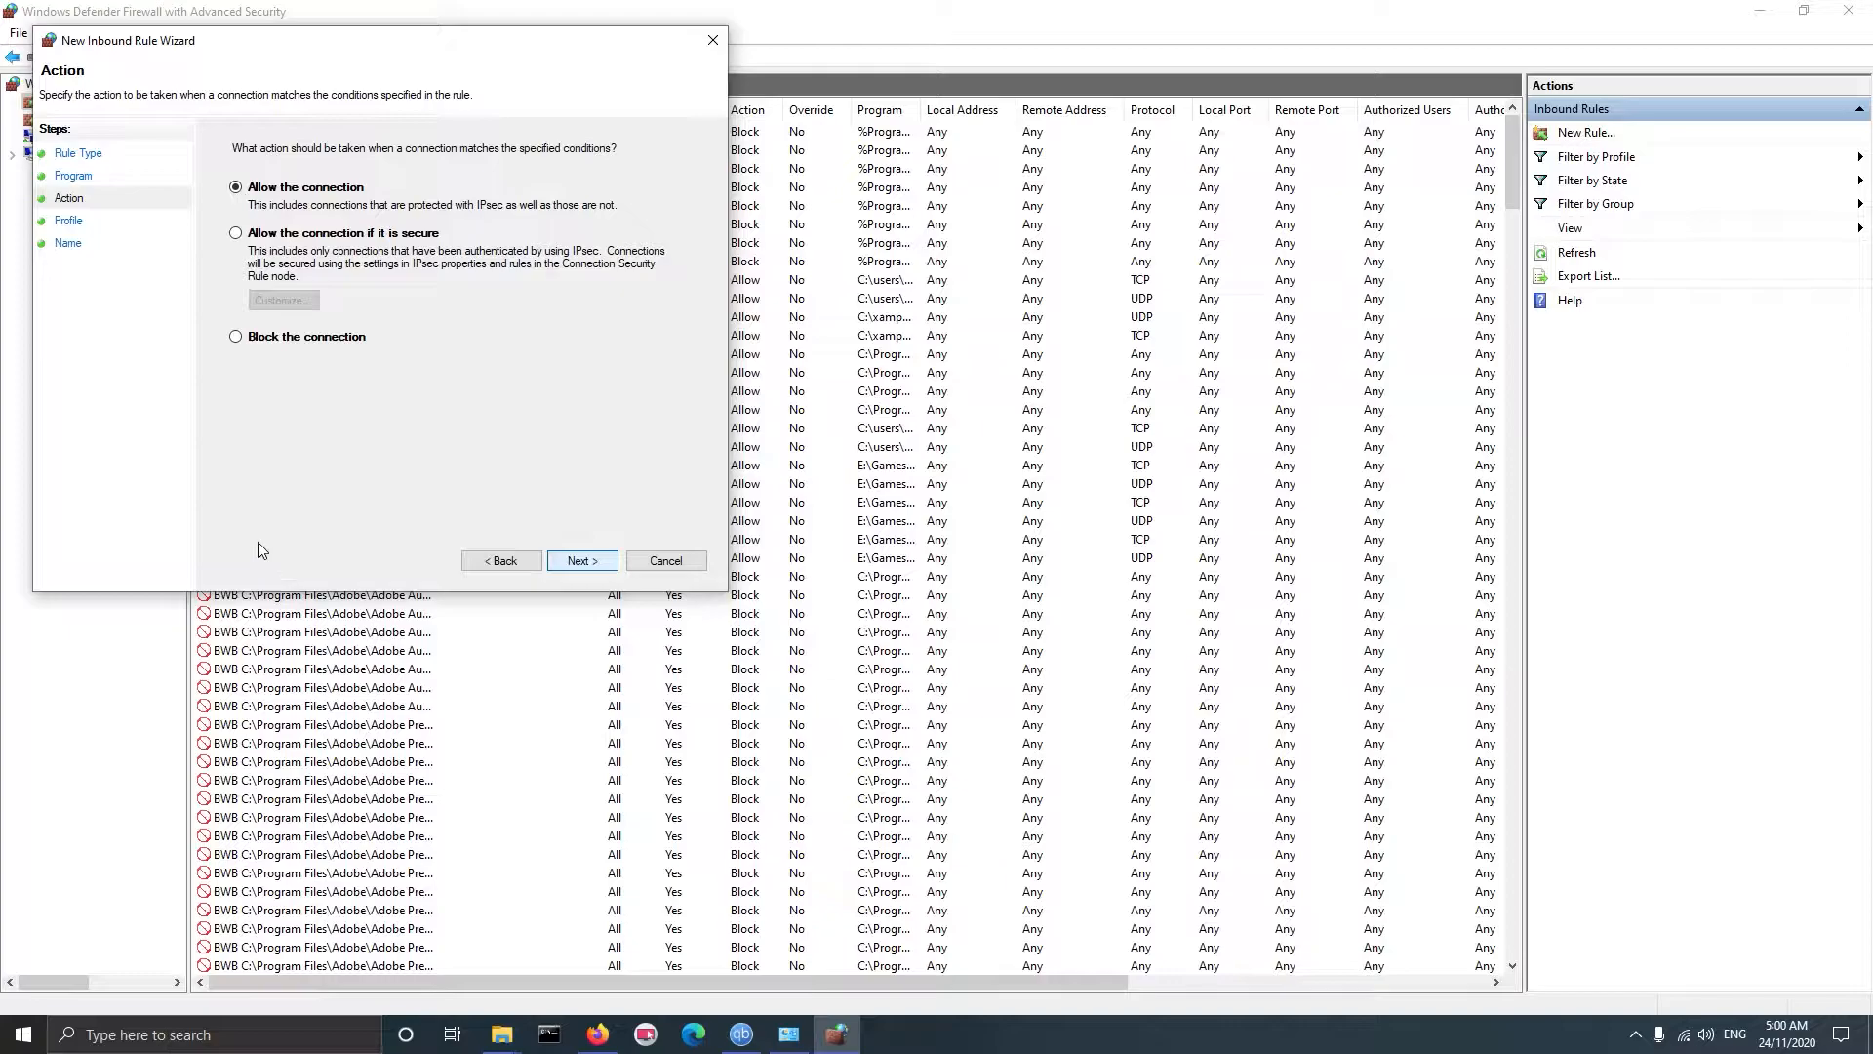
Make the inbound rule block connections on all profiles and finish it as 'Valorant block'
{"action": "left_click", "coordinate": [236, 335]}
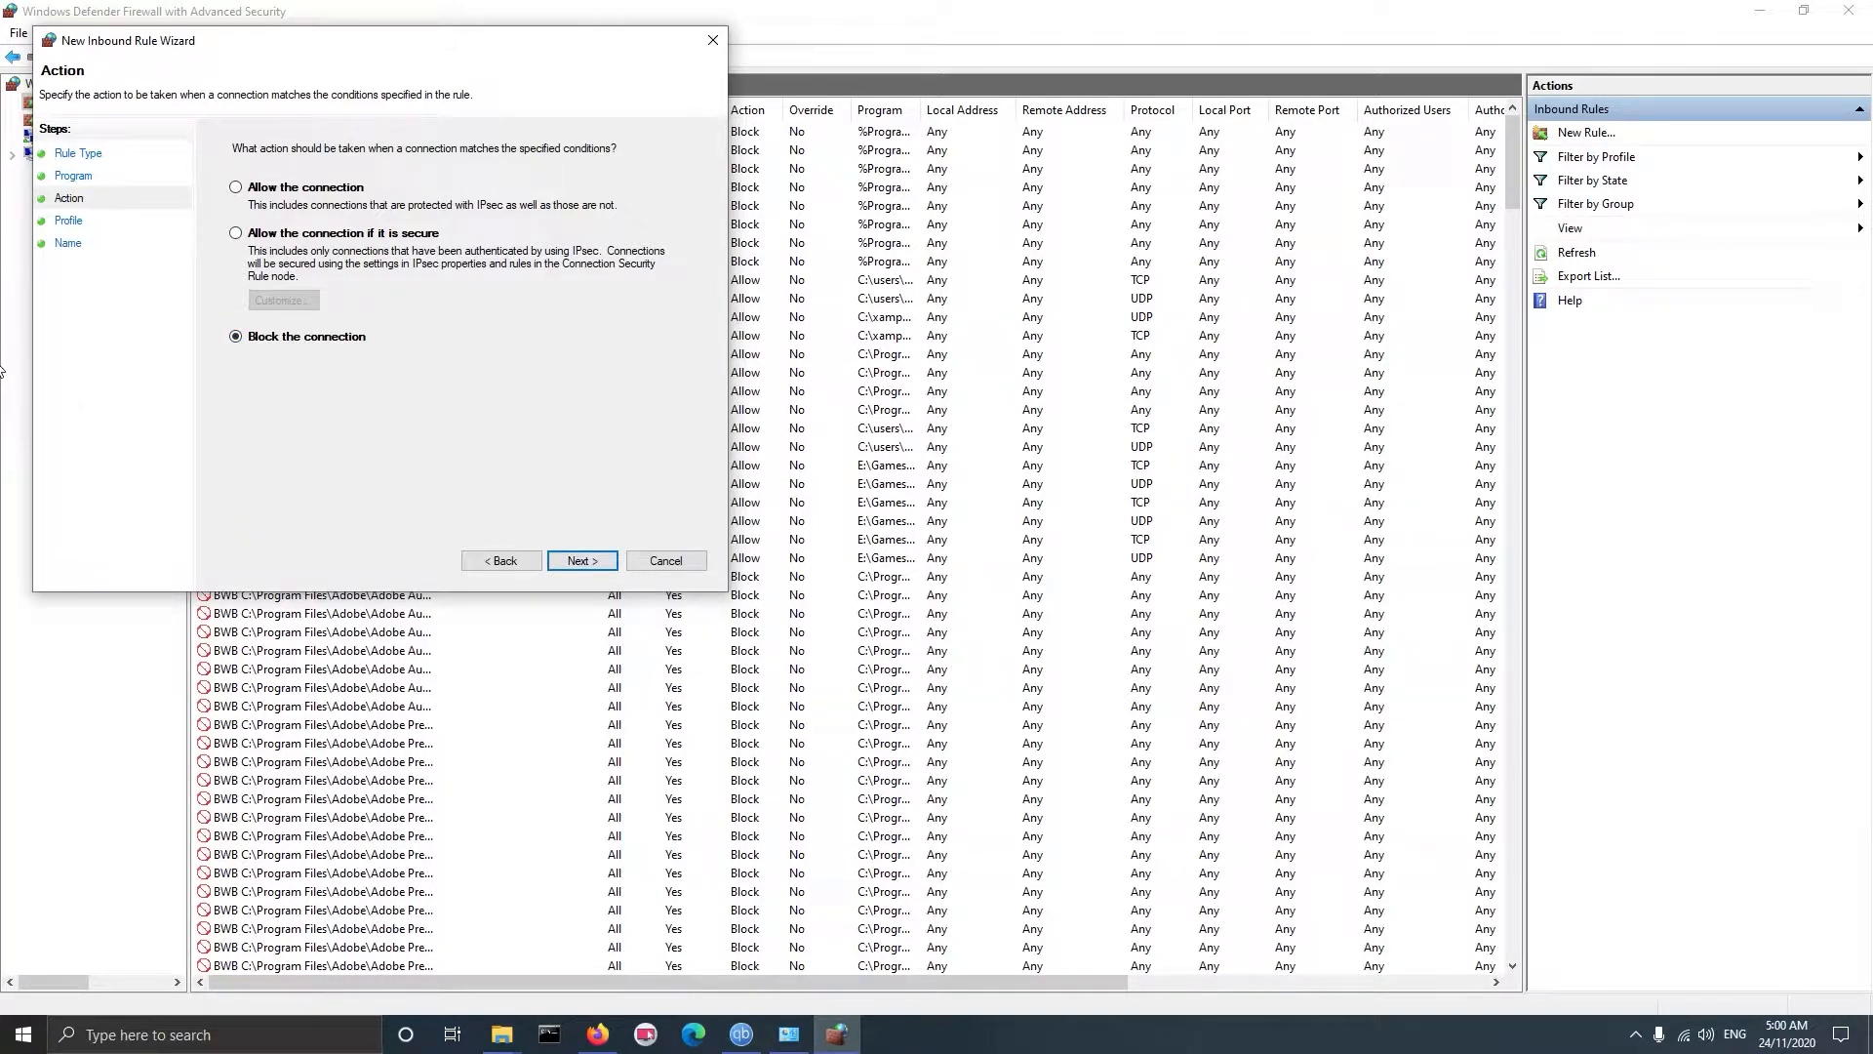
{"action": "left_click", "coordinate": [582, 560]}
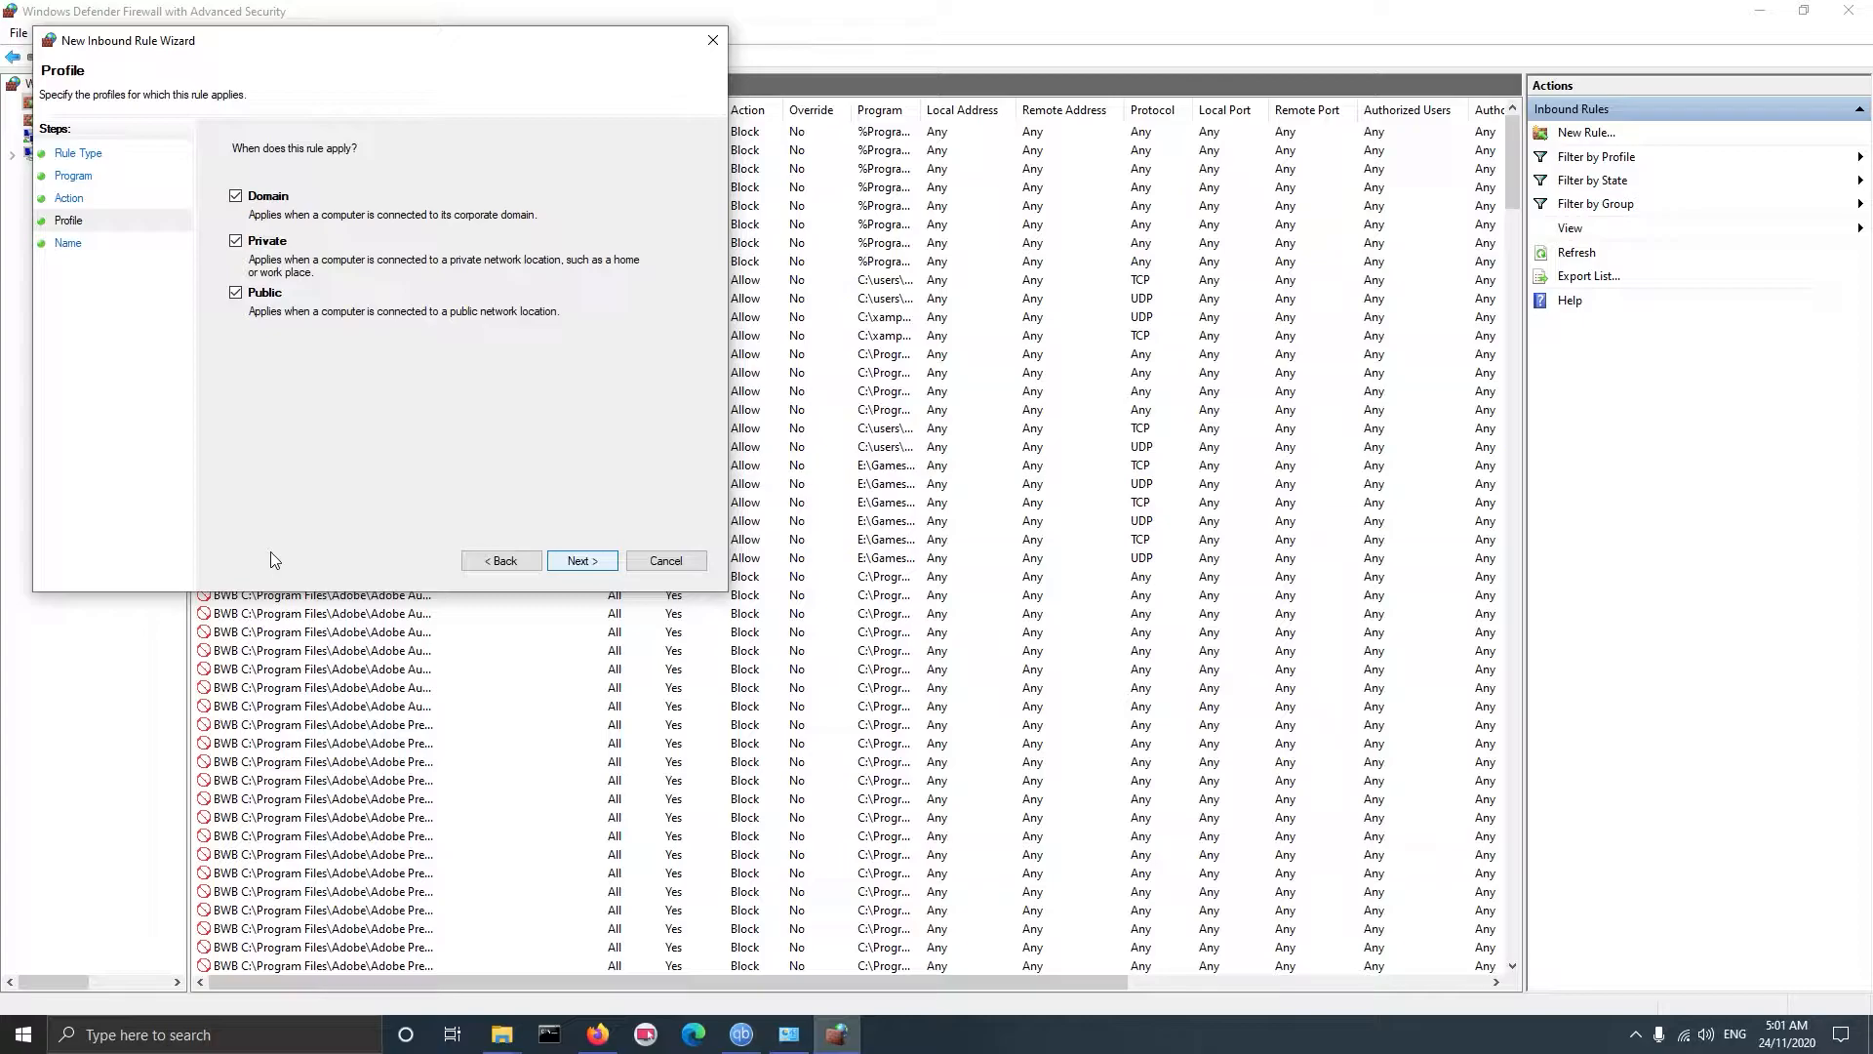
{"action": "left_click", "coordinate": [580, 560]}
{"action": "type", "text": "Valorant block"}
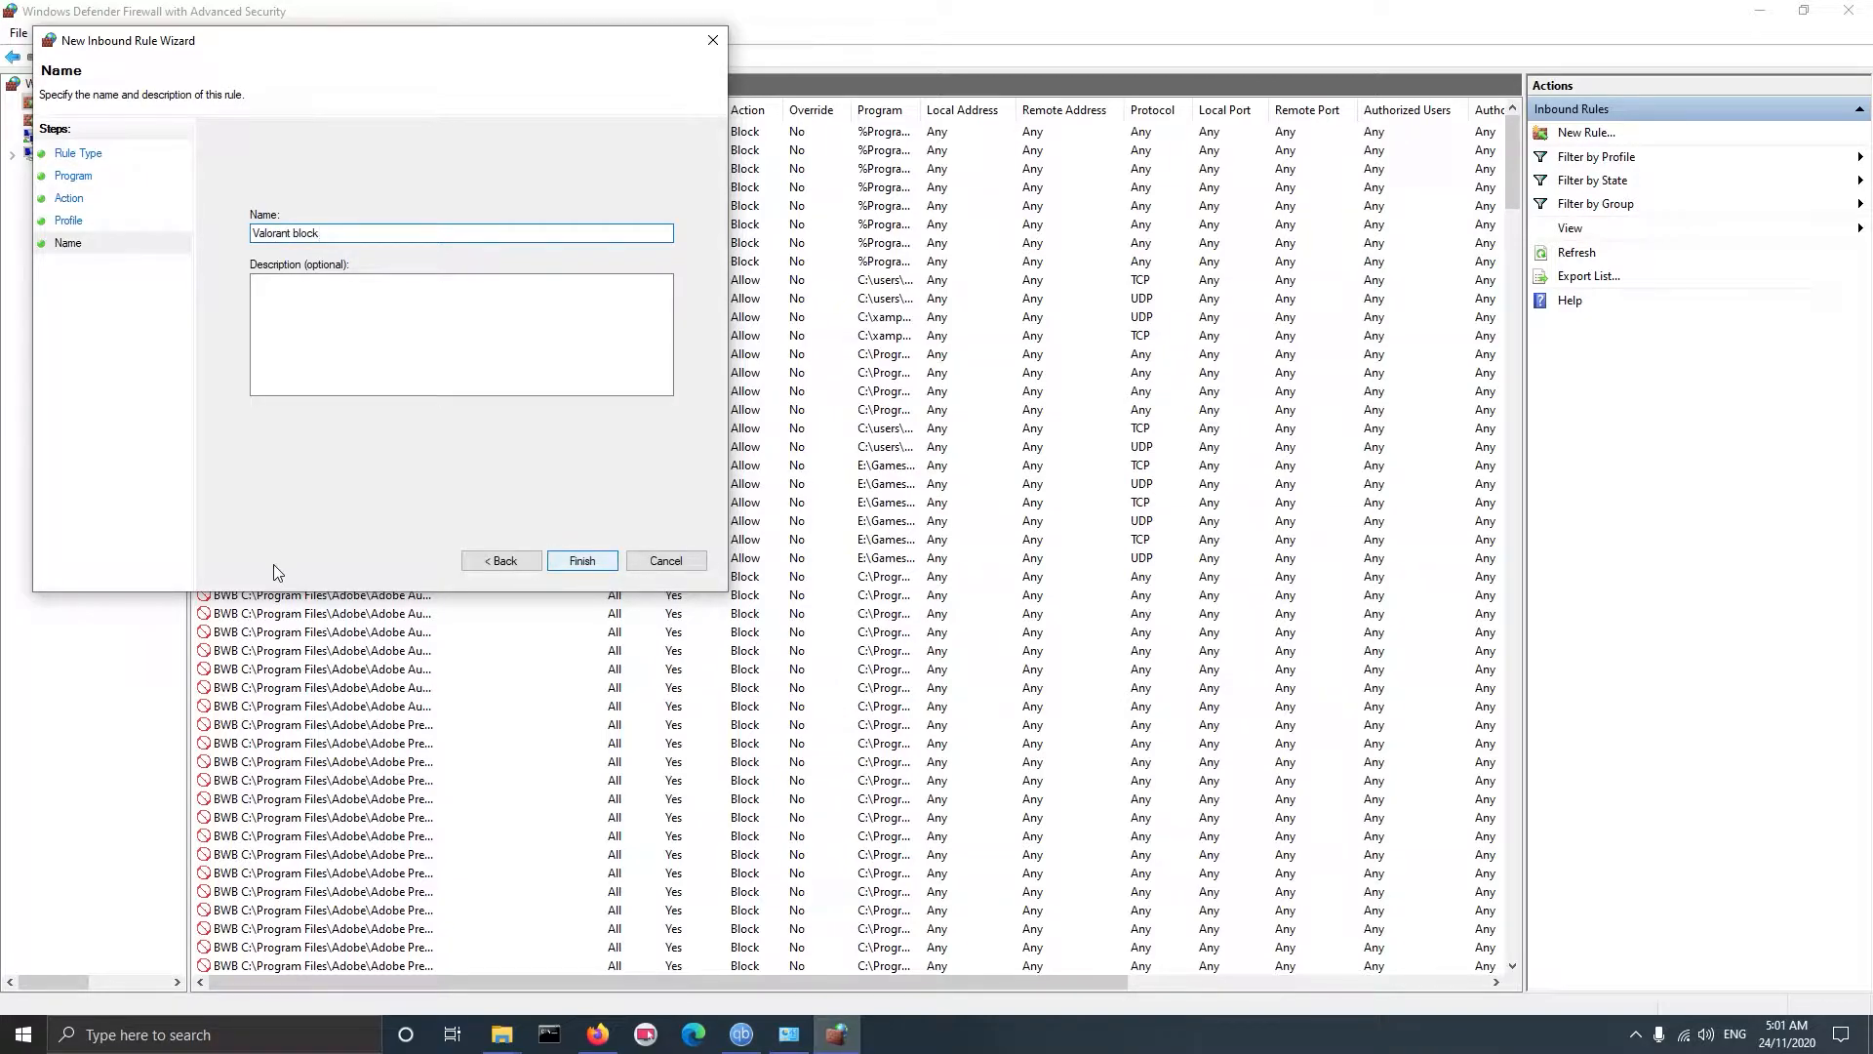
{"action": "left_click", "coordinate": [581, 560]}
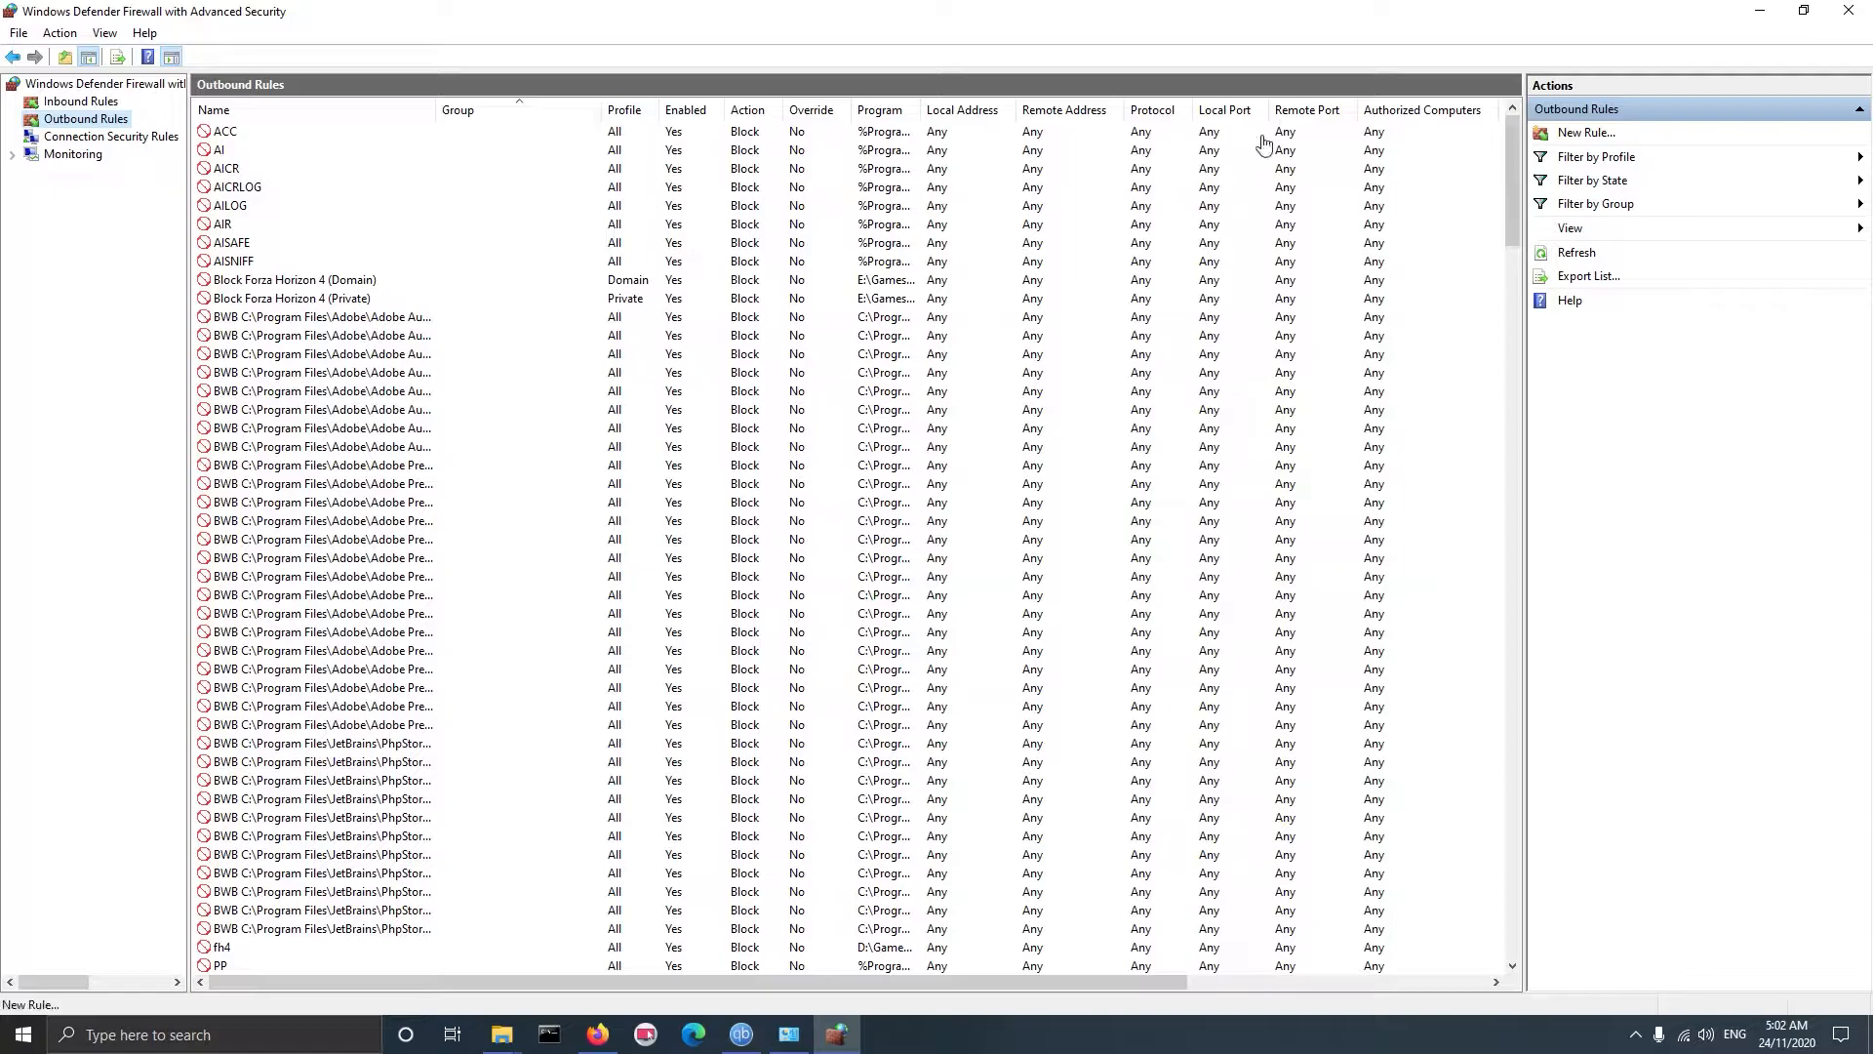
Set up an outbound rule blocking %SystemDrive%\Riot Games\Riot Client\RiotClientServices.exe and begin naming it
{"action": "left_click", "coordinate": [1586, 132]}
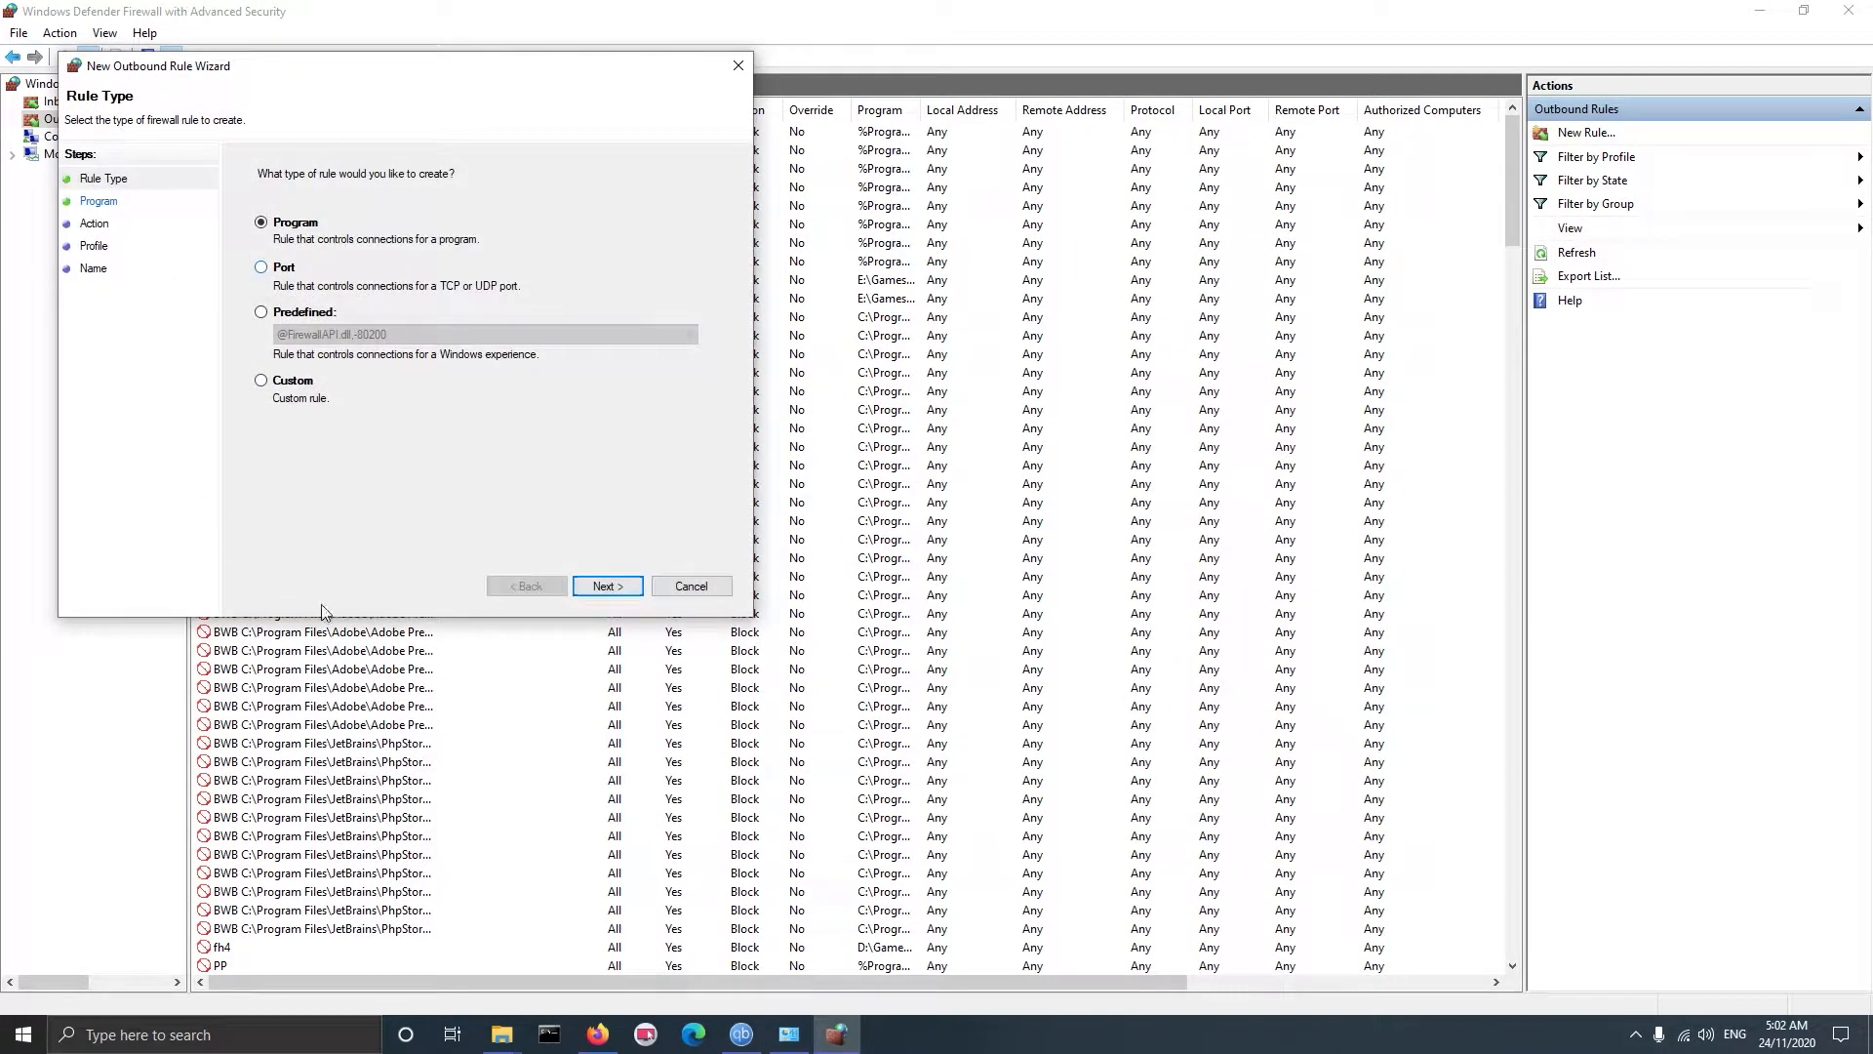
{"action": "left_click", "coordinate": [607, 585]}
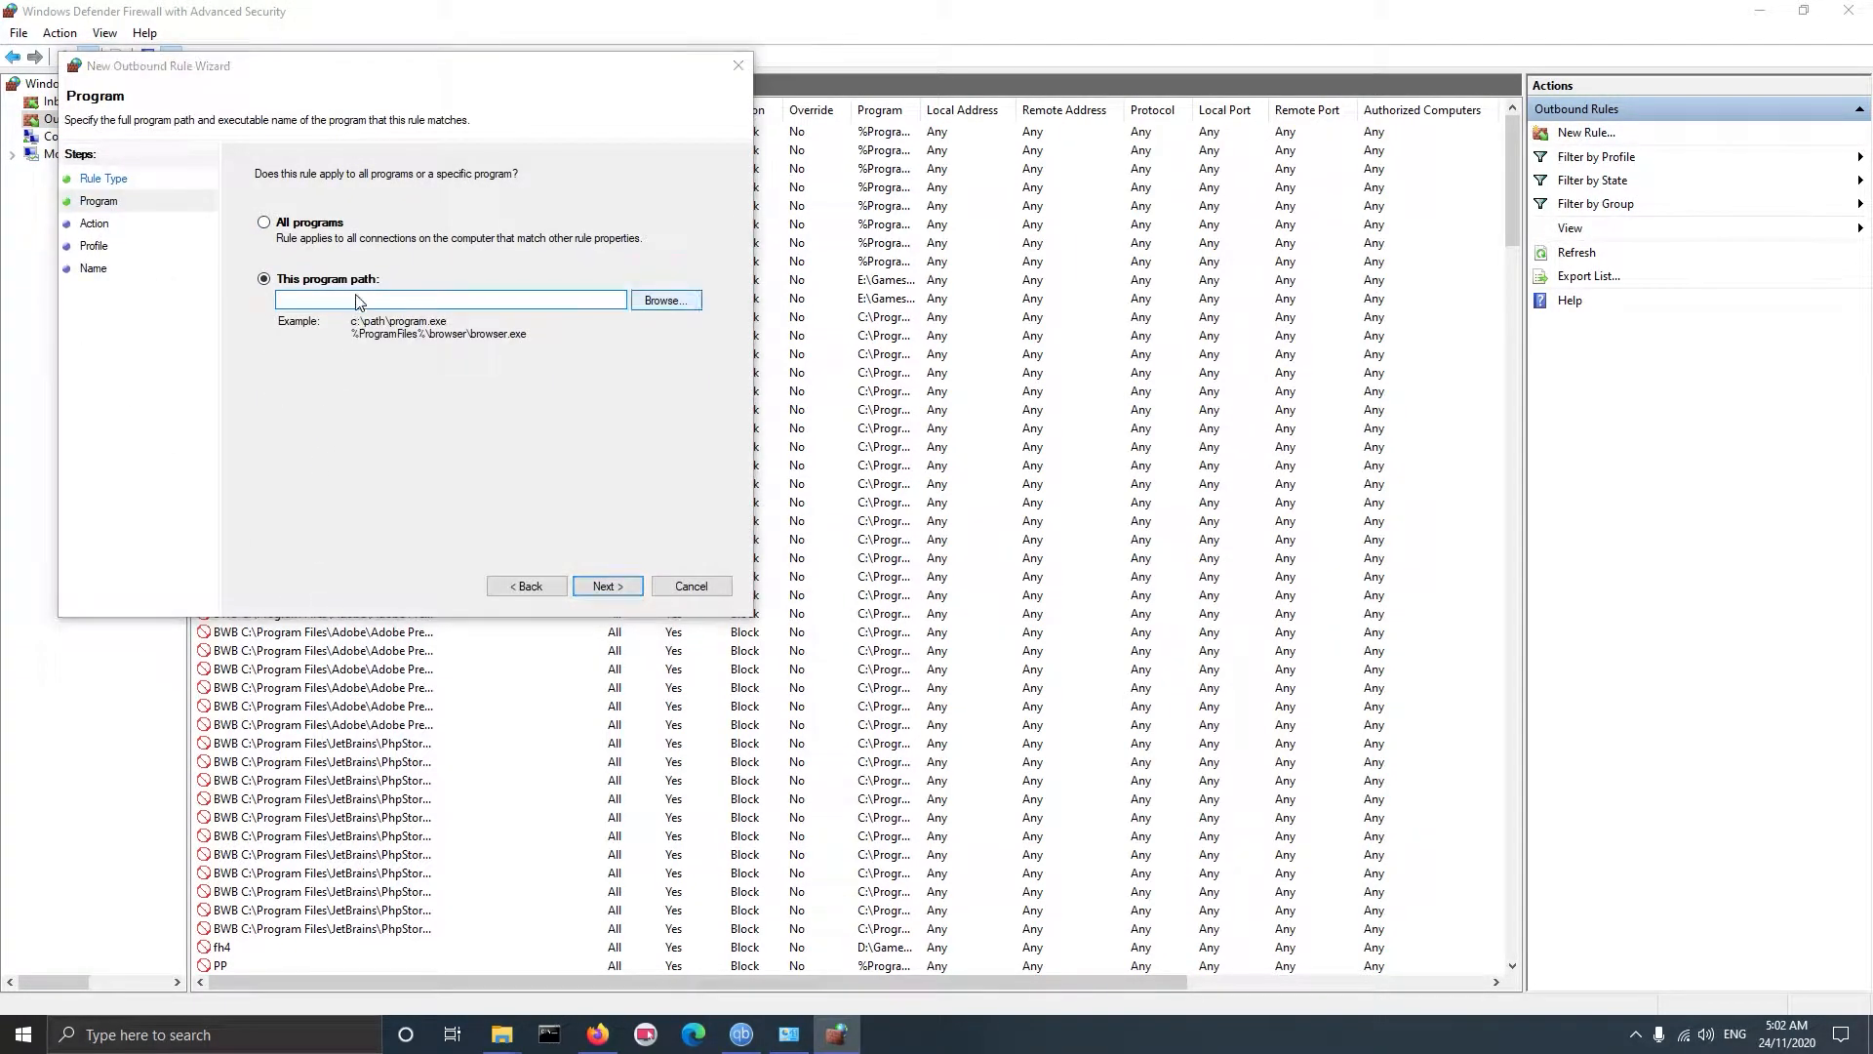
{"action": "type", "text": "%SystemDrive%\\Riot Games\\Riot Client\\RiotClientServices.exe"}
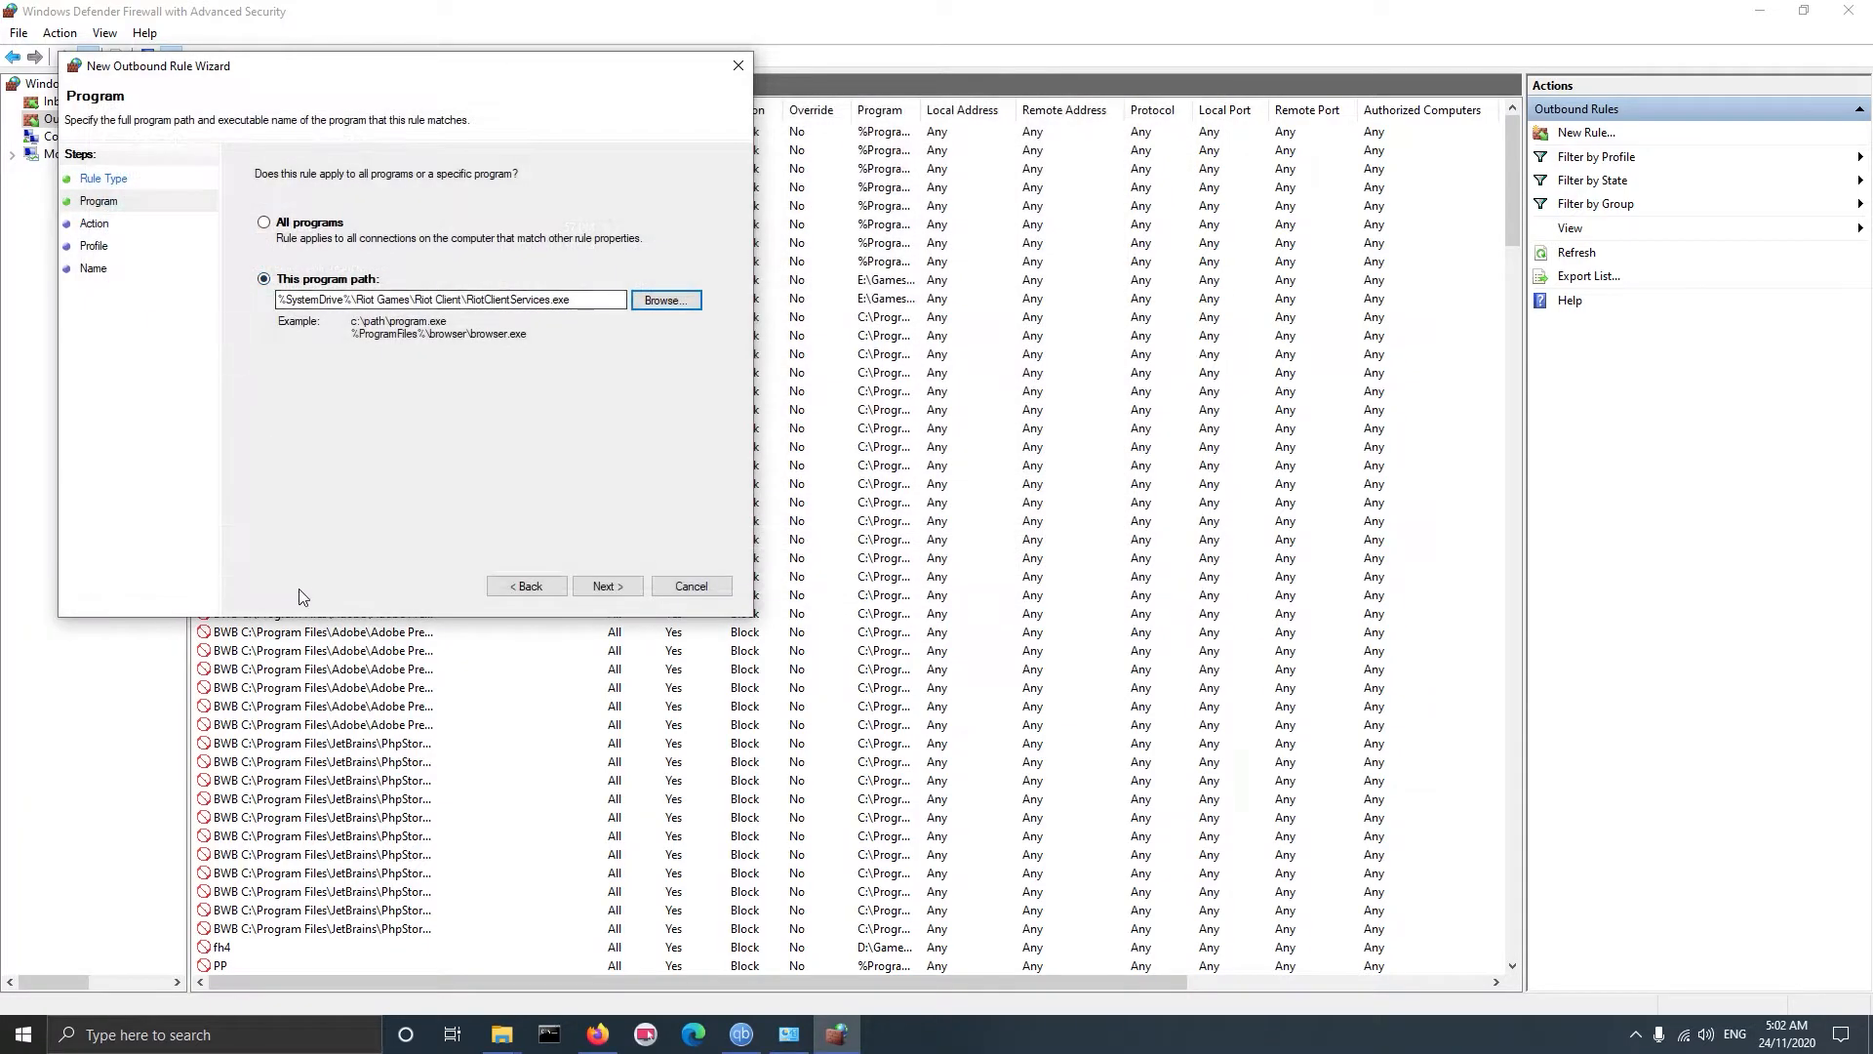
{"action": "left_click", "coordinate": [607, 585]}
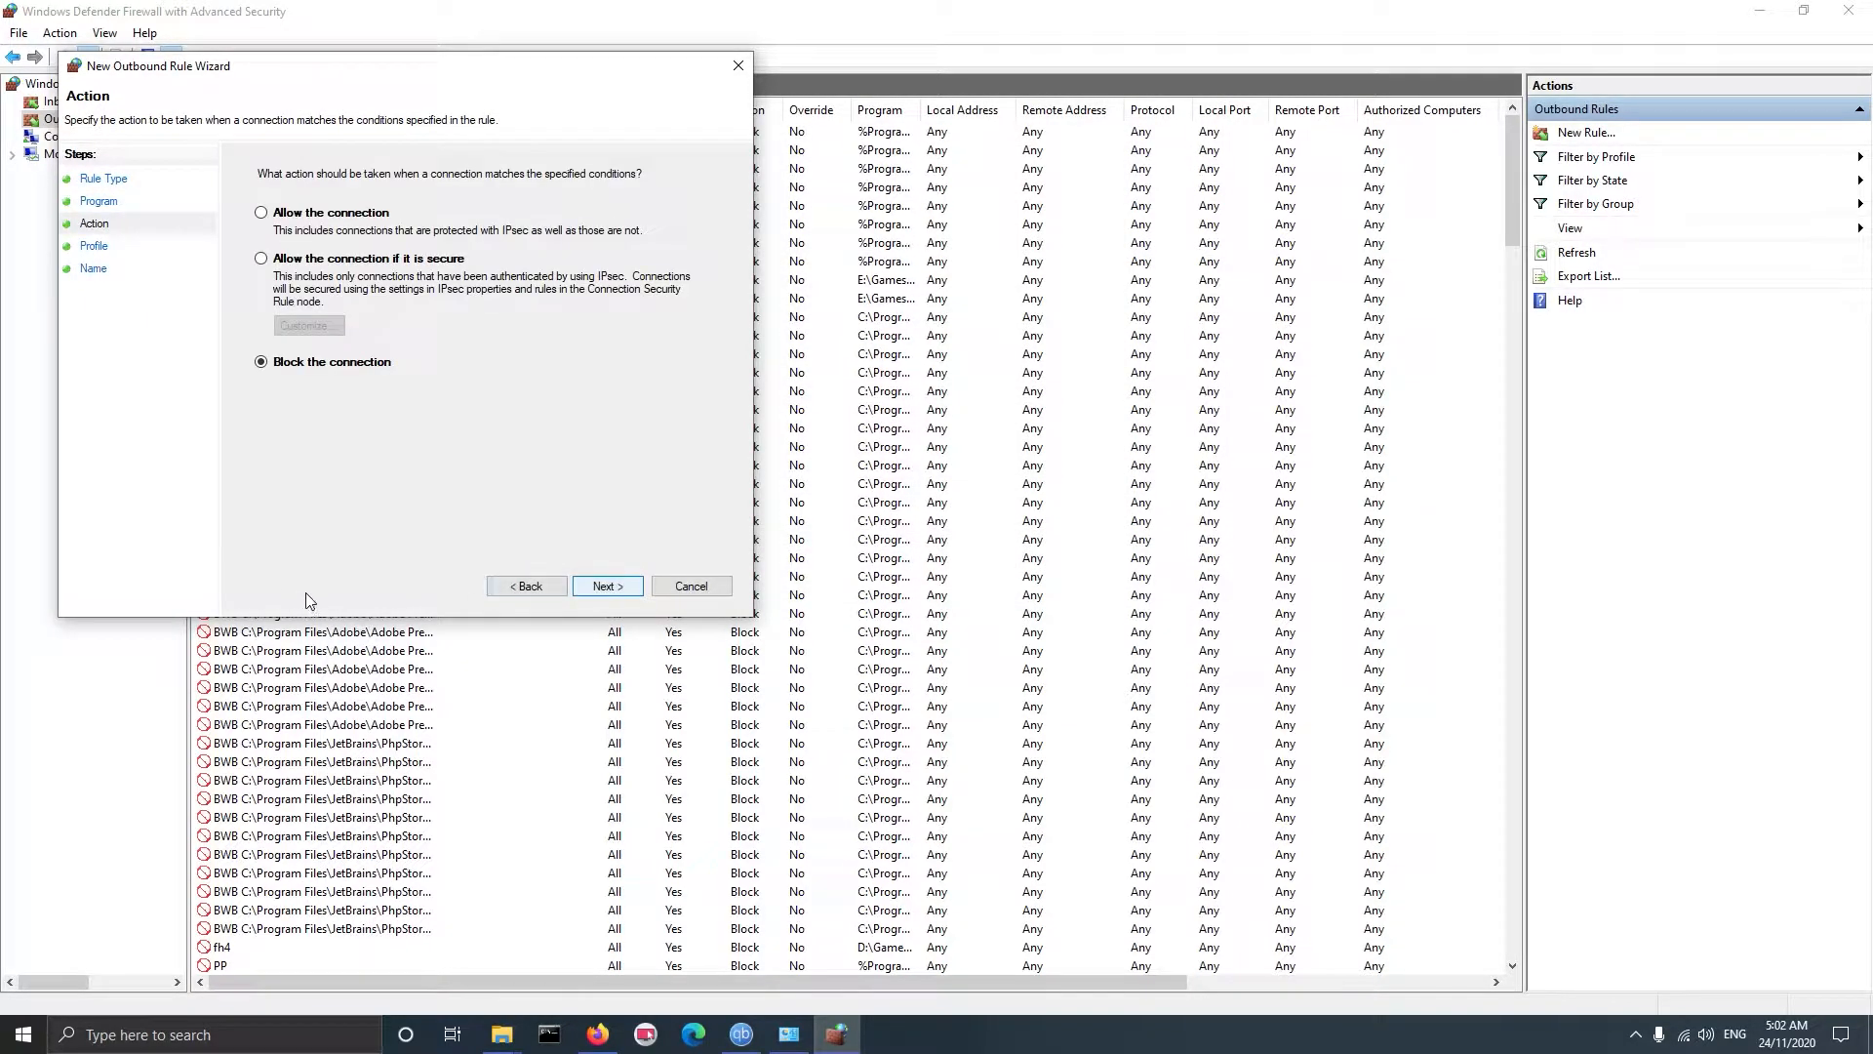
{"action": "left_click", "coordinate": [607, 585]}
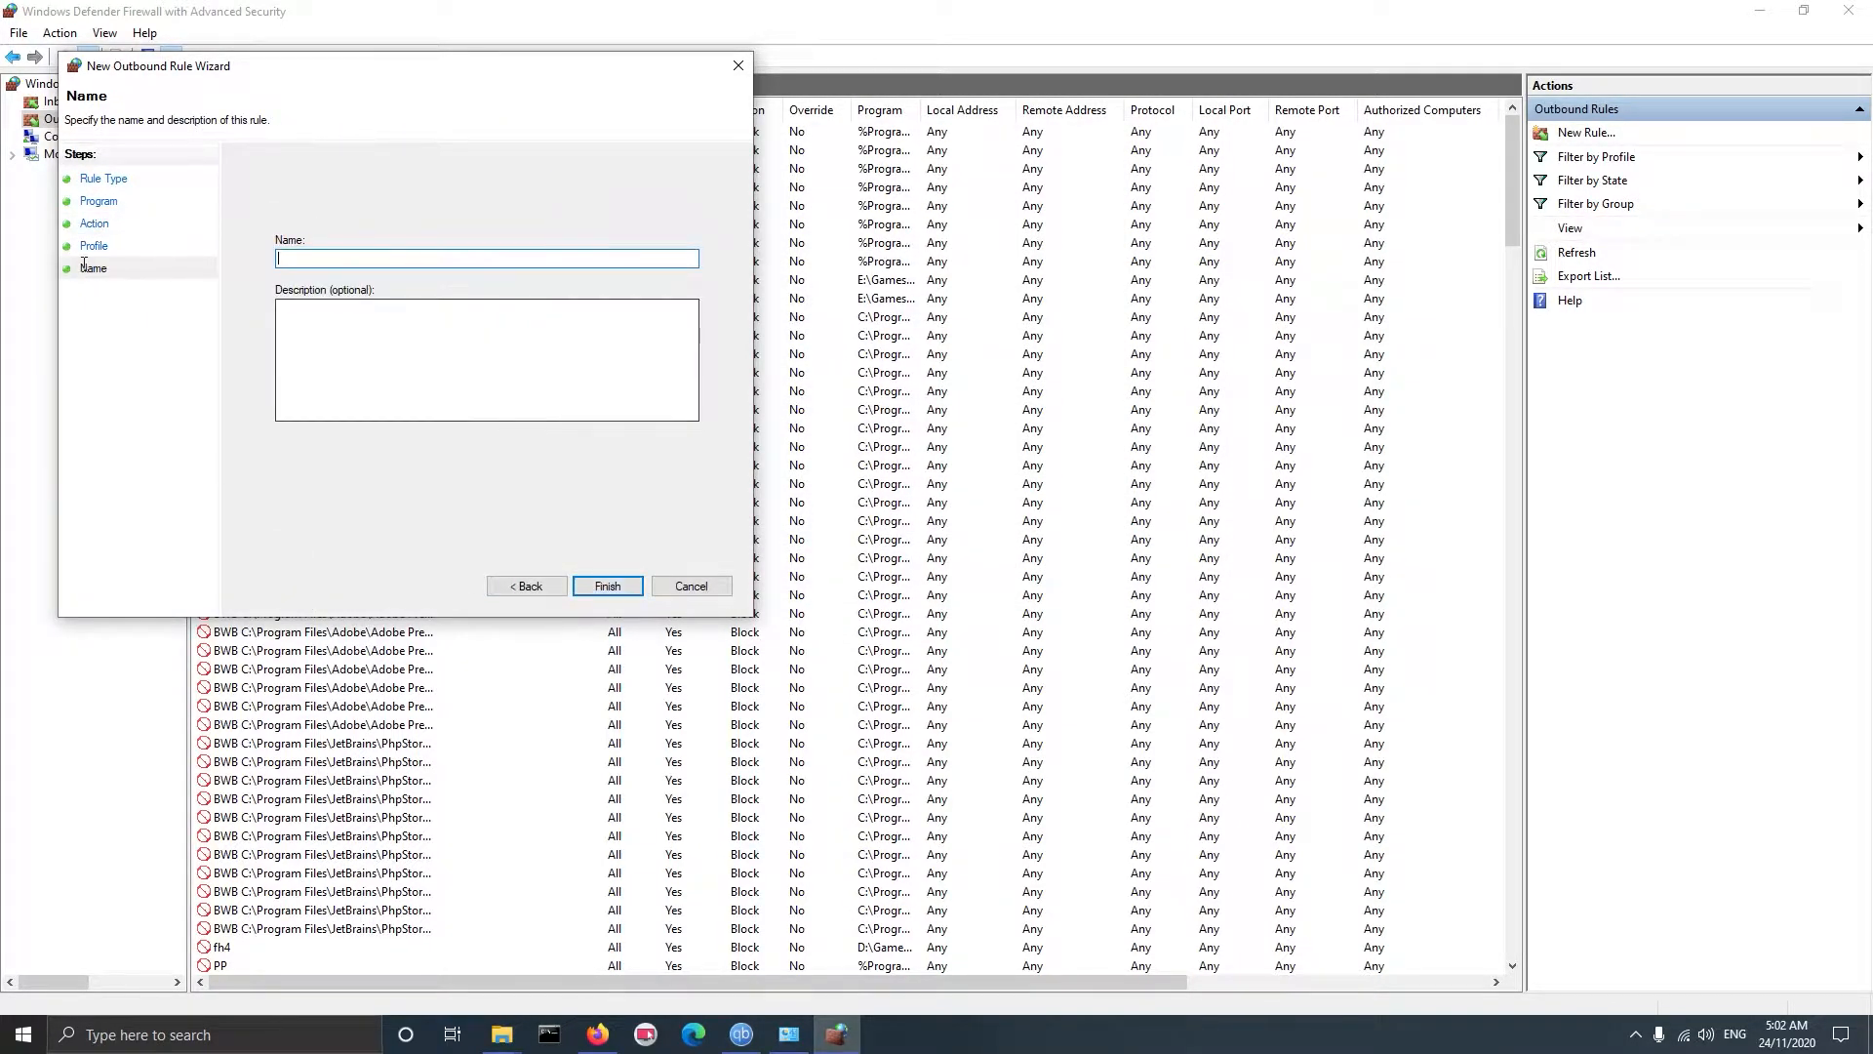
{"action": "type", "text": "Va"}
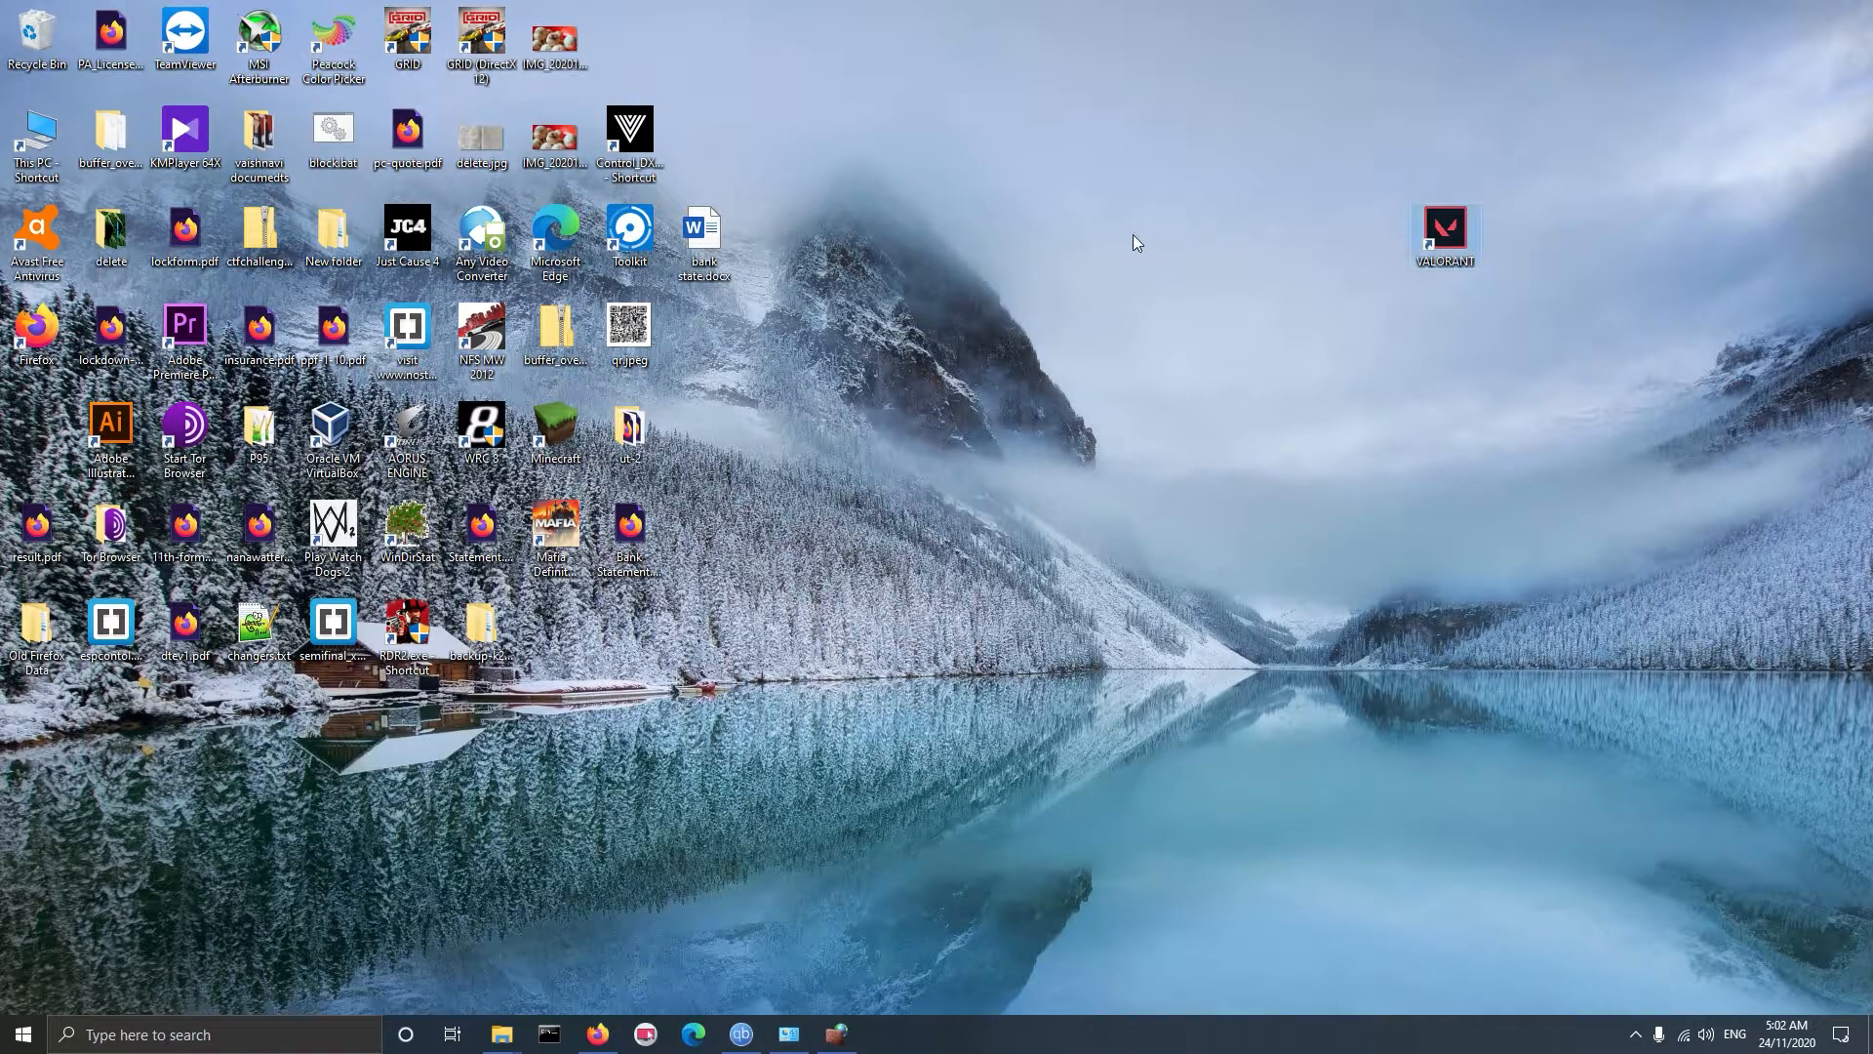
Launch Valorant to see 'No Internet Found', confirm 46 Mbps on fast.com, then switch to Kali
{"action": "double_click", "coordinate": [1444, 229]}
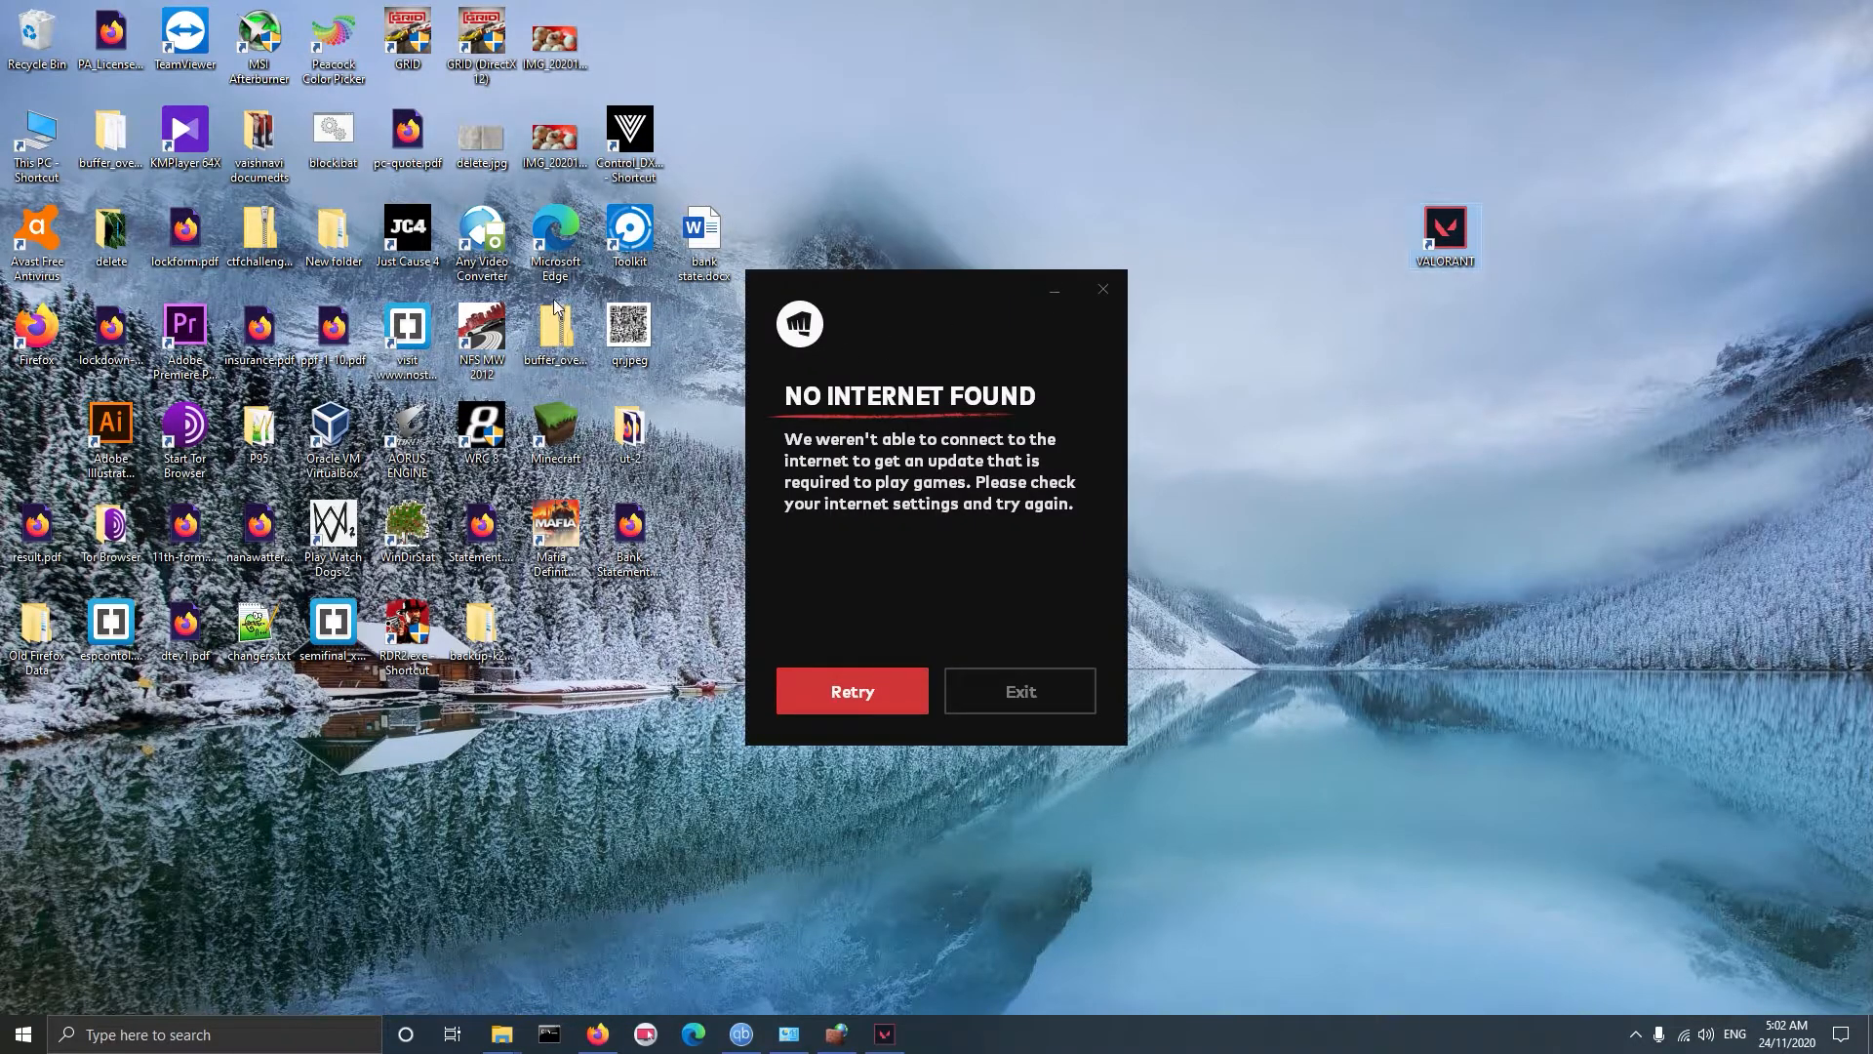
{"action": "left_click", "coordinate": [595, 1033]}
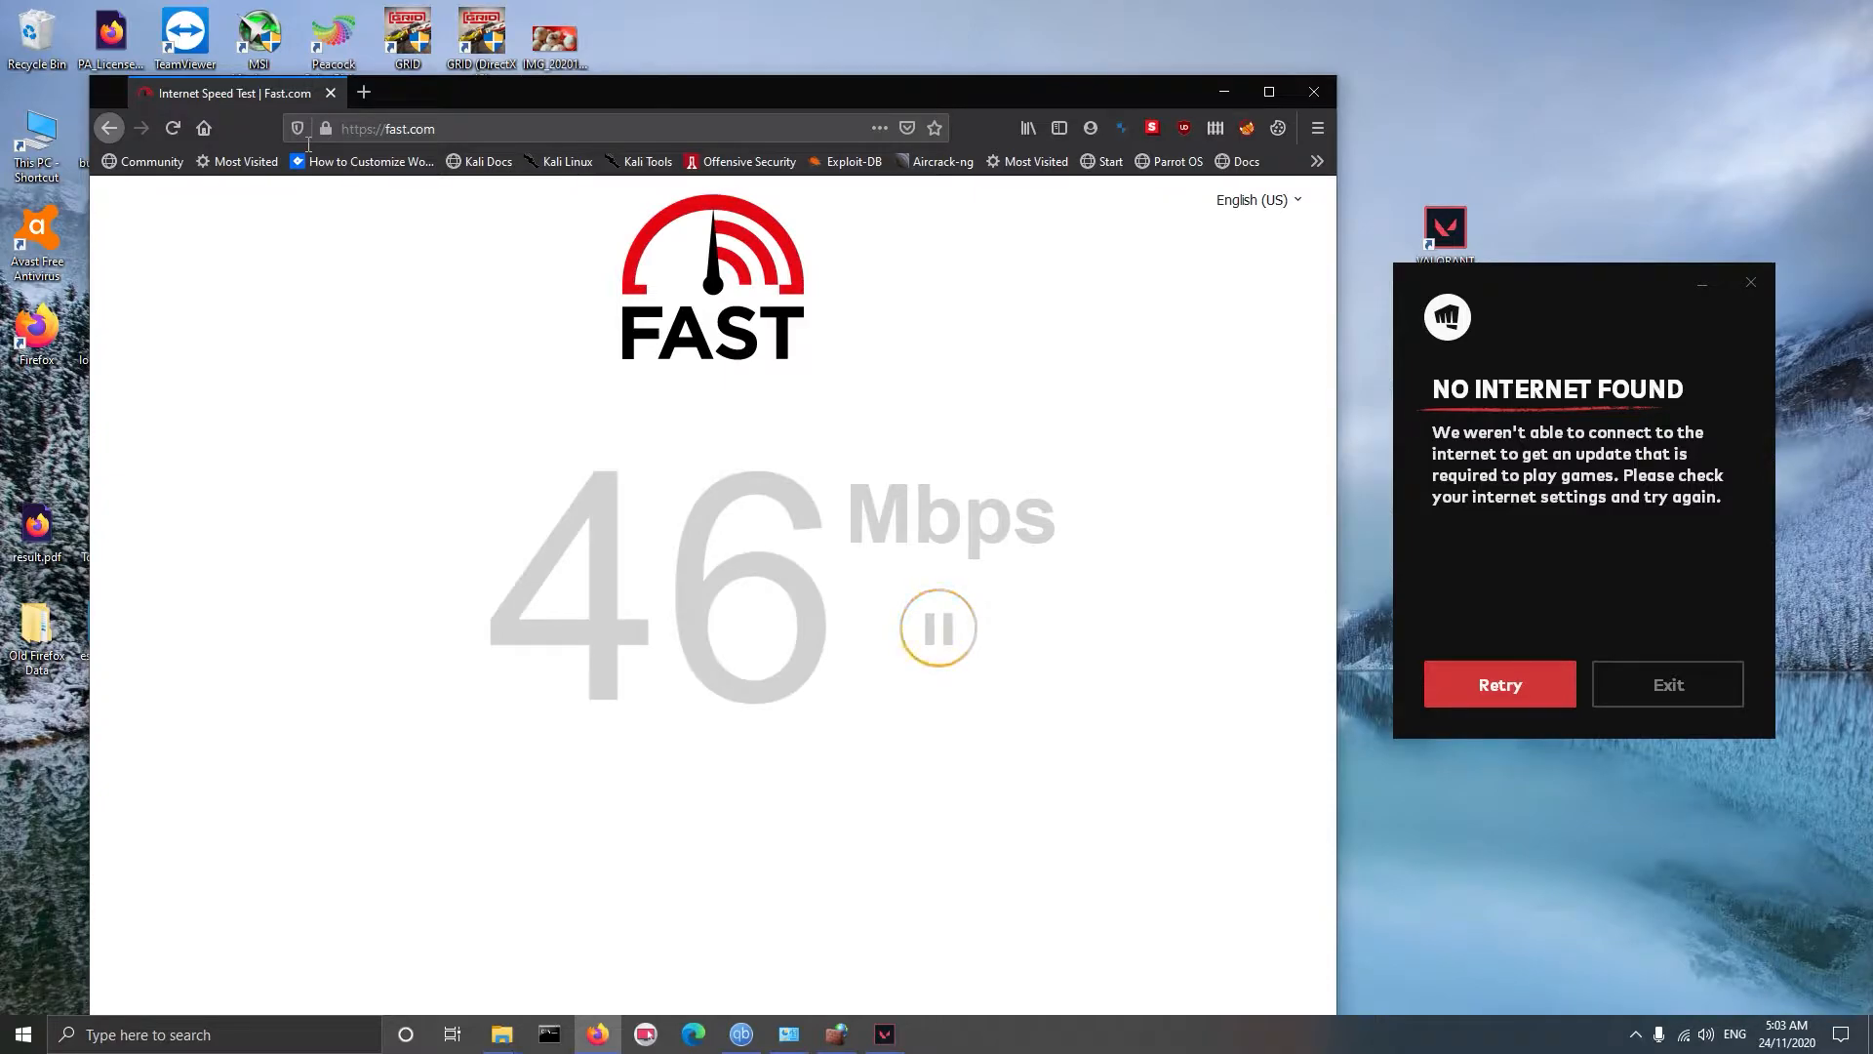
{"action": "left_click", "coordinate": [1665, 682]}
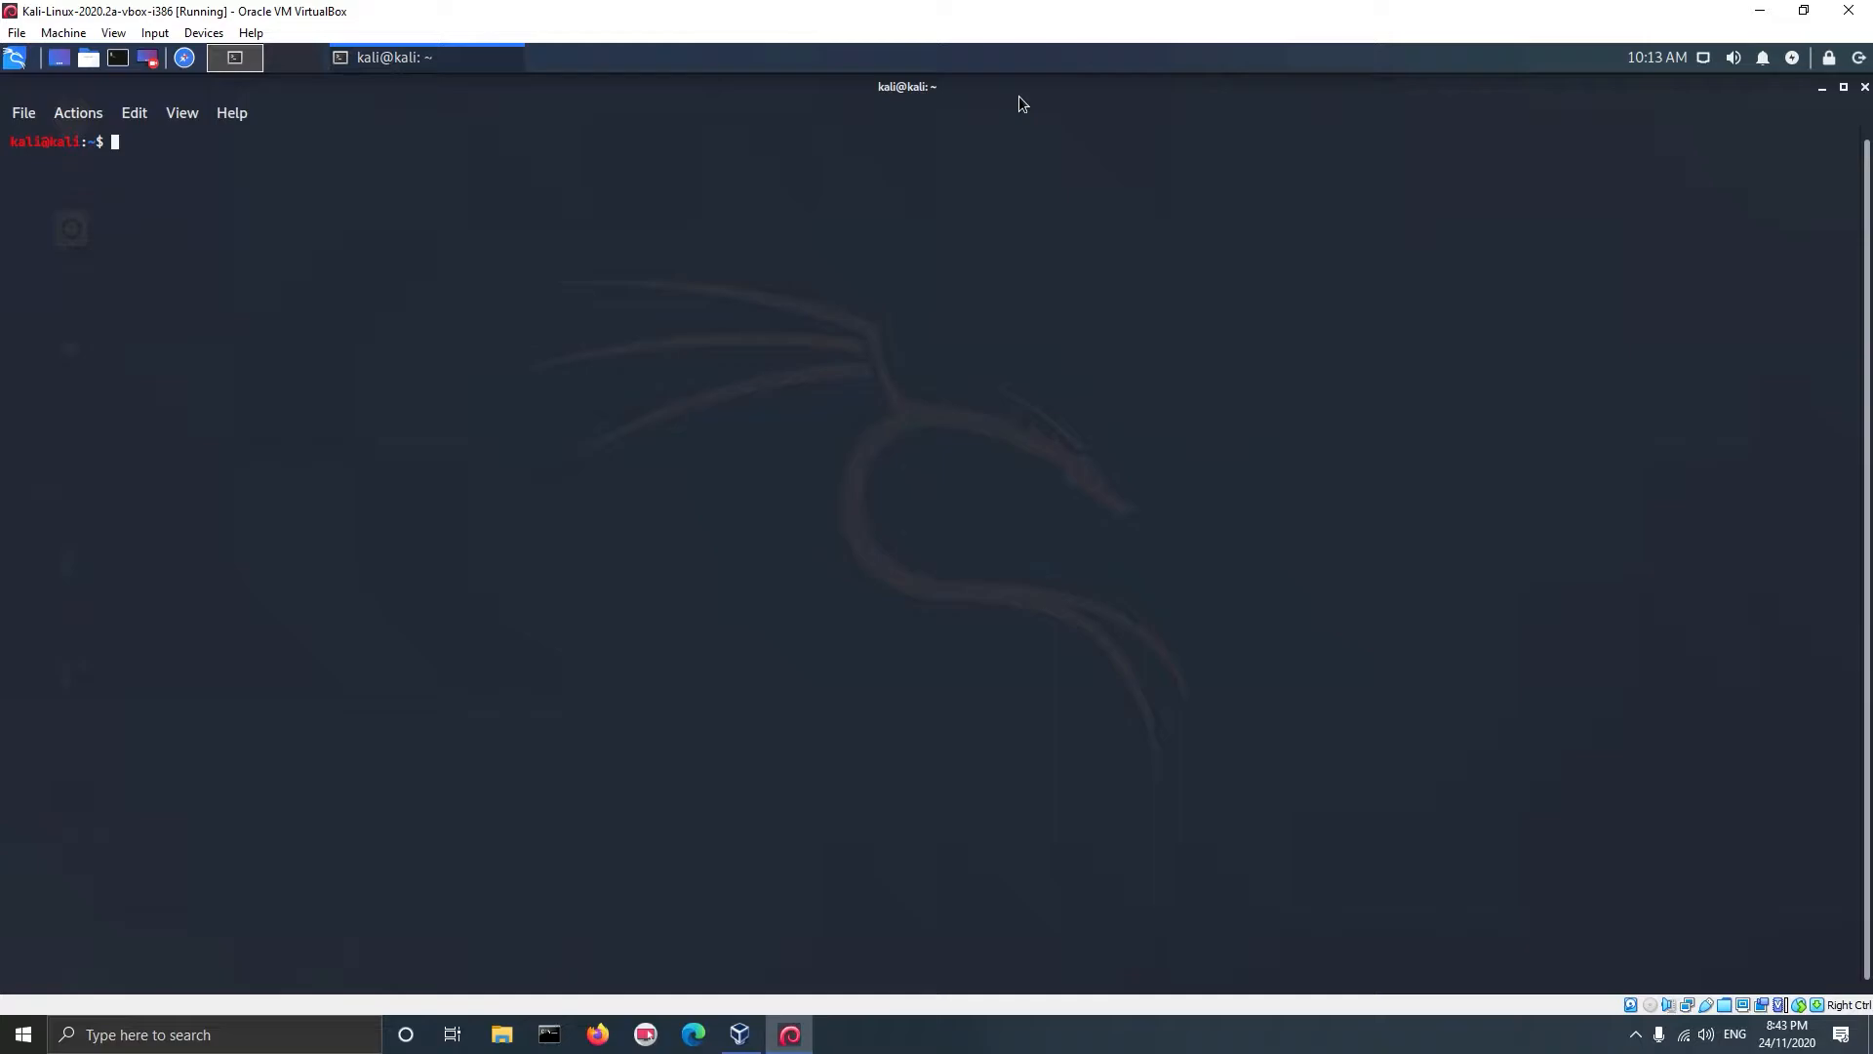
Install iptables with sudo apt-get, then list the empty ACCEPT-policy chains with 'sudo iptables -L'
{"action": "type", "text": "su"}
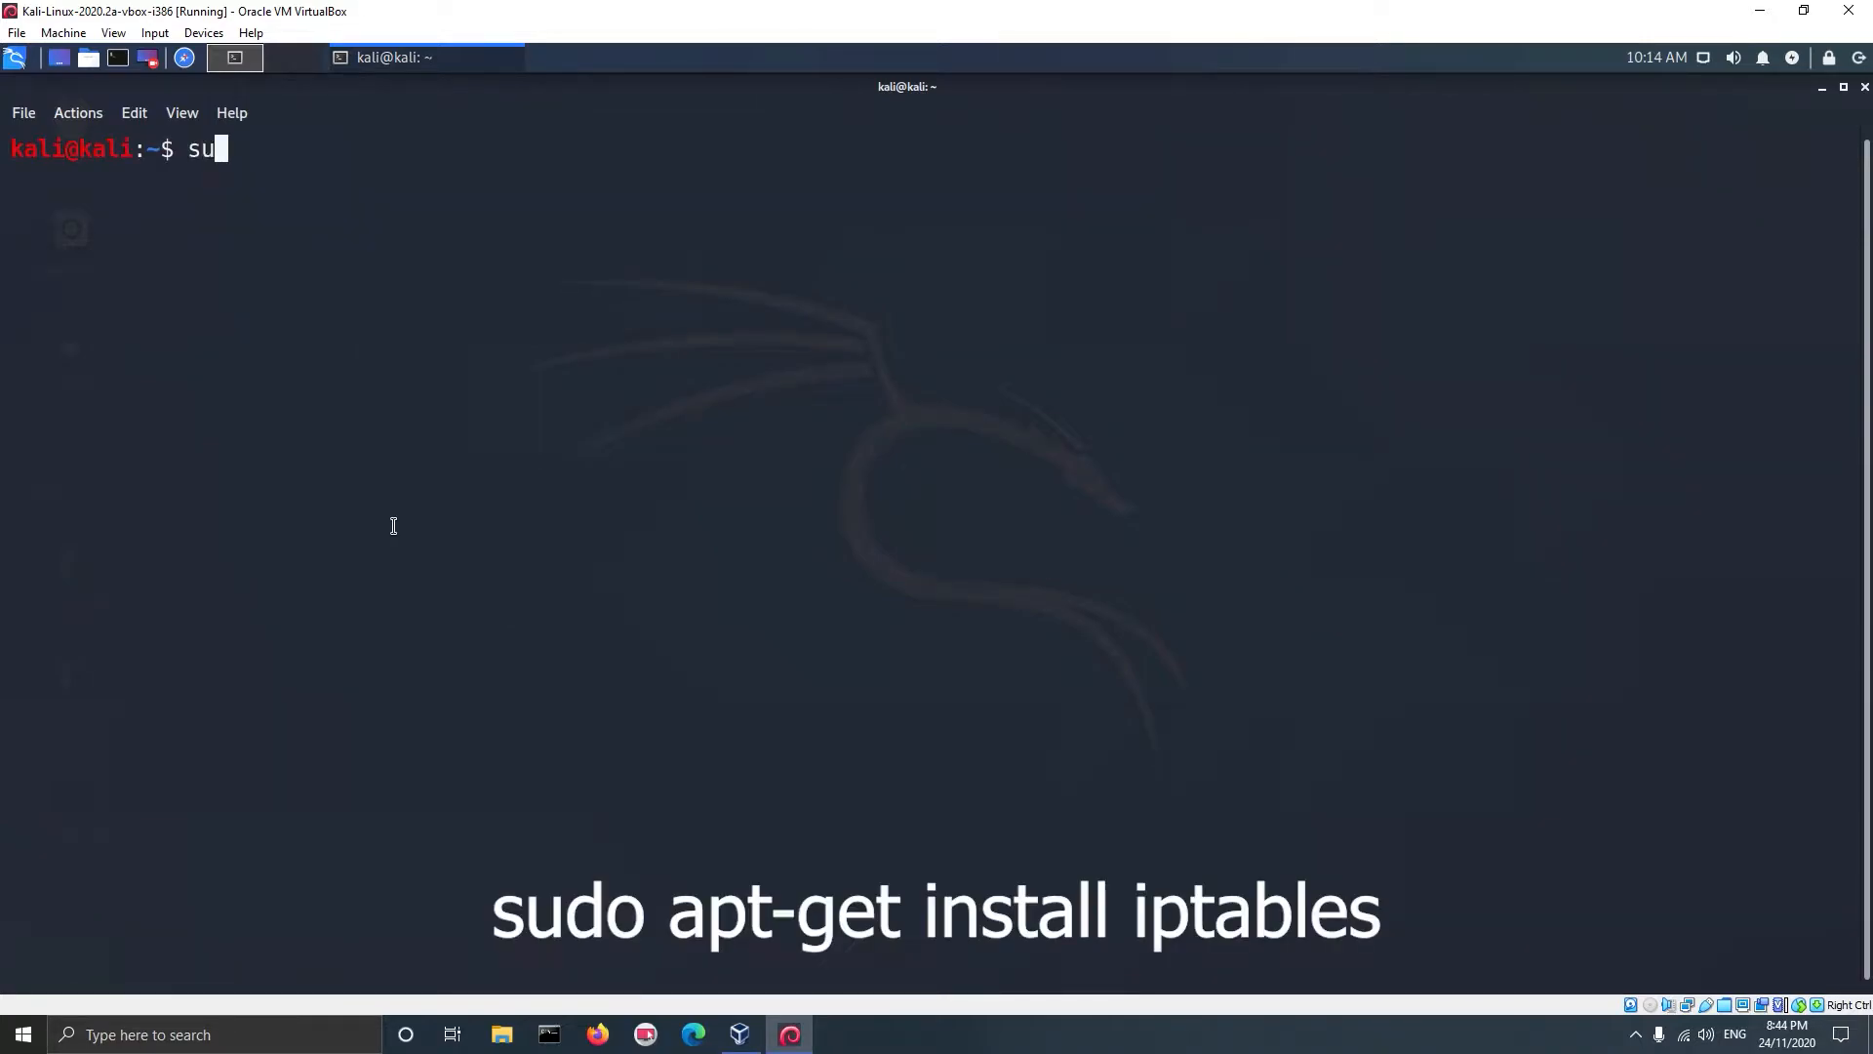
{"action": "type", "text": "do apt"}
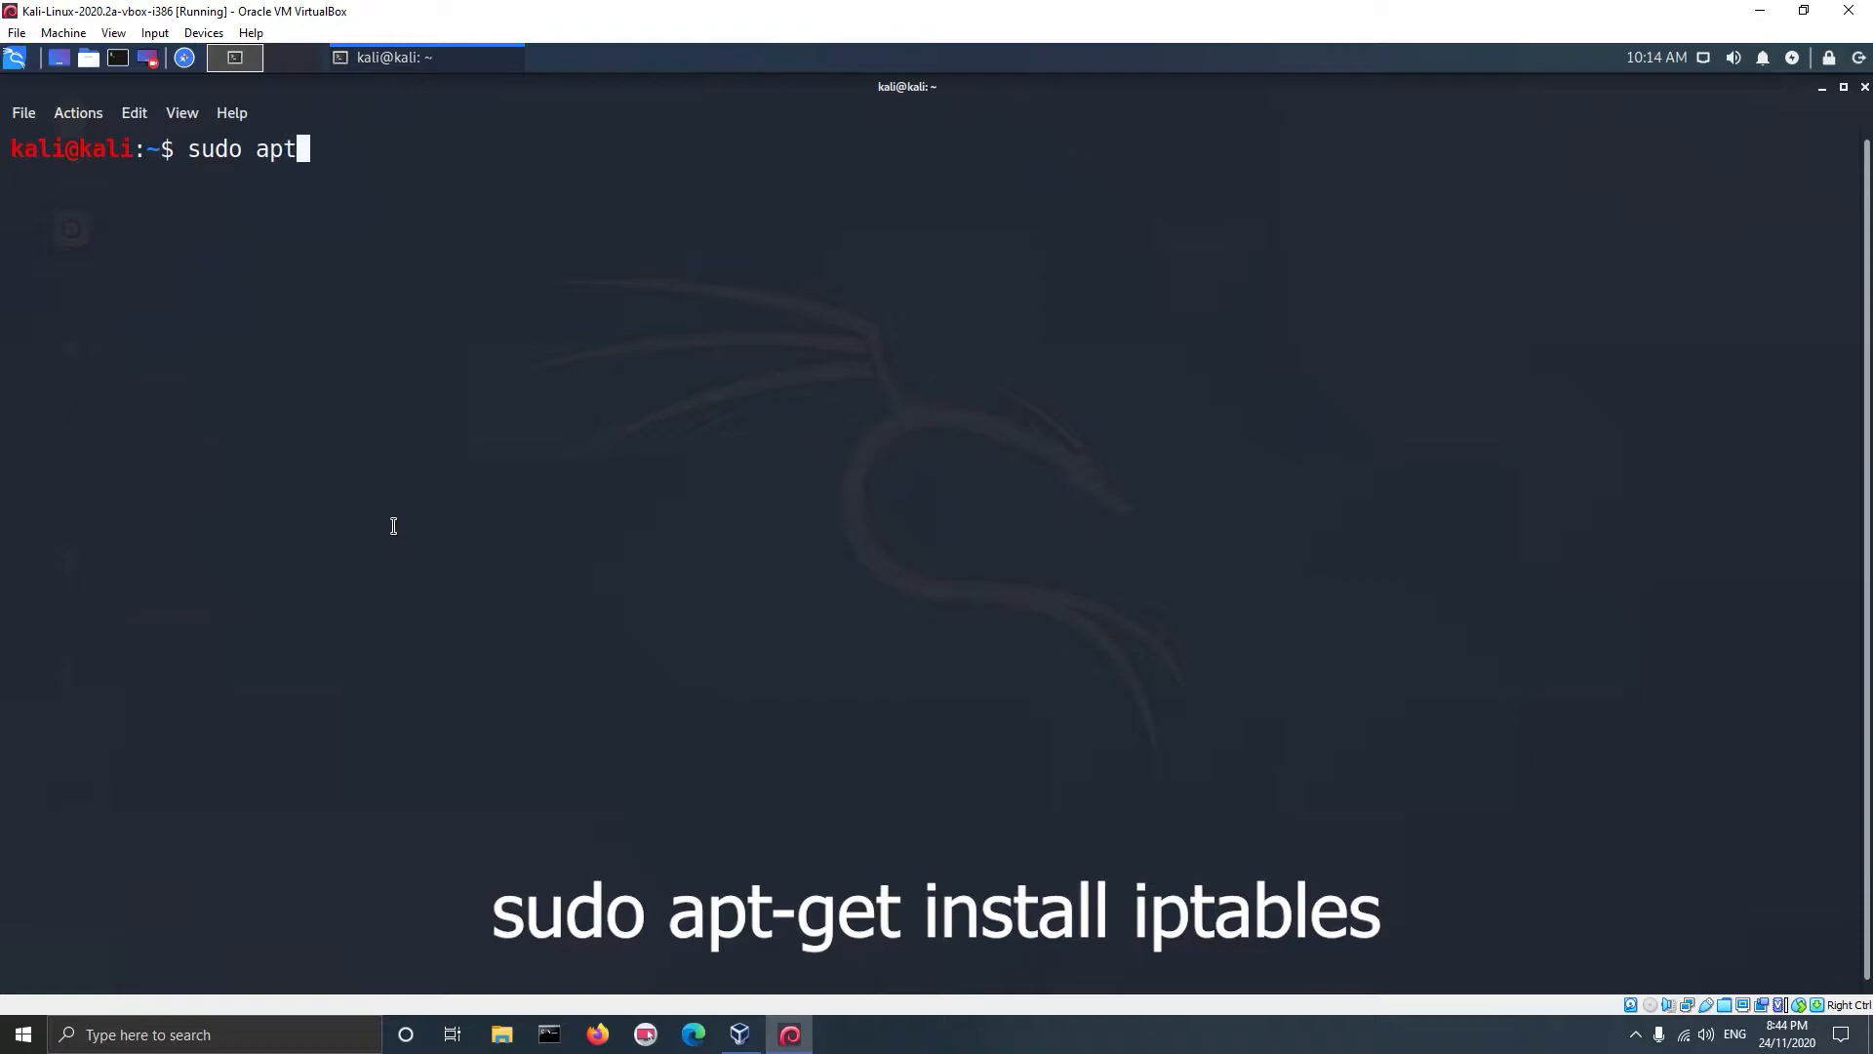
{"action": "key", "text": "Return"}
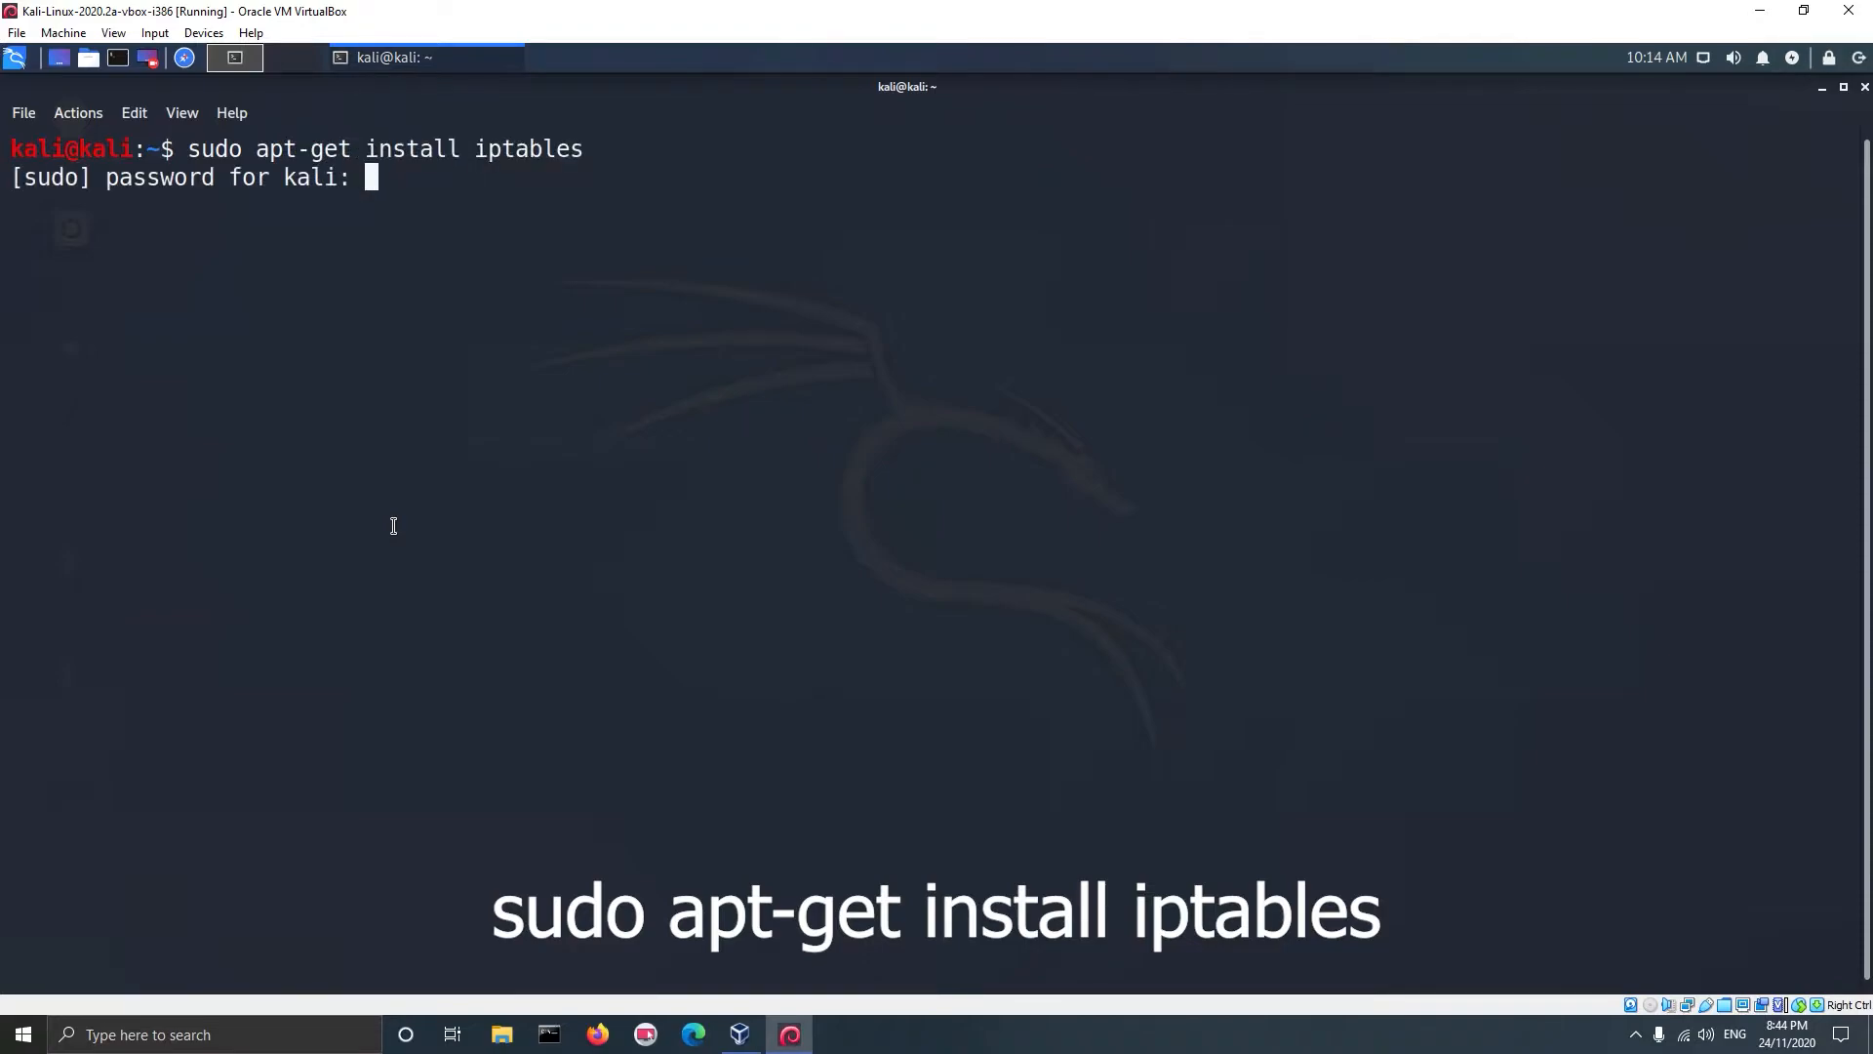
{"action": "key", "text": "Return"}
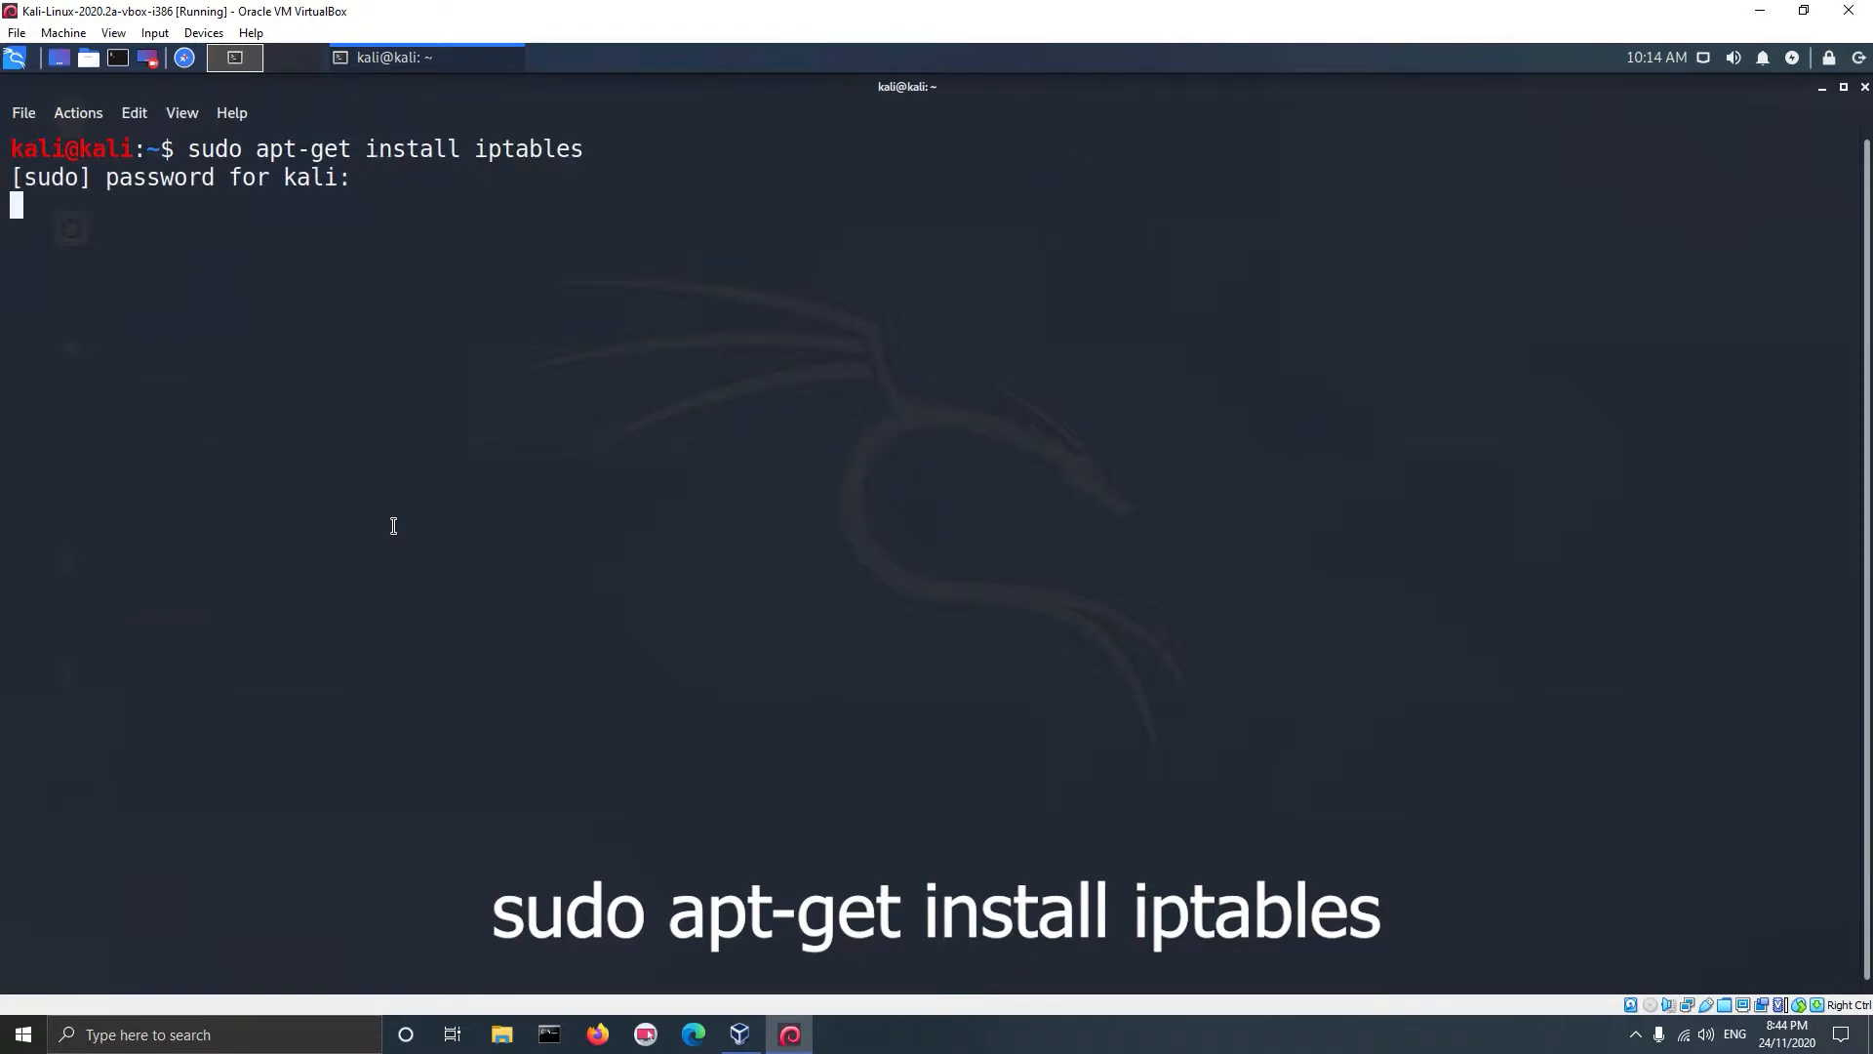
{"action": "key", "text": "Return"}
{"action": "type", "text": "sudo iptab"}
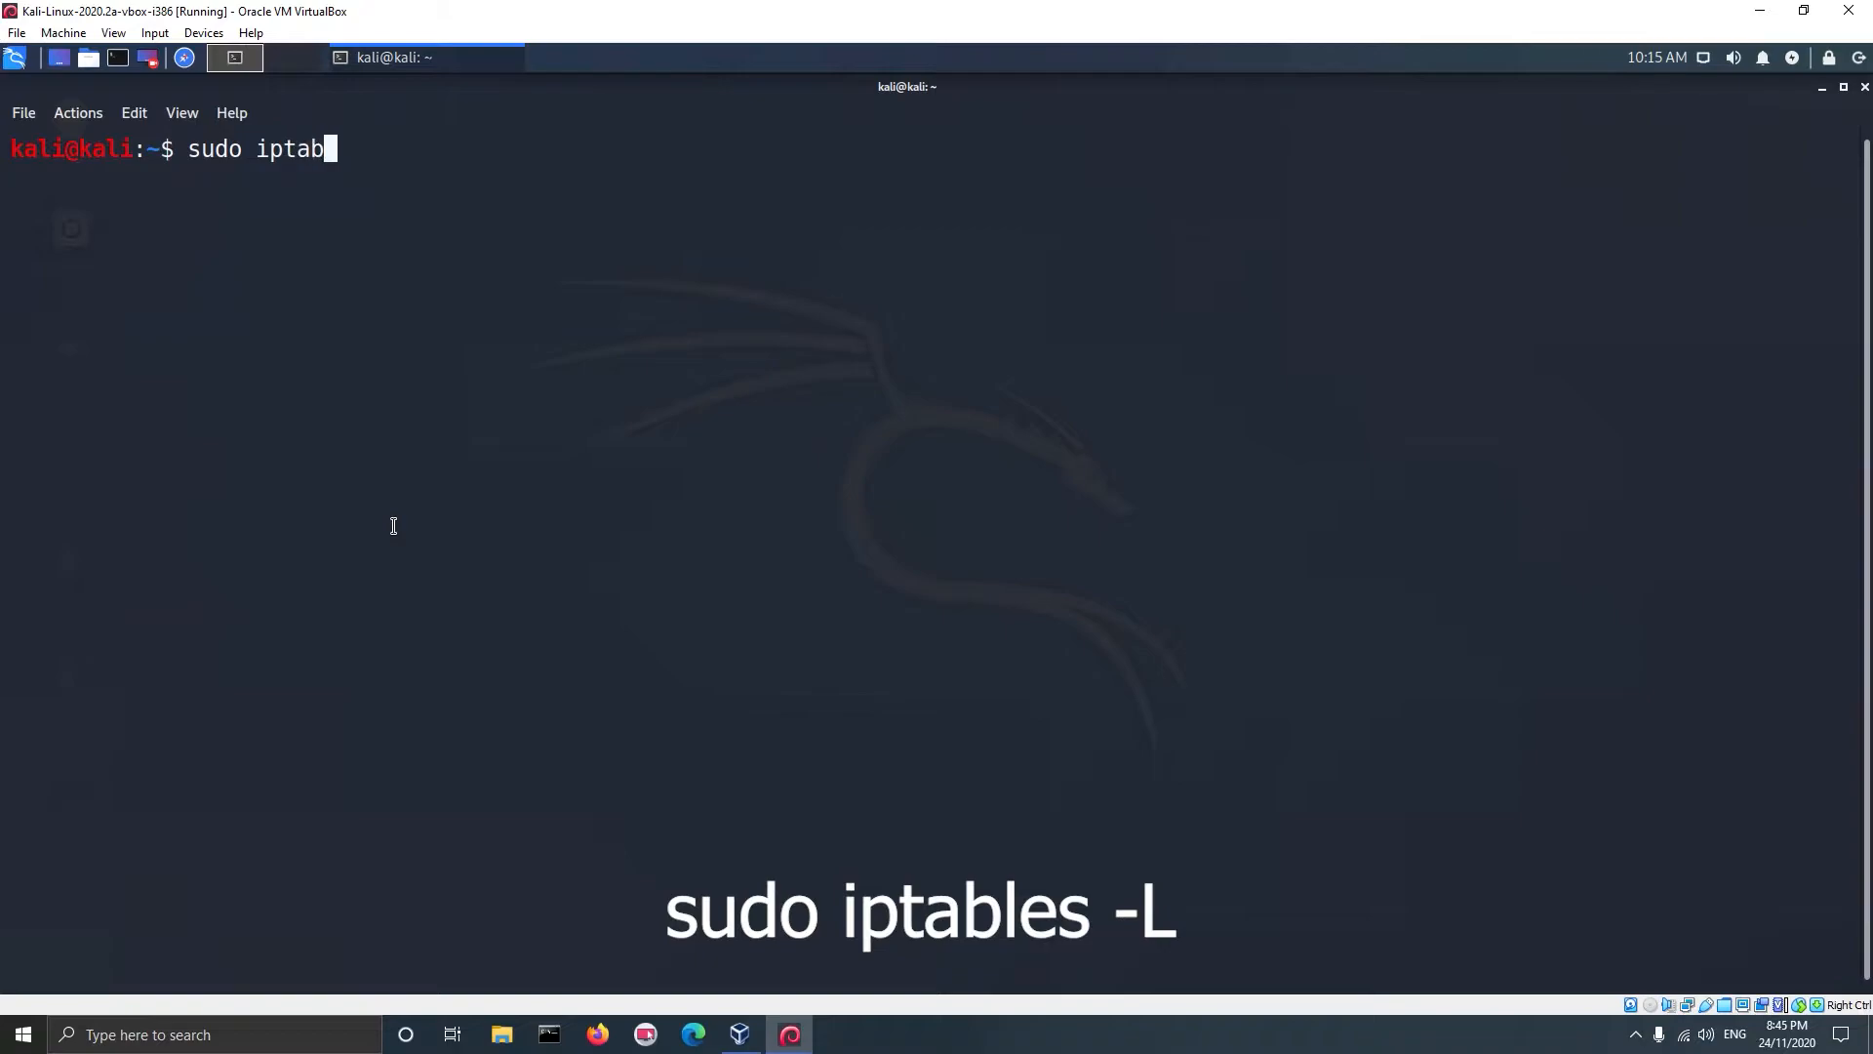
{"action": "type", "text": "les -L"}
{"action": "key", "text": "Return"}
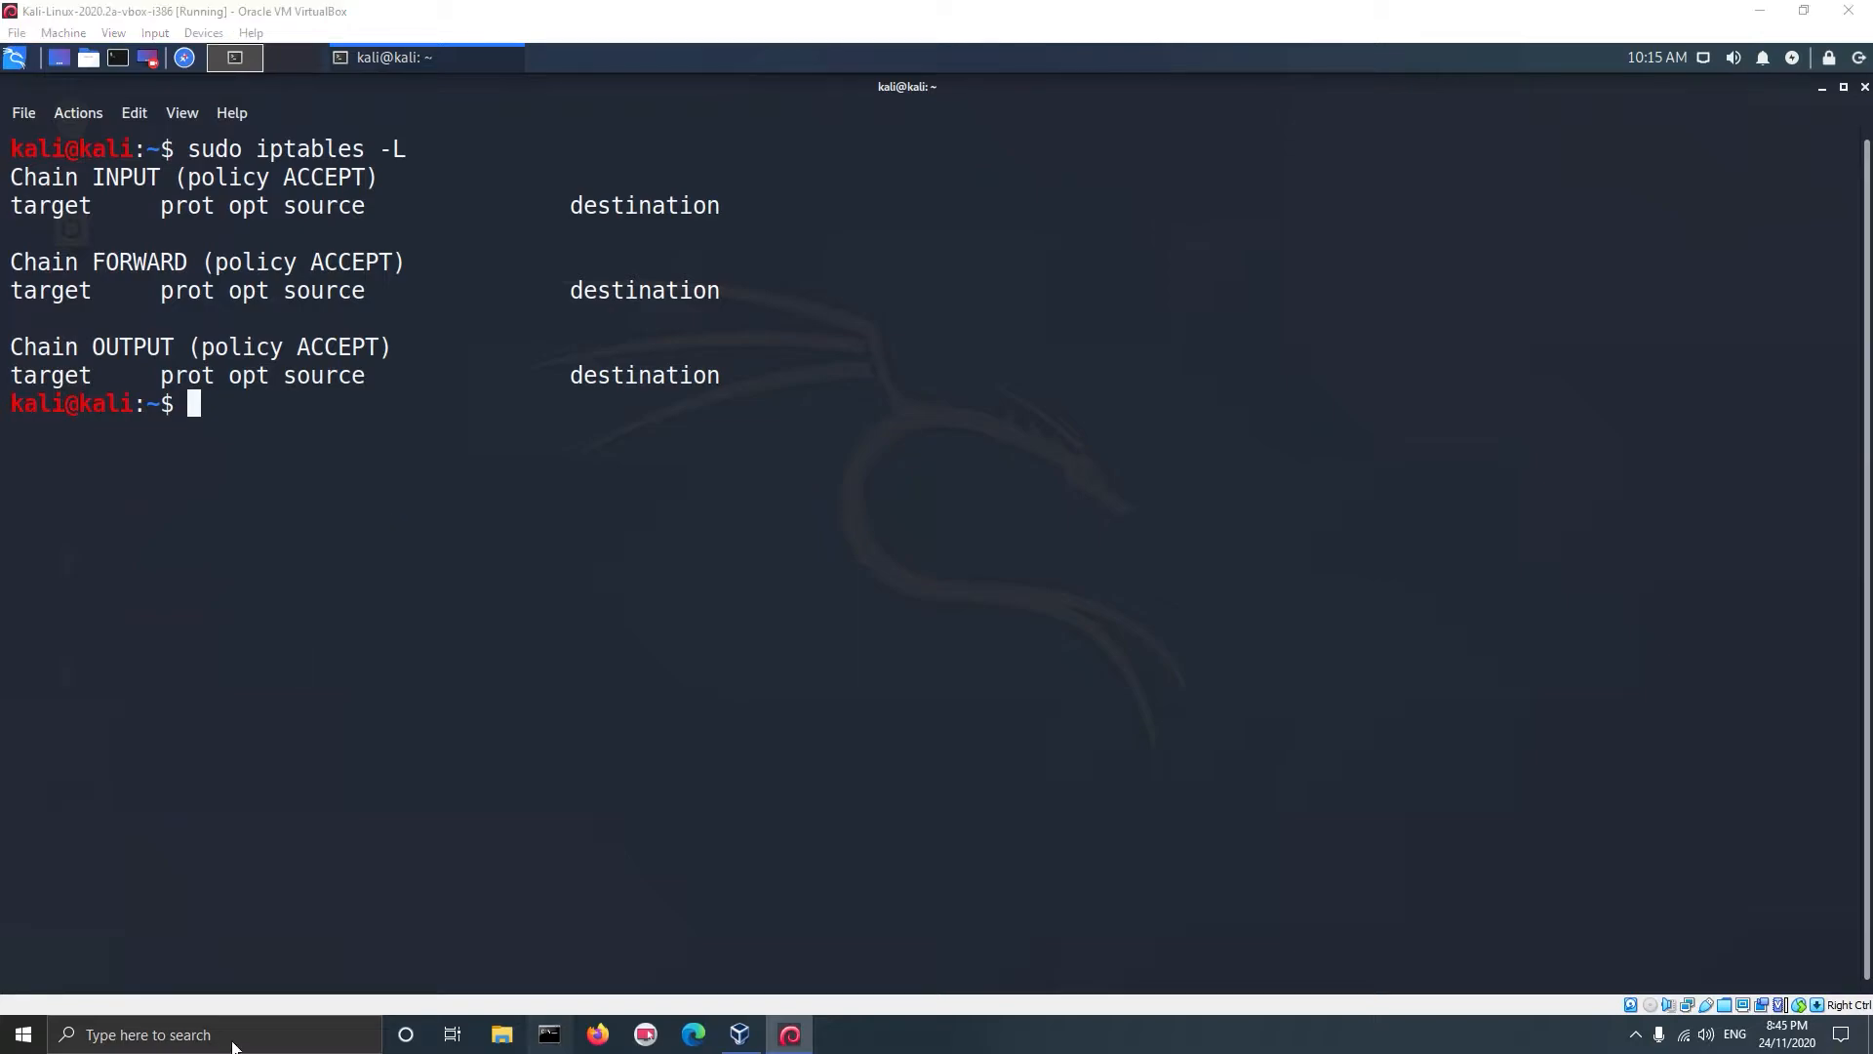
Run ipconfig in Command Prompt and note the host IPv4 address 192.168.0.222
{"action": "left_click", "coordinate": [549, 1034]}
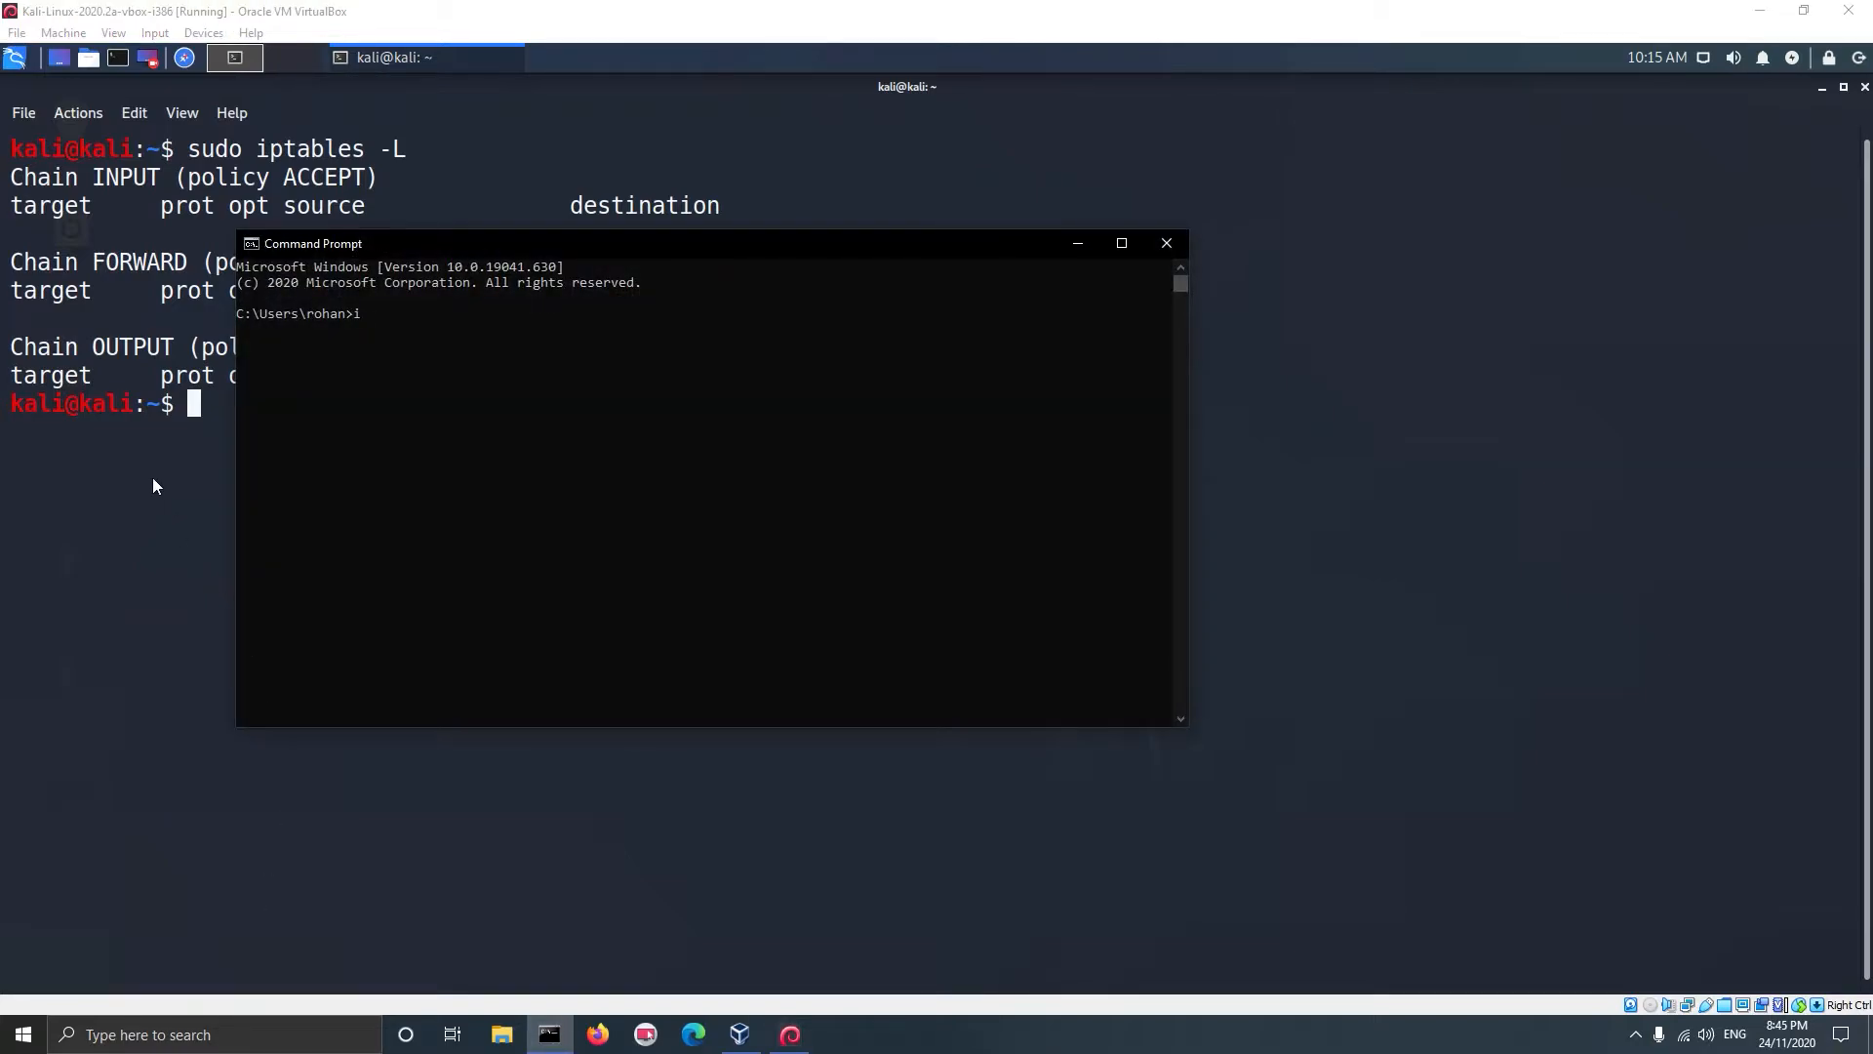
{"action": "type", "text": "pconfig"}
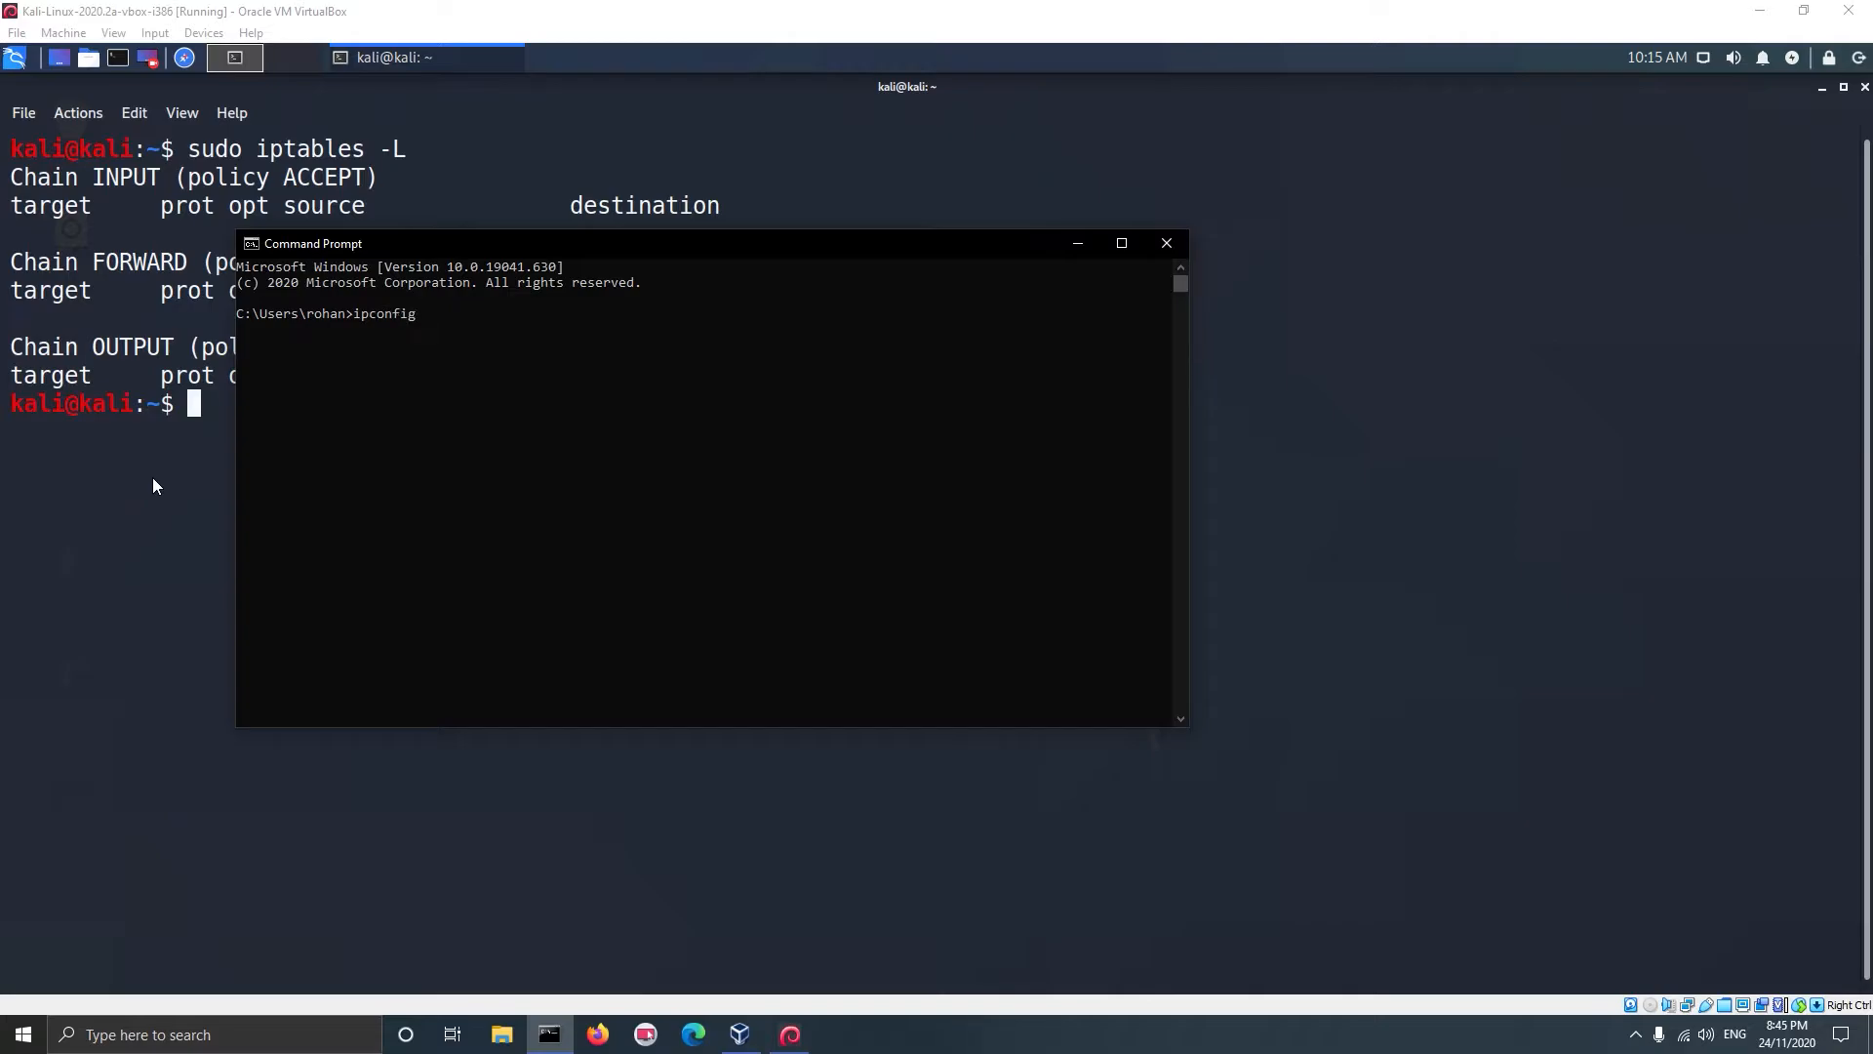
{"action": "key", "text": "Return"}
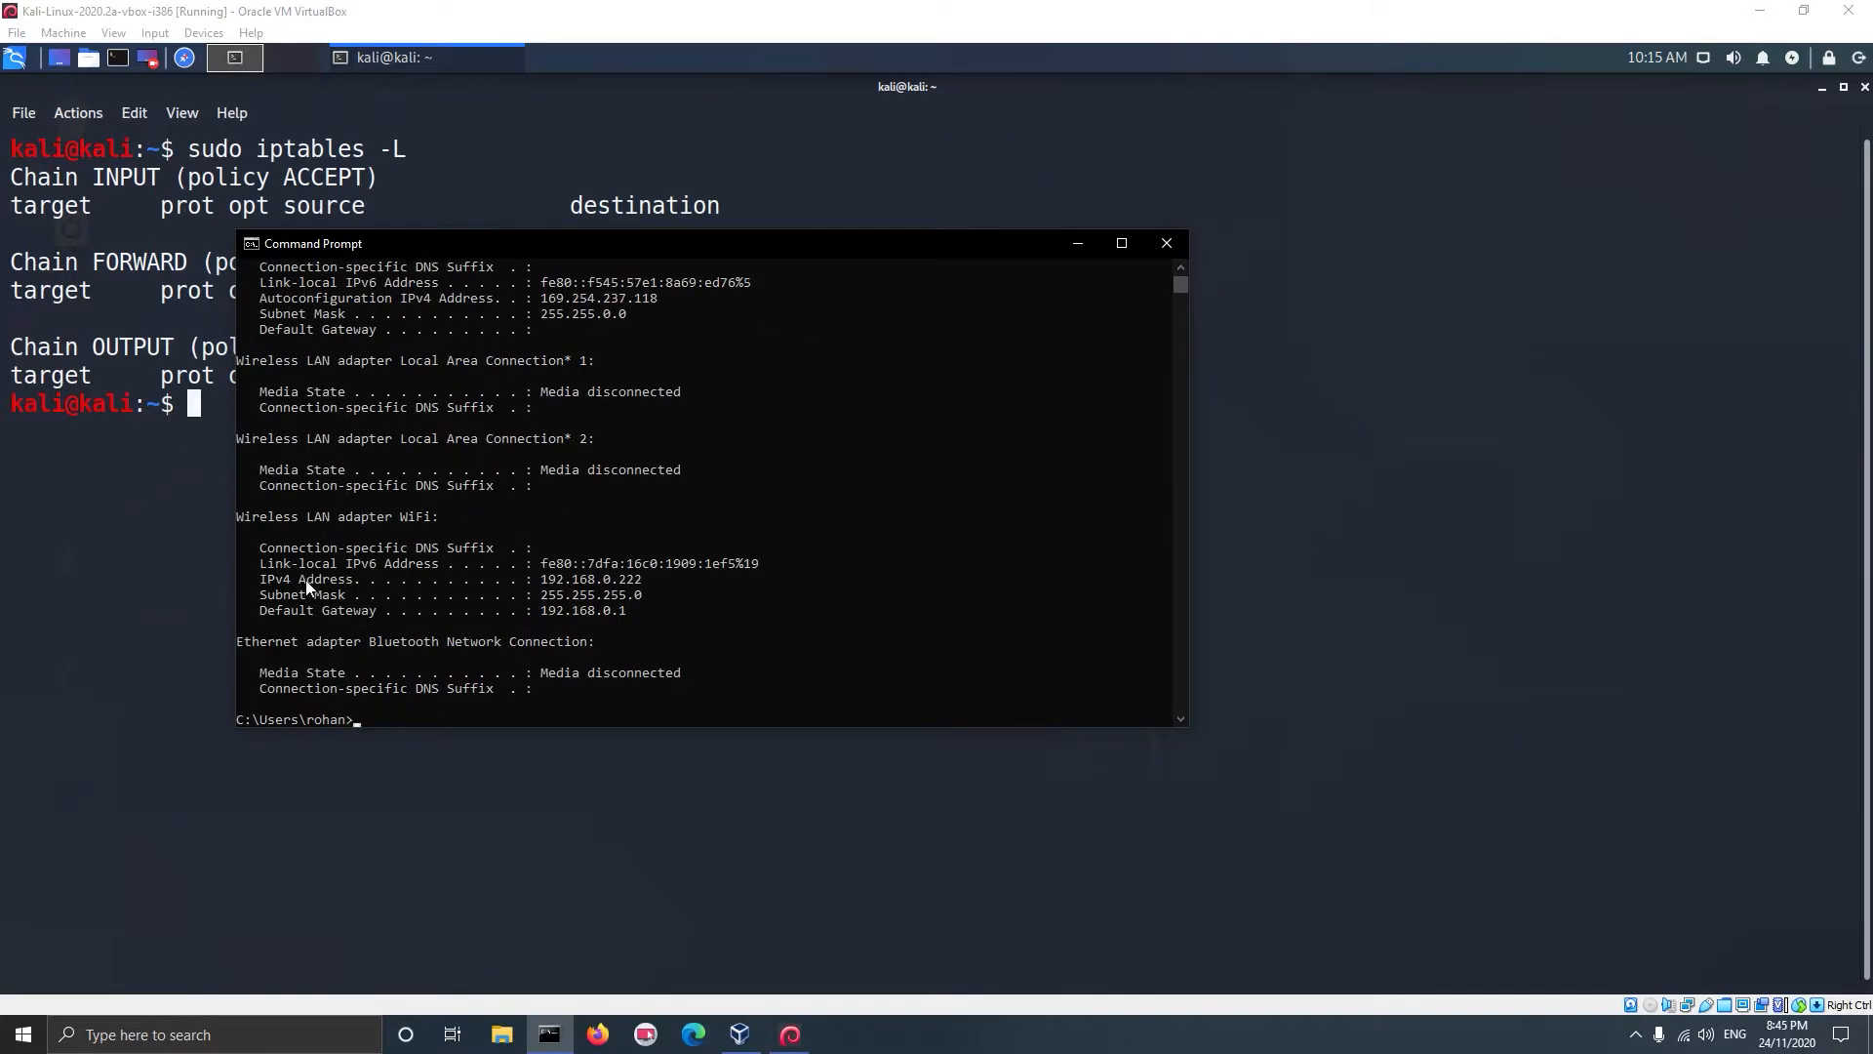
{"action": "double_click", "coordinate": [590, 579]}
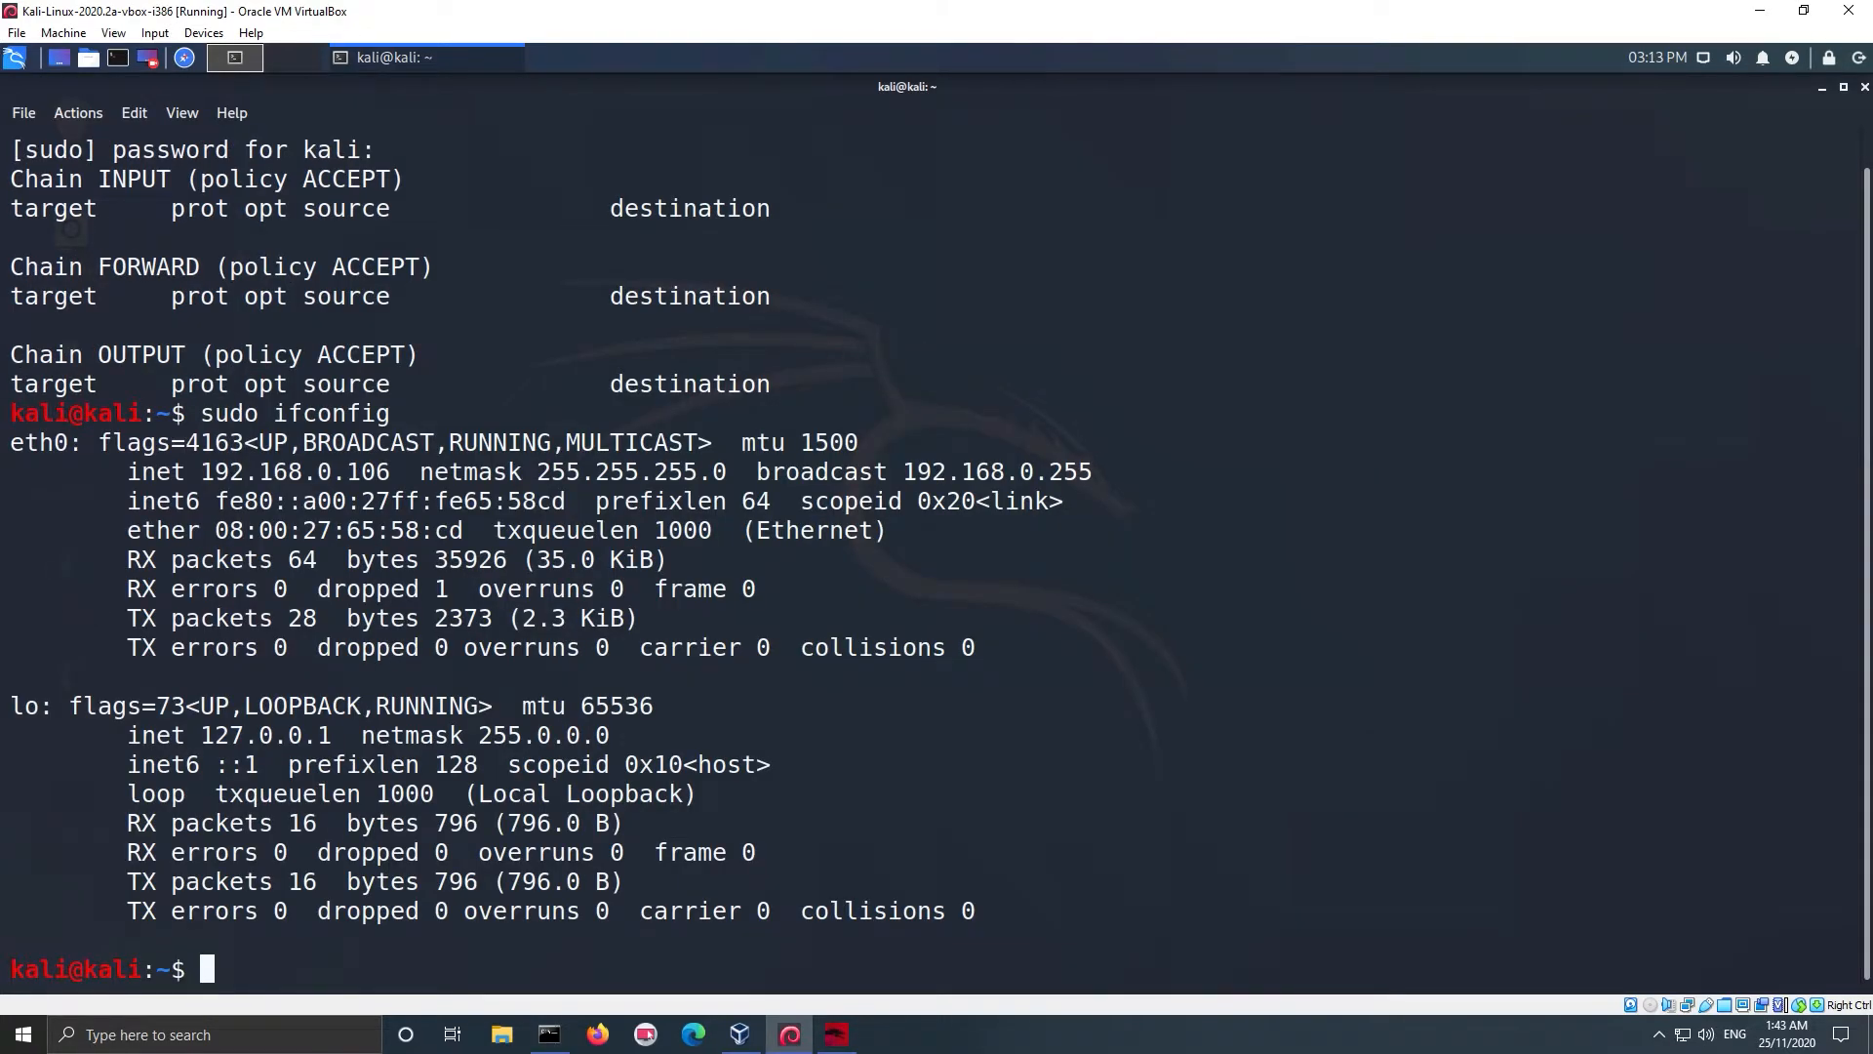
Ping the Kali machine at 192.168.0.106 with 0% loss, then return to Kali
{"action": "double_click", "coordinate": [292, 471]}
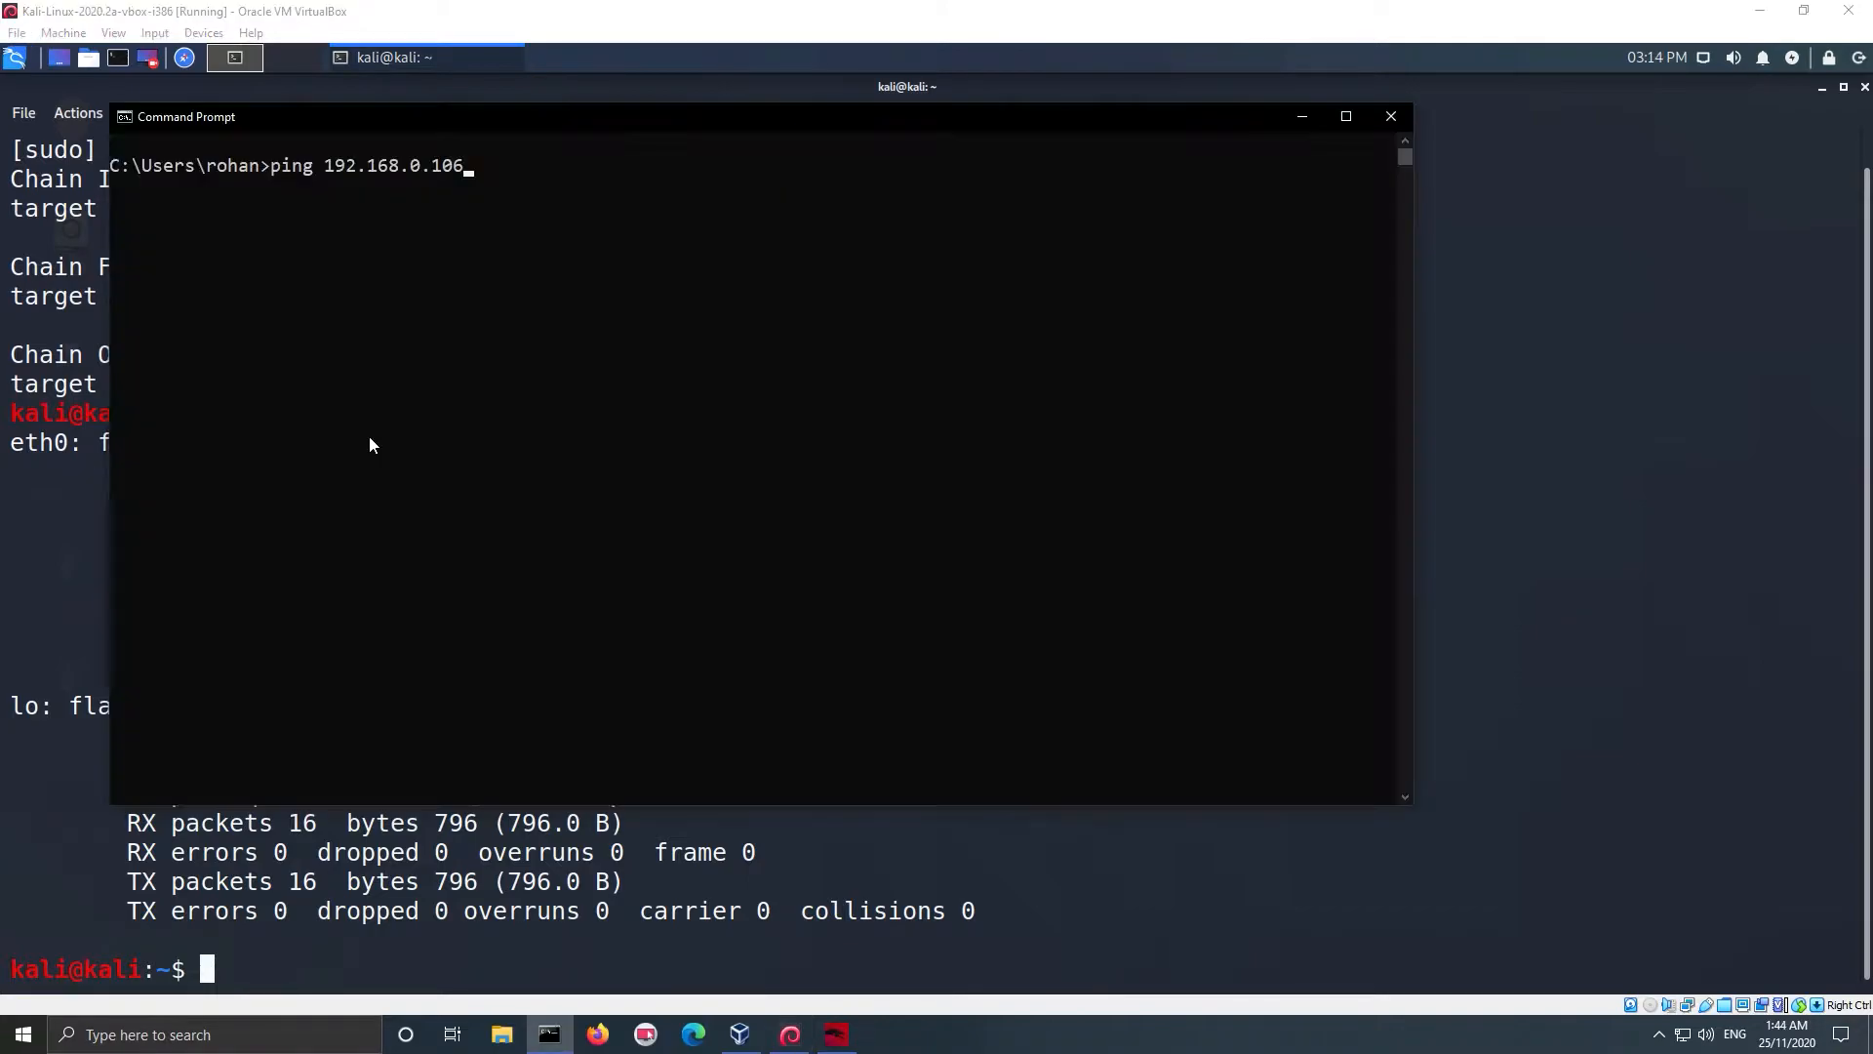
{"action": "key", "text": "Return"}
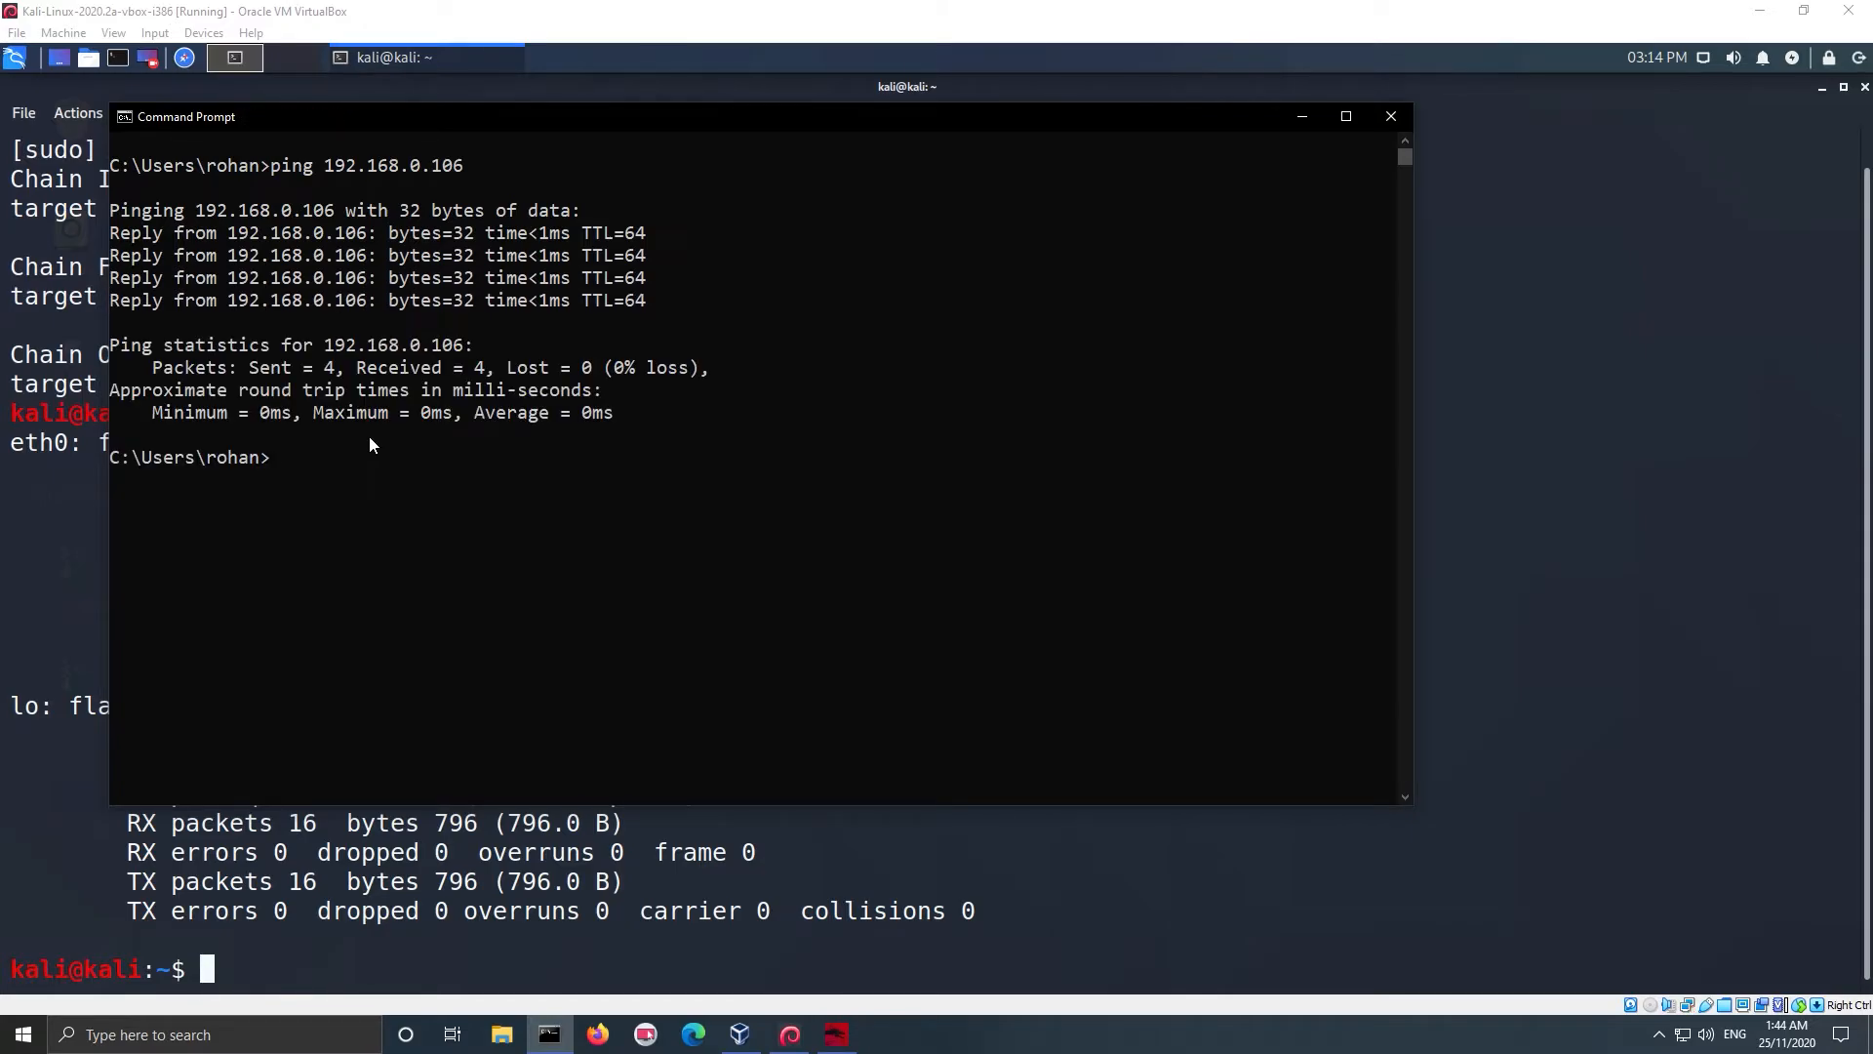
{"action": "left_click", "coordinate": [1390, 116]}
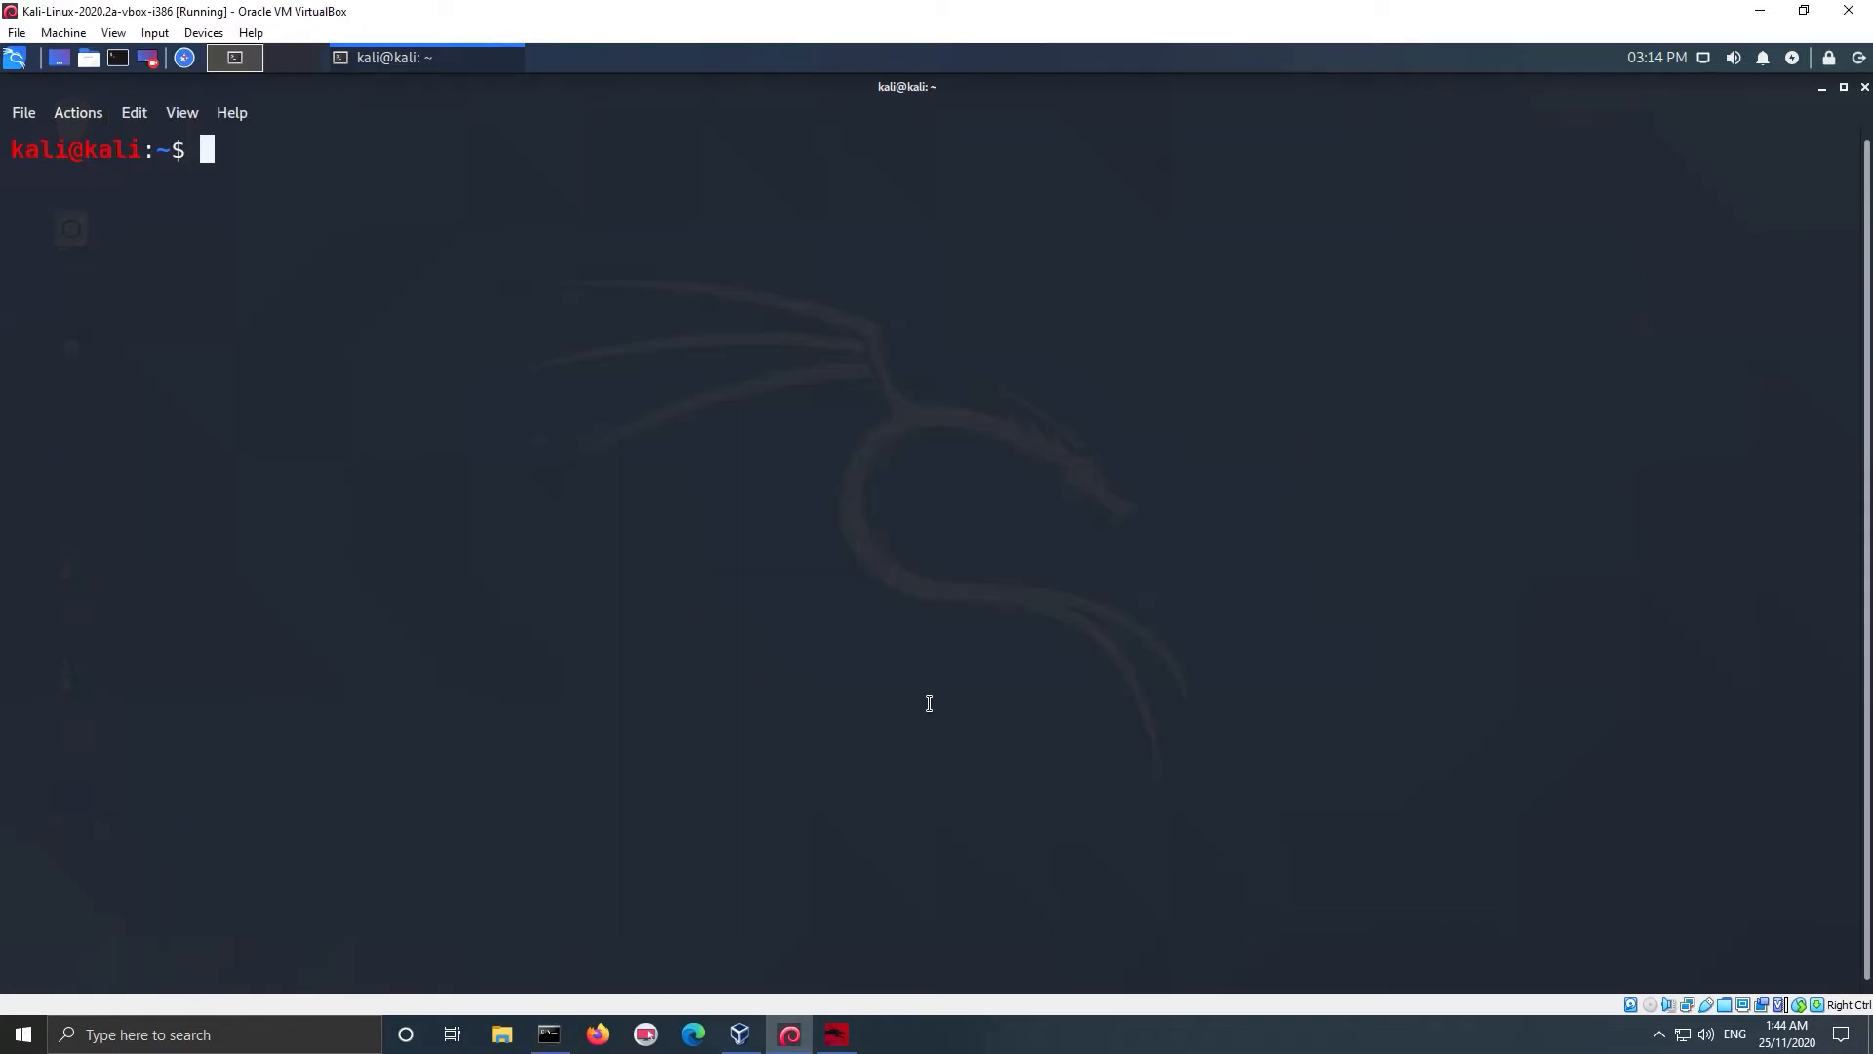
Enter 'sudo iptables -A INPUT -s 192.168.0.222 -j DROP' in the Kali terminal
{"action": "type", "text": "sudo ipta"}
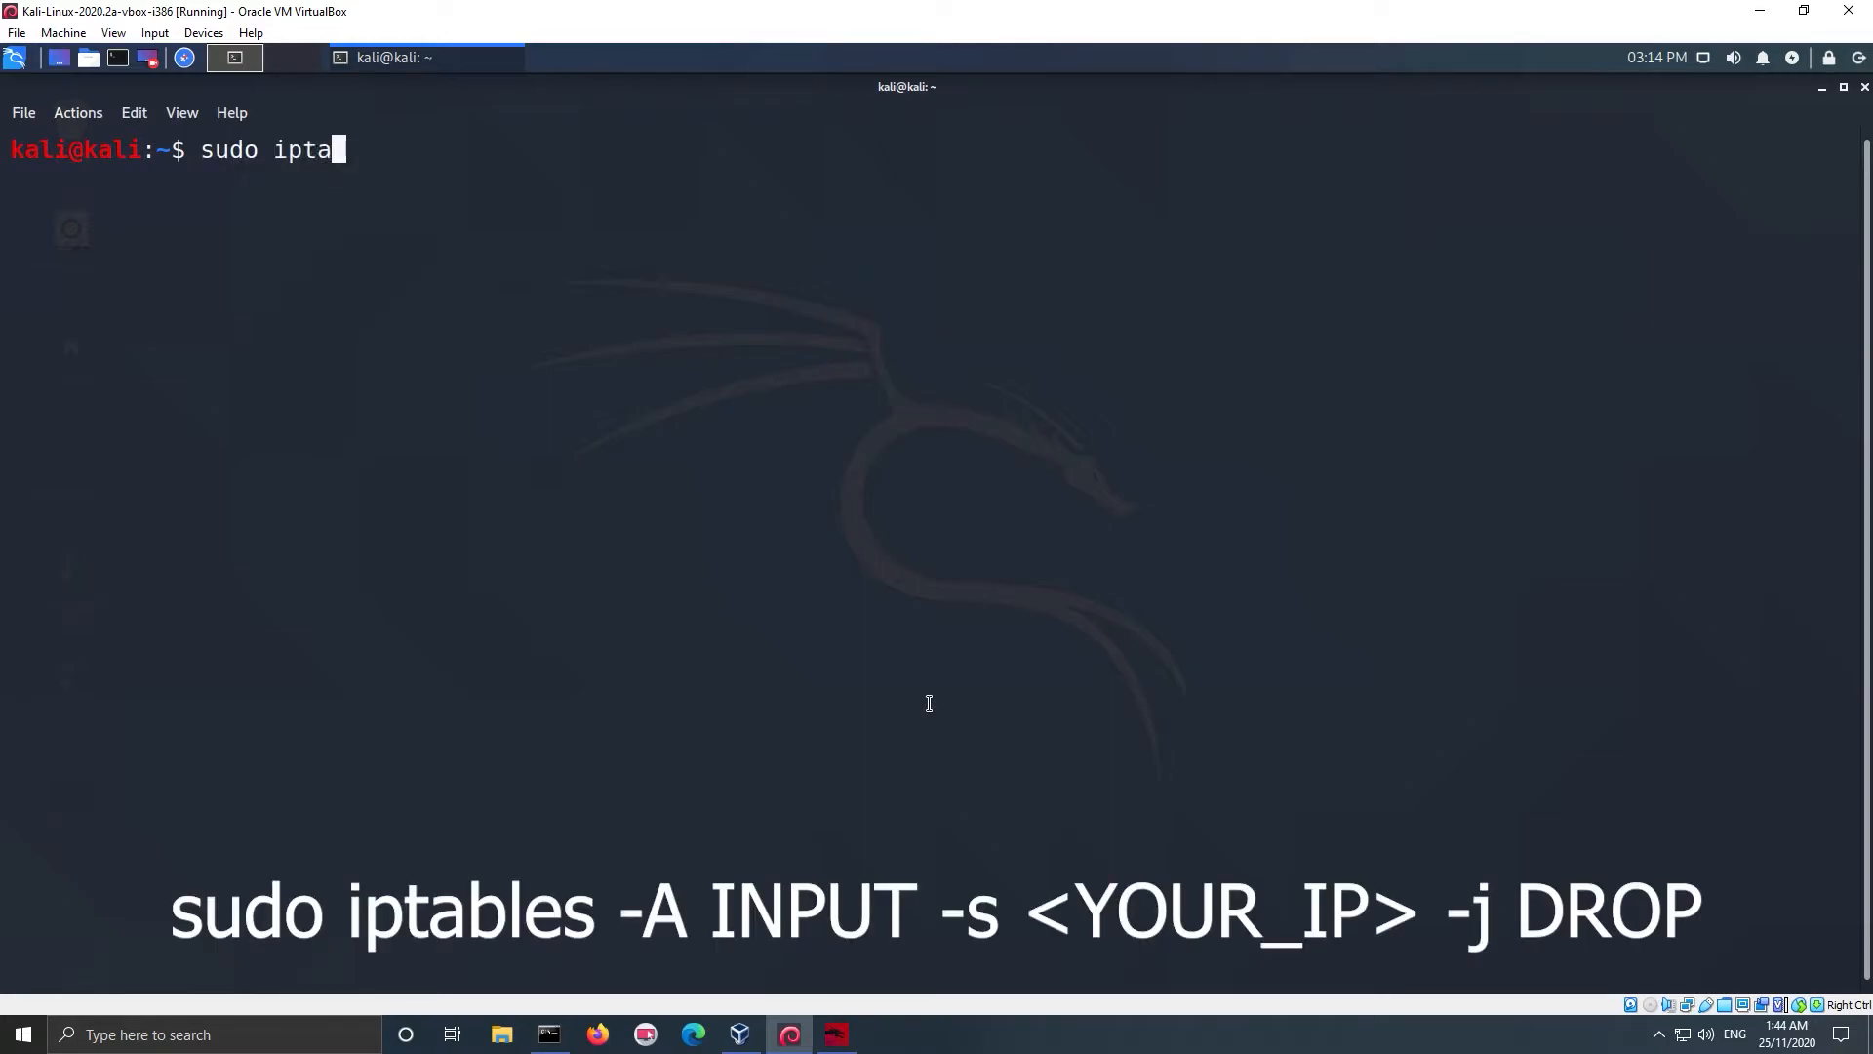
{"action": "type", "text": "bles -A"}
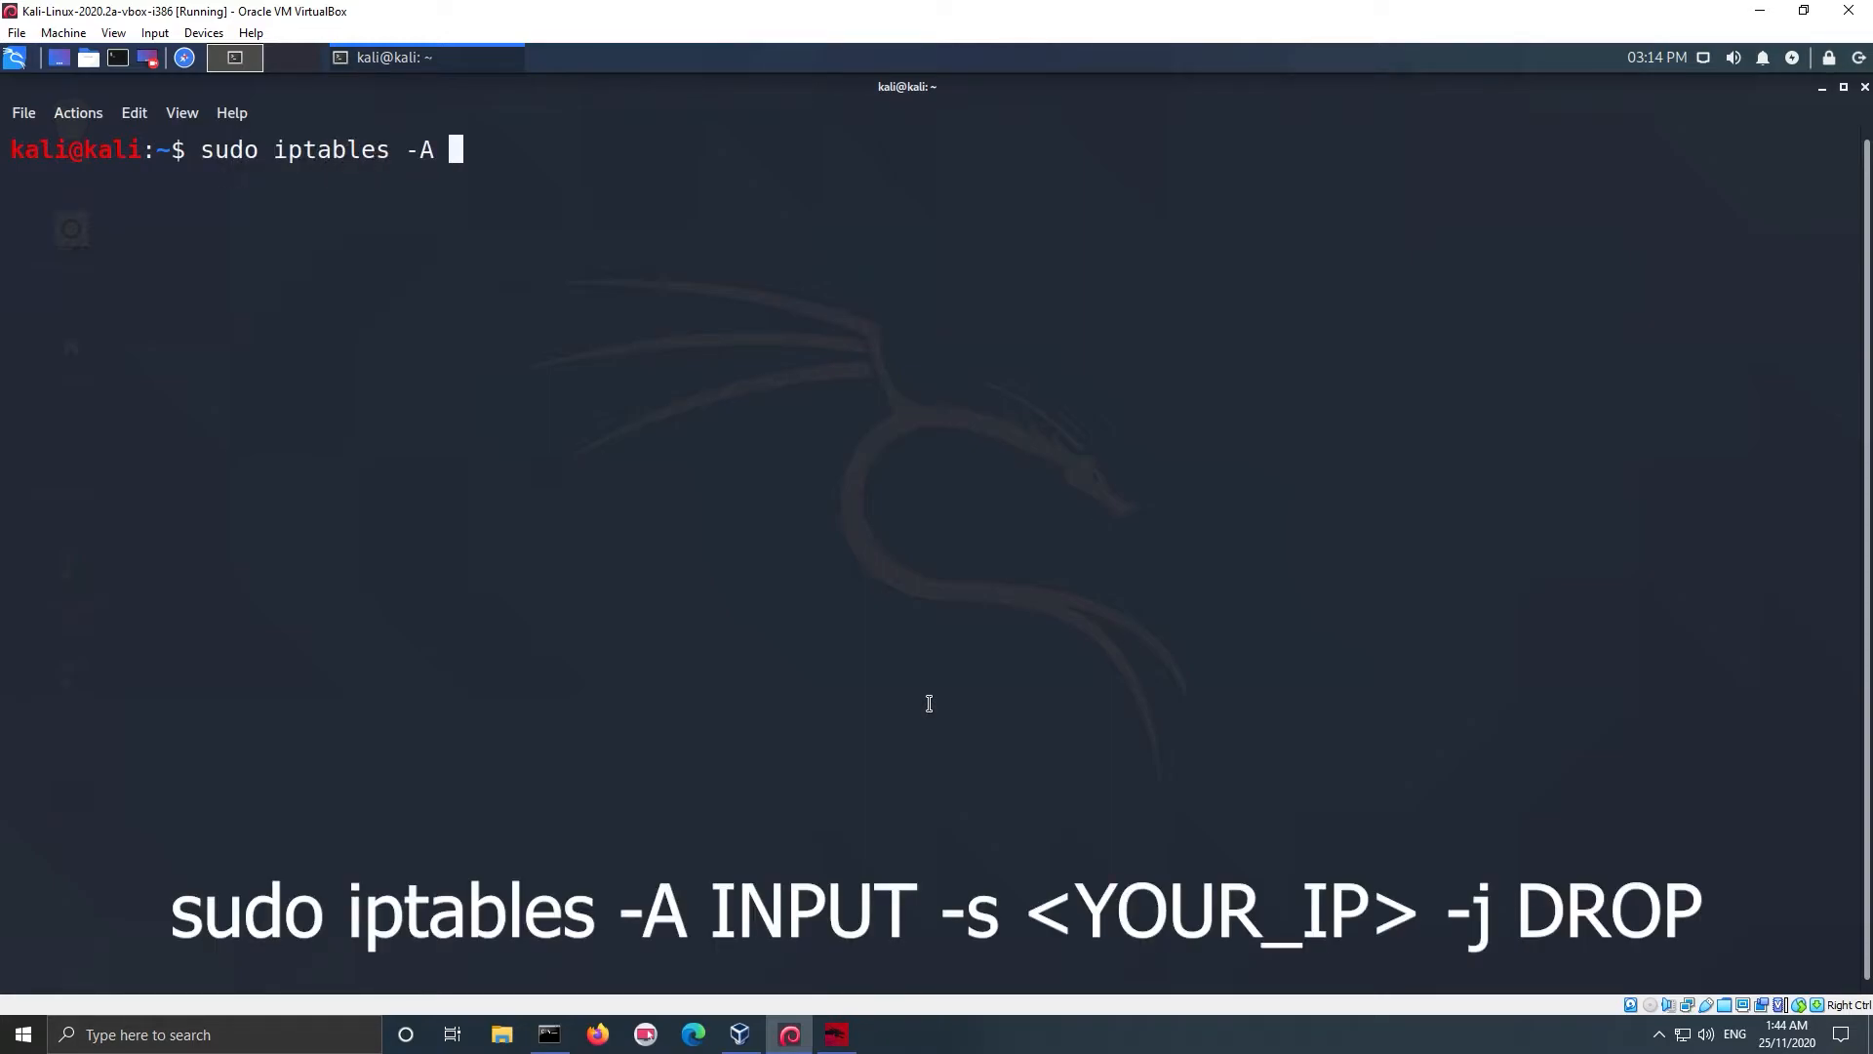
{"action": "type", "text": "INPUT"}
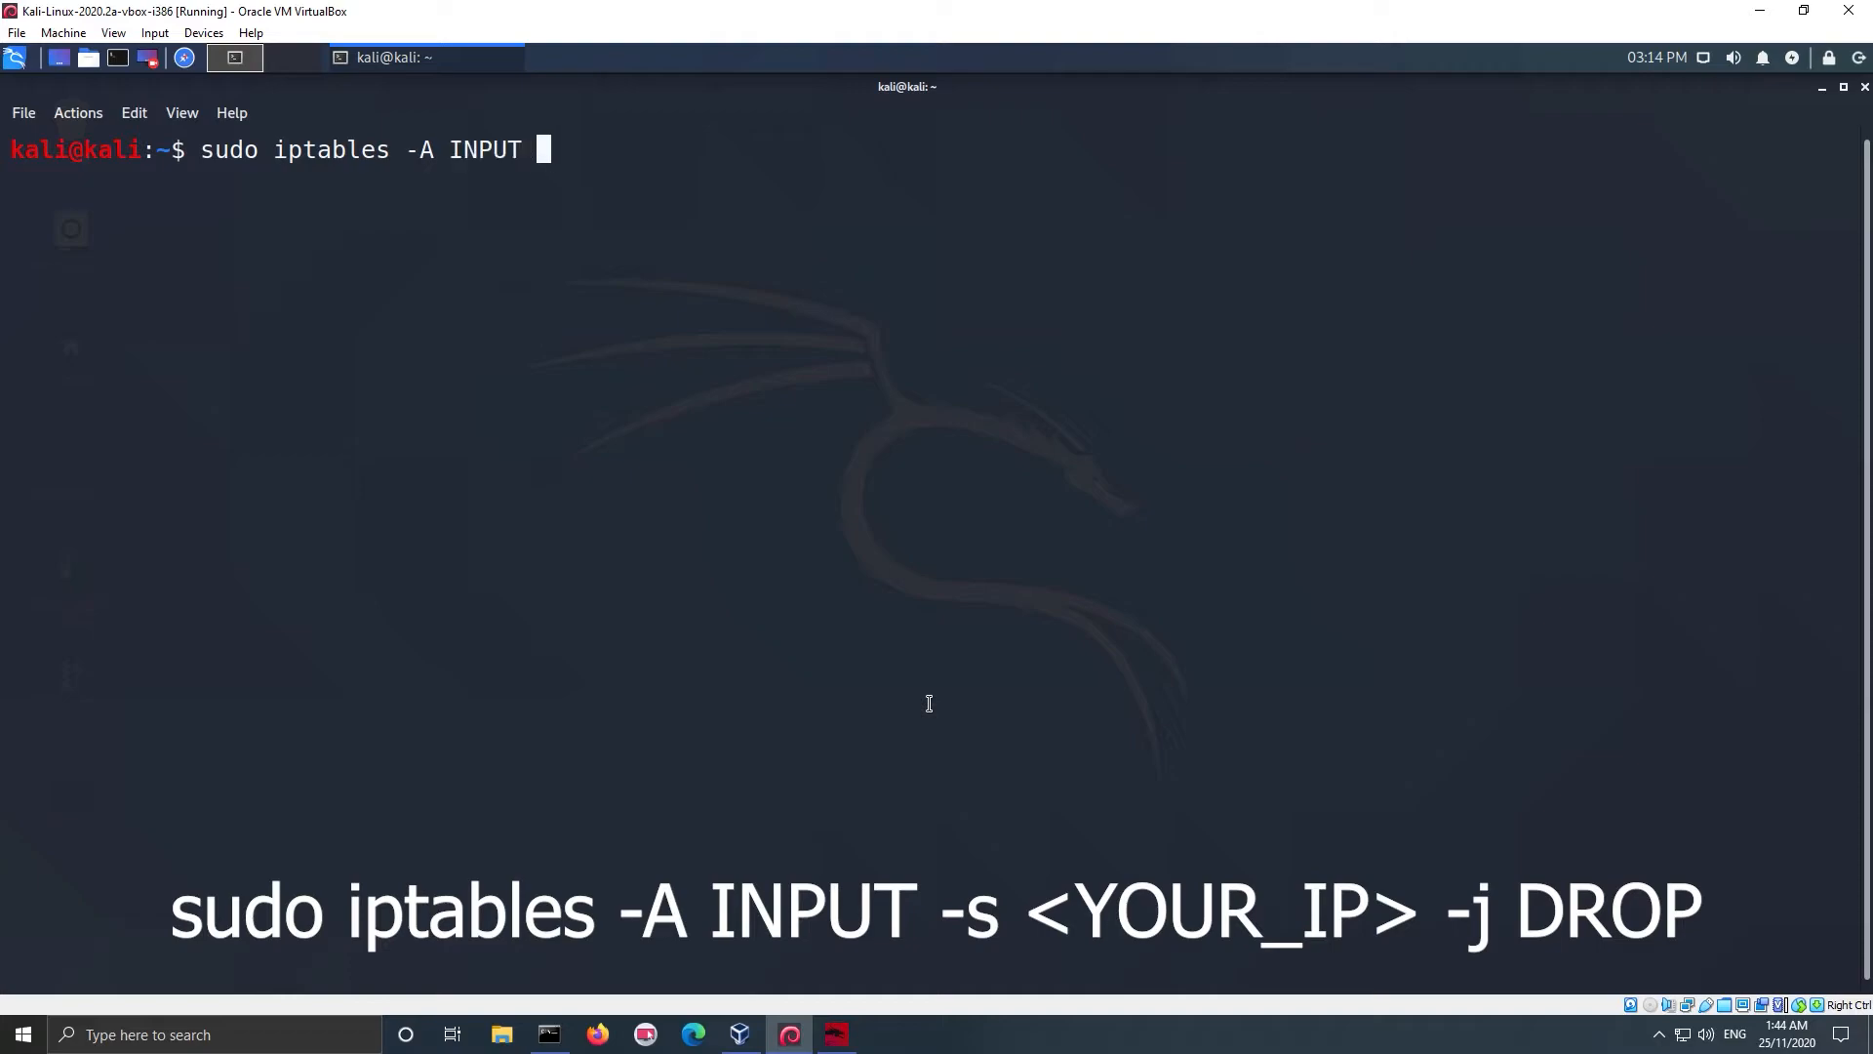
{"action": "type", "text": "-s"}
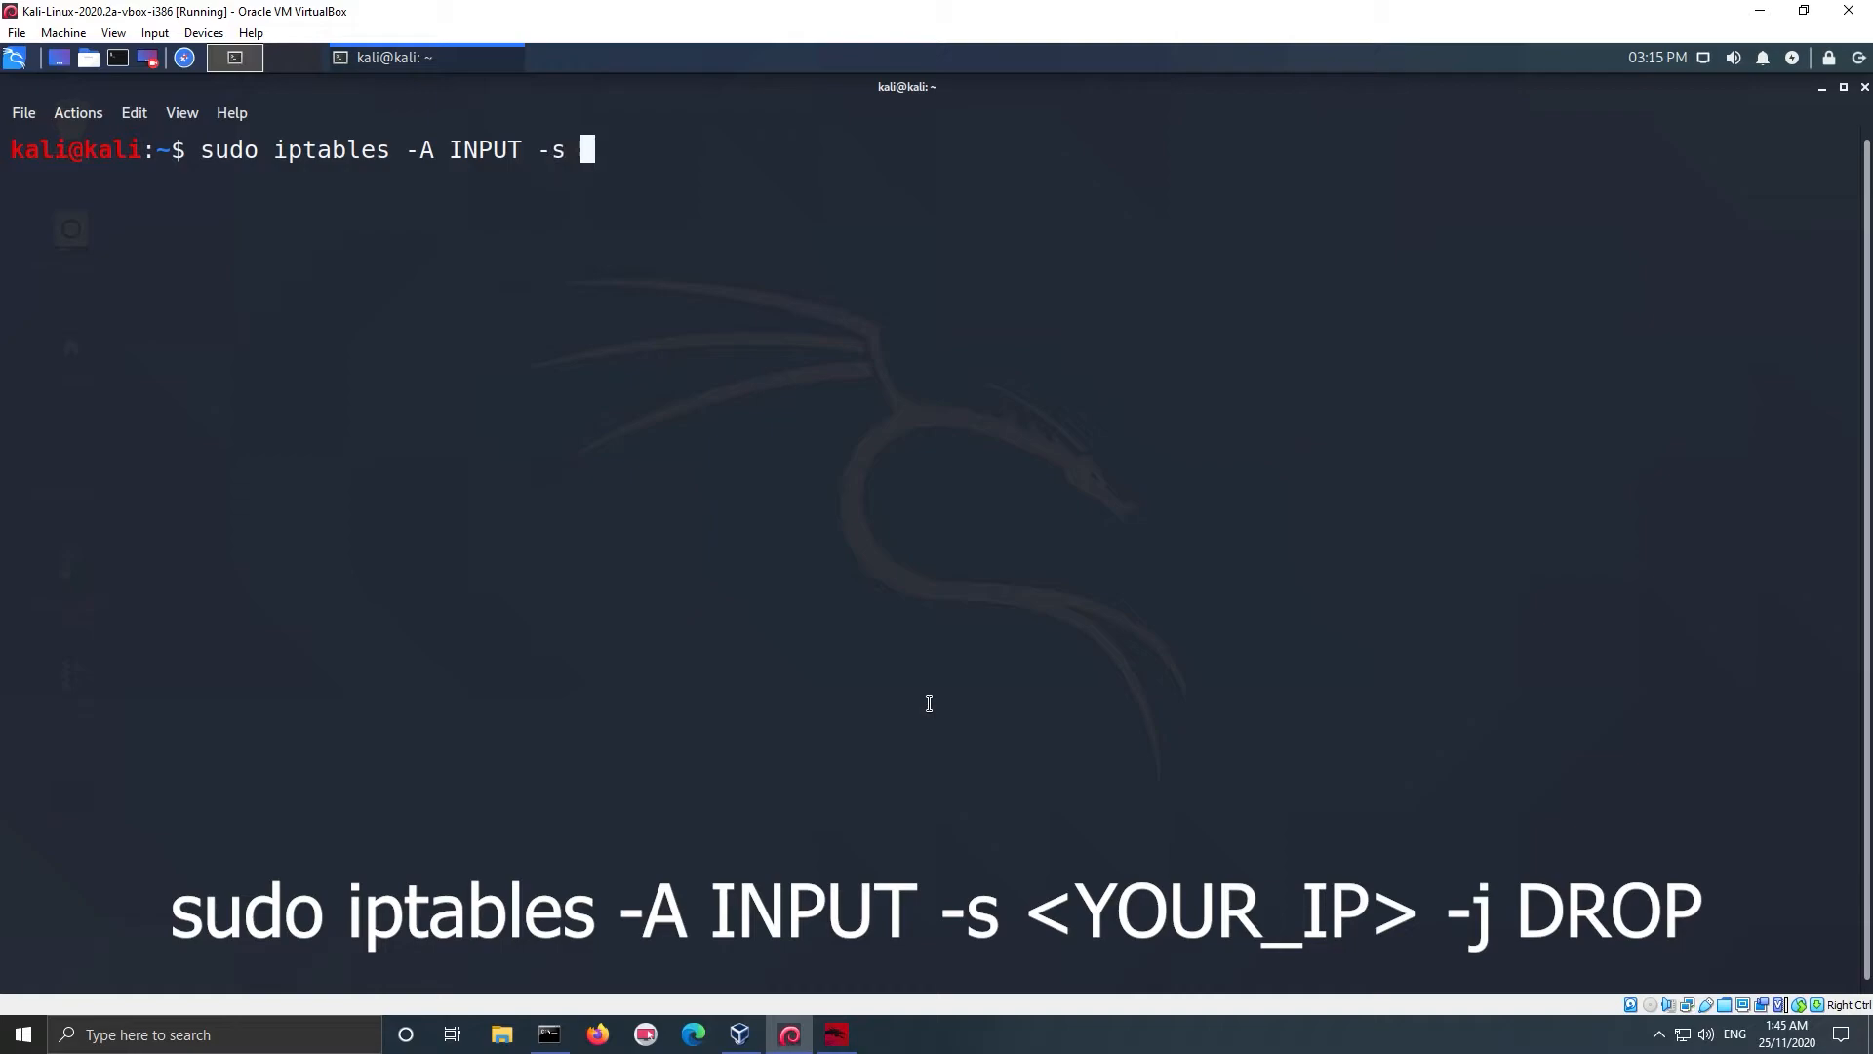
{"action": "type", "text": "192.168.0.222"}
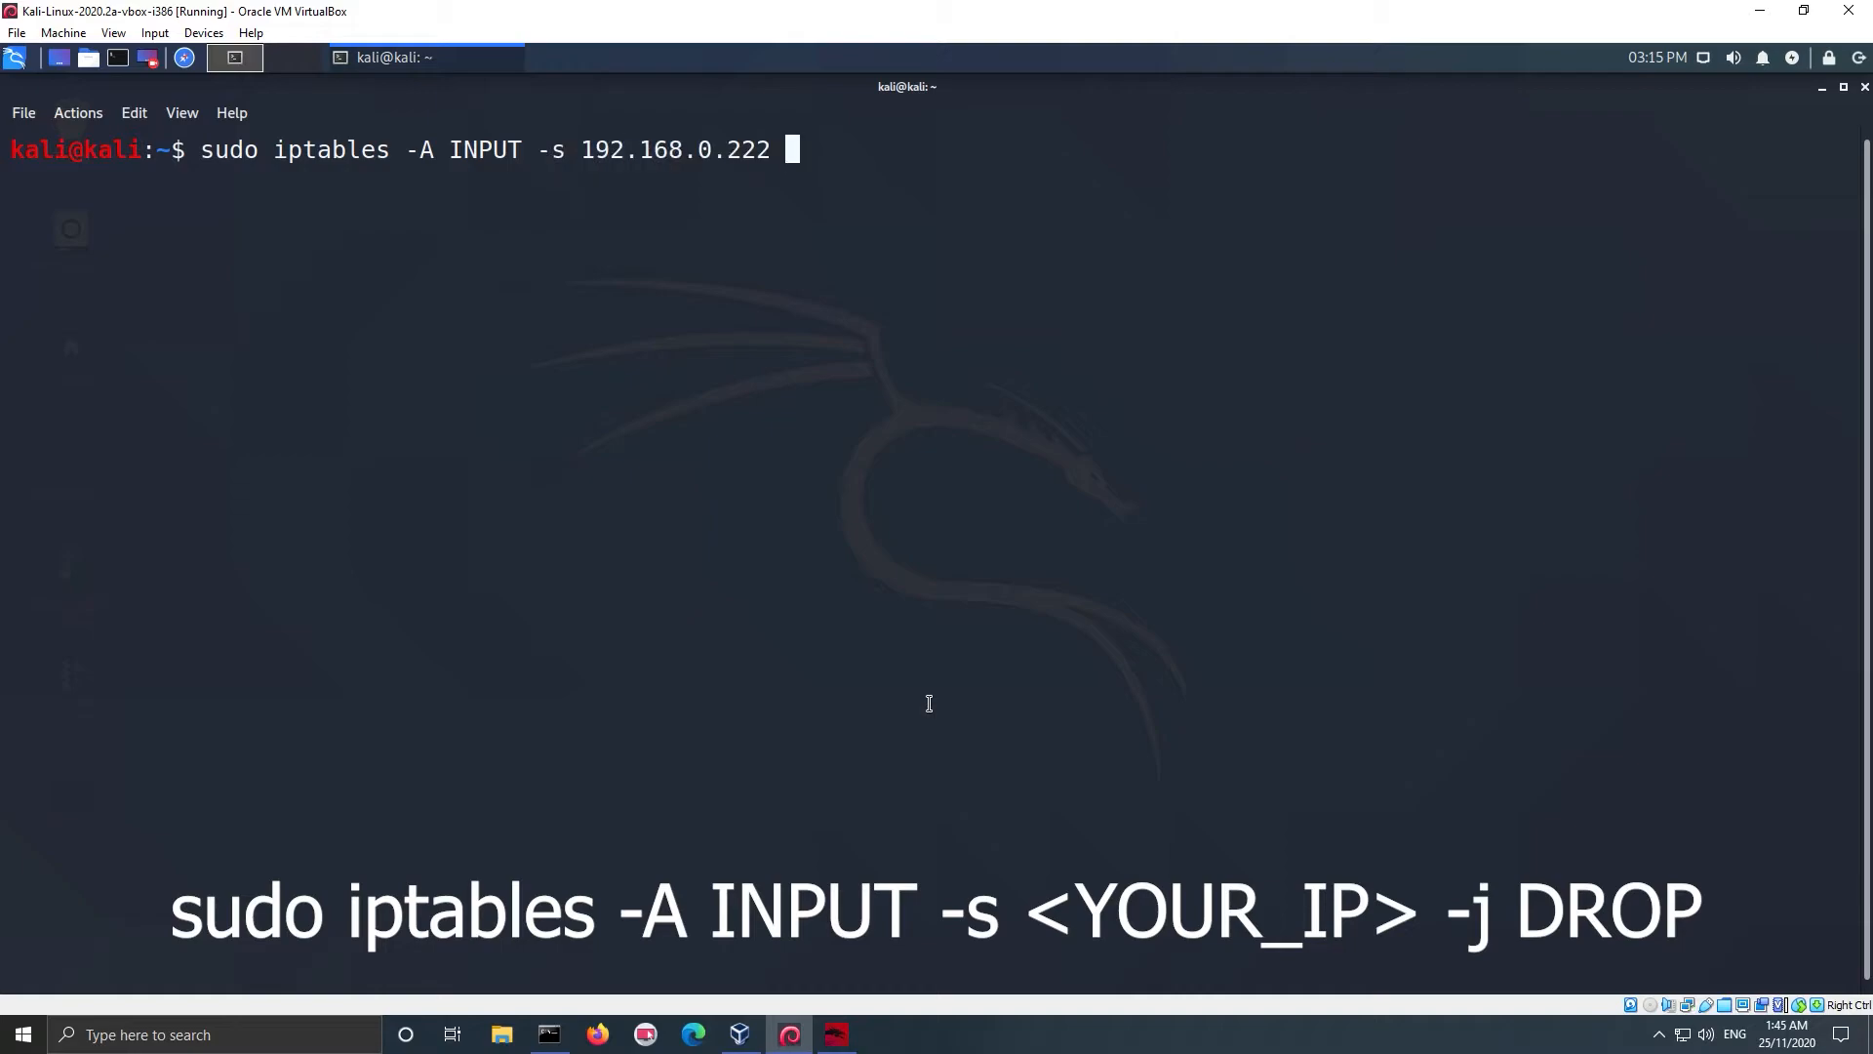
{"action": "left_click", "coordinate": [548, 1035]}
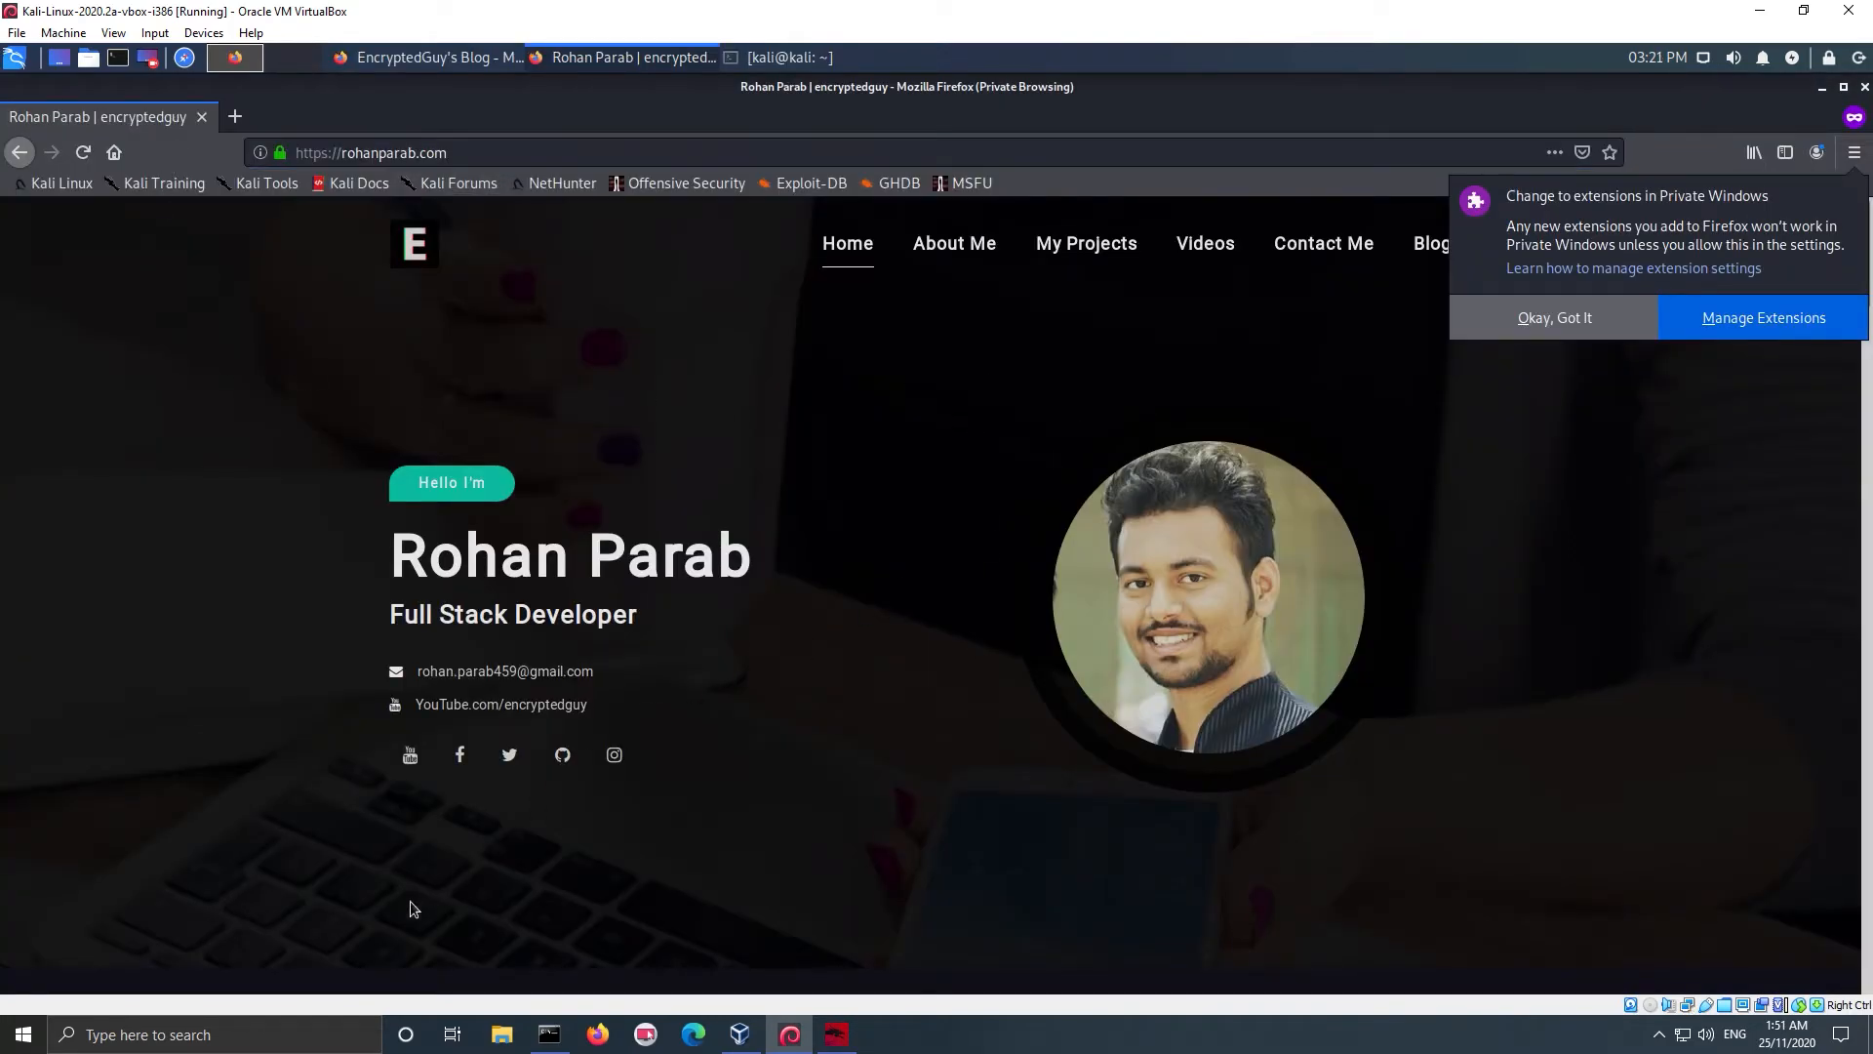
Ping the pasted website URL to get 46.4.165.228 and append an INPUT rule dropping it
{"action": "right_click", "coordinate": [442, 461]}
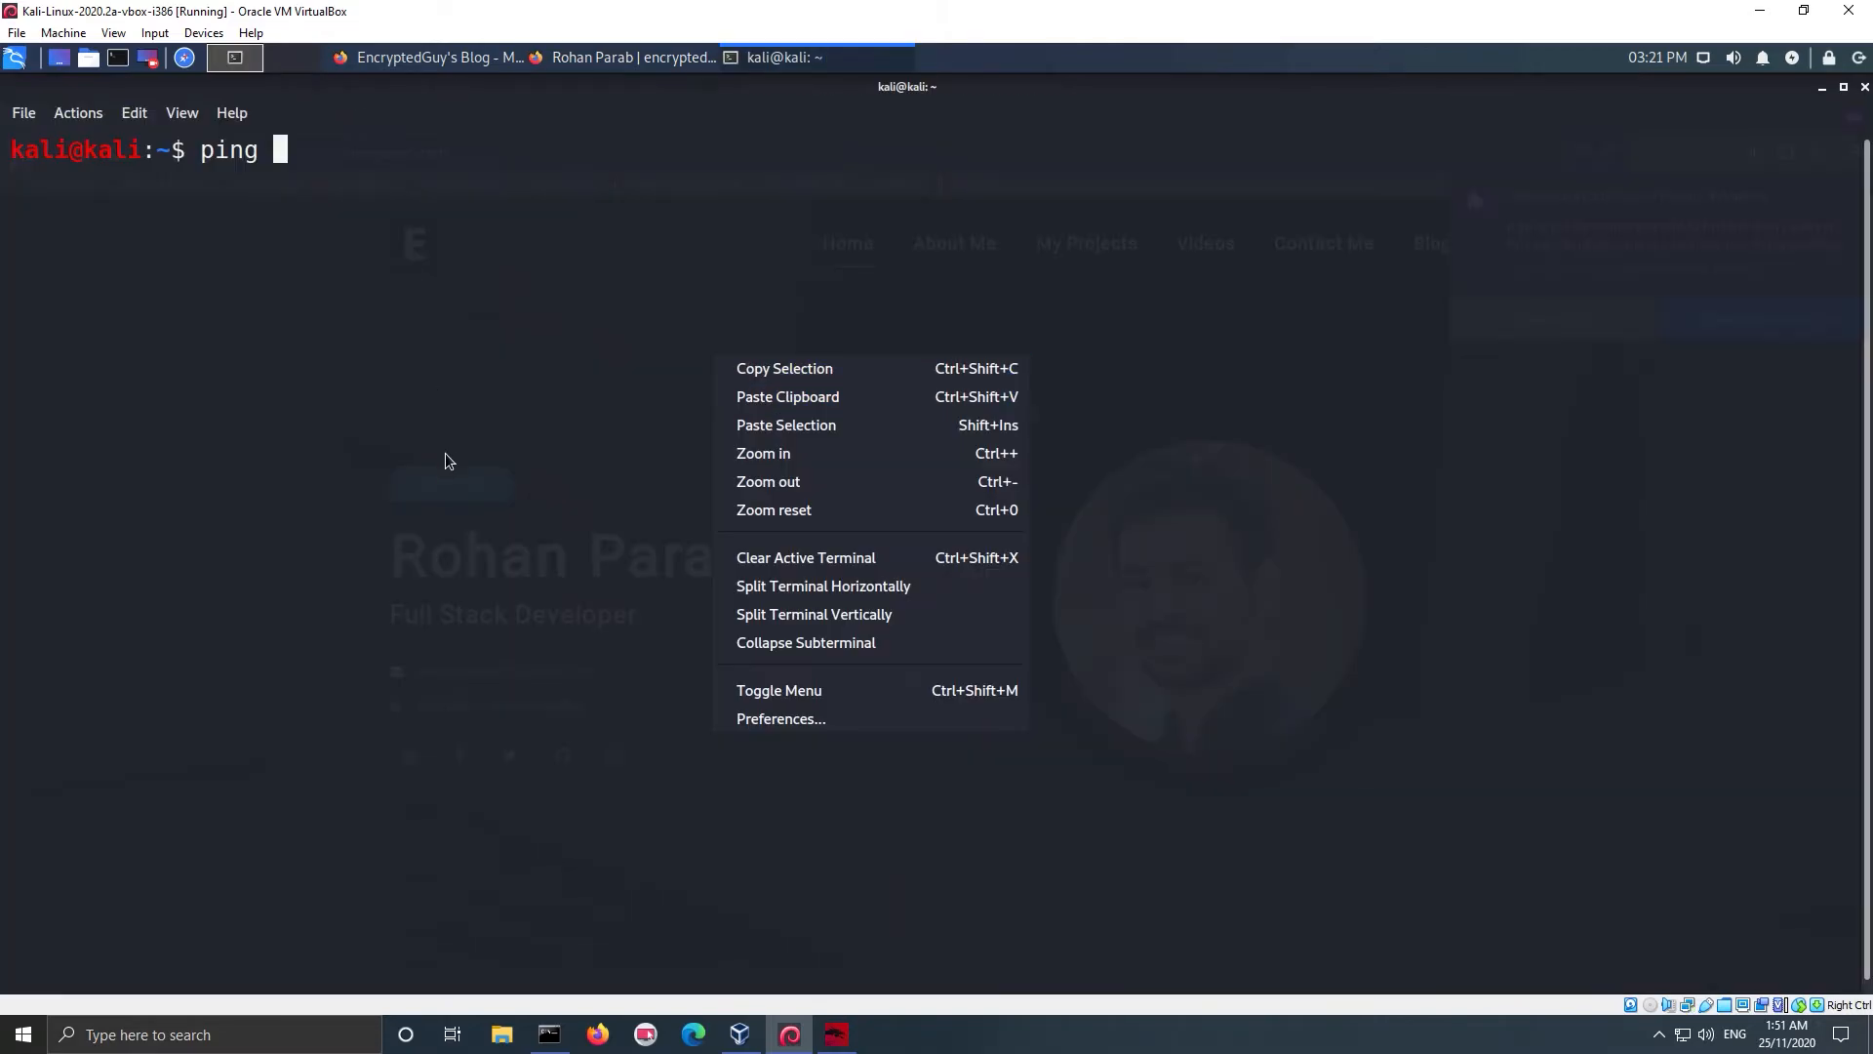
{"action": "mouse_move", "coordinate": [787, 425]}
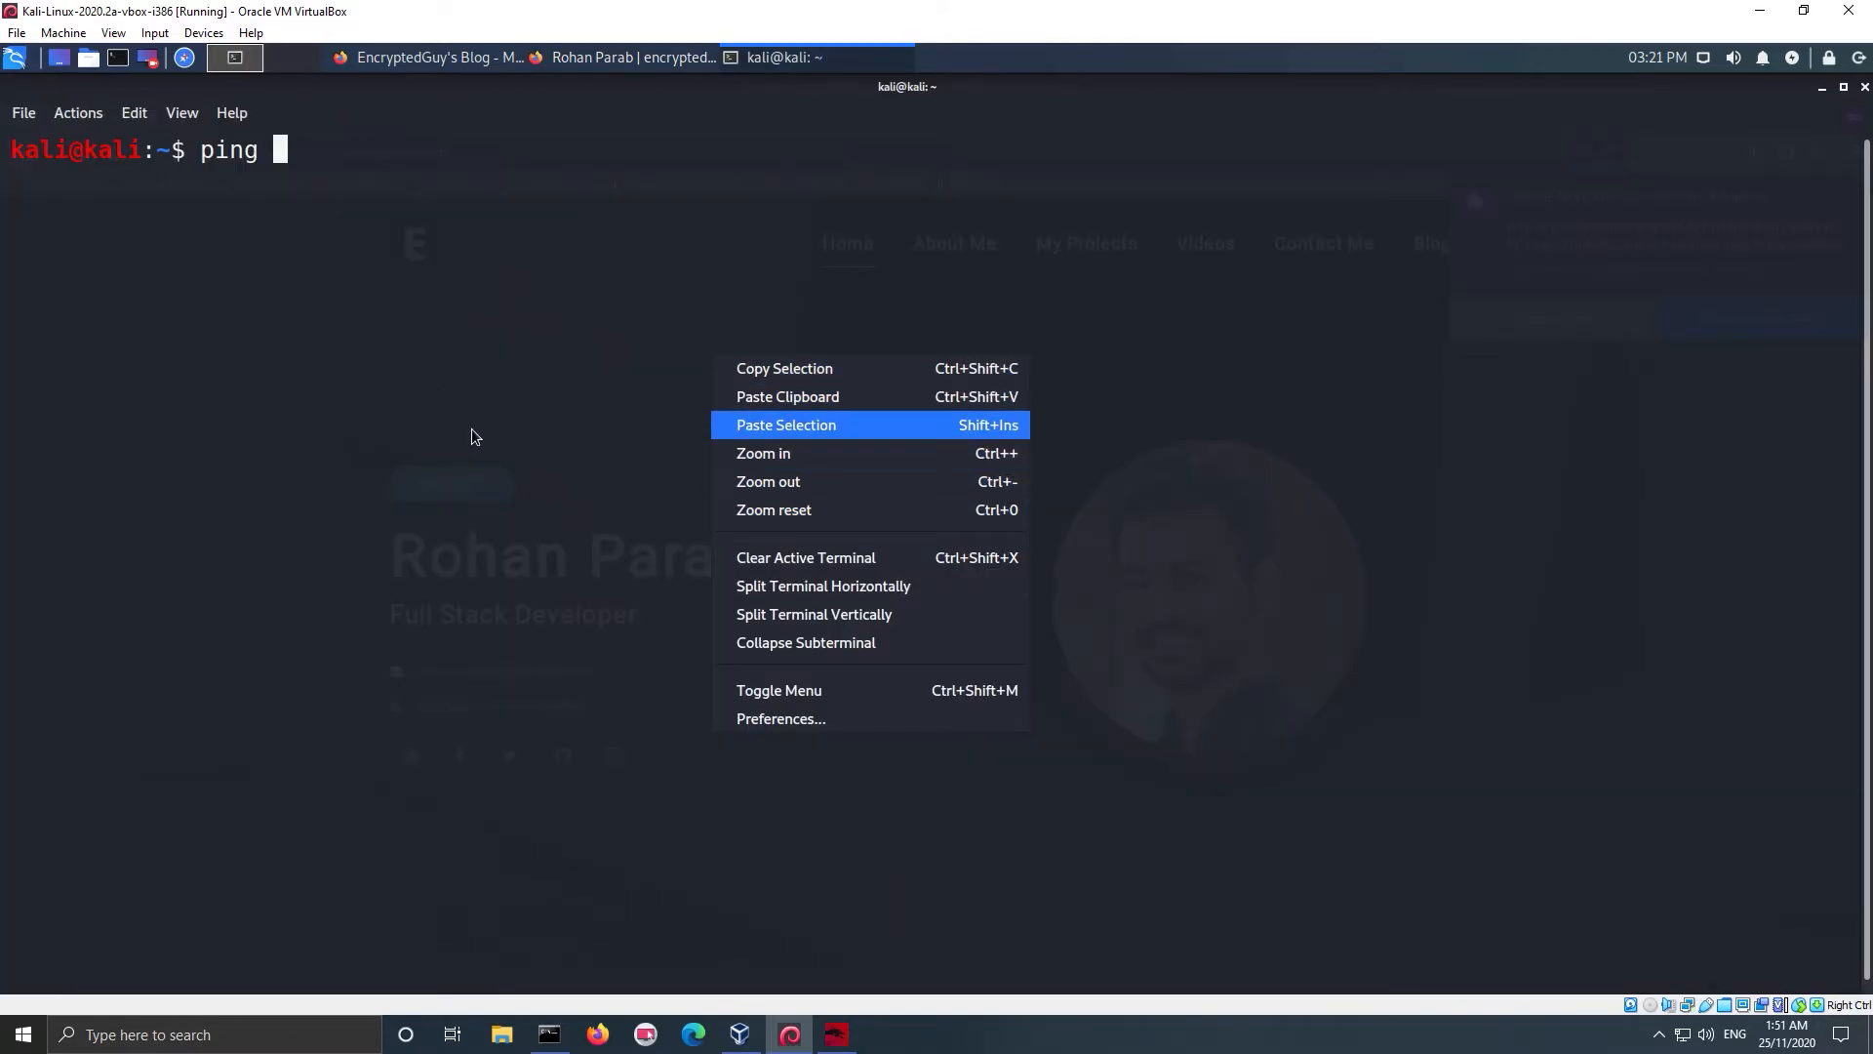
{"action": "left_click", "coordinate": [786, 424]}
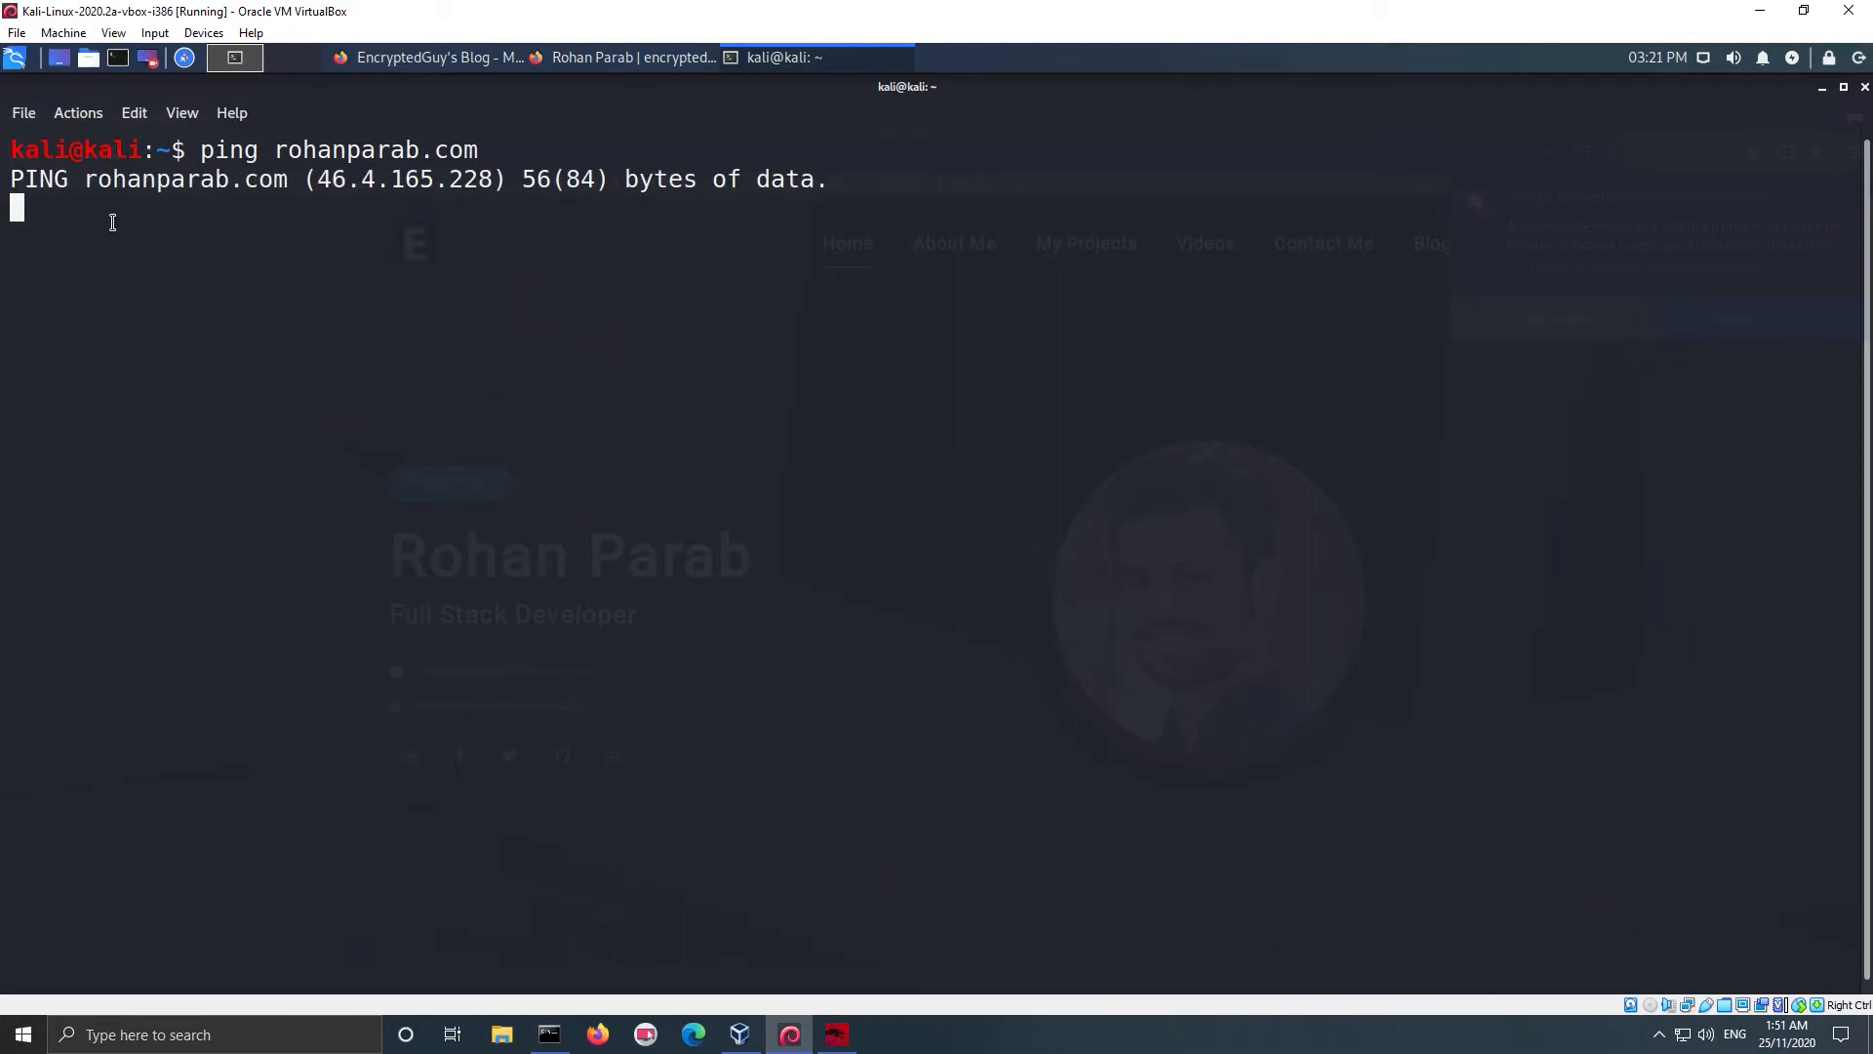
{"action": "double_click", "coordinate": [404, 180]}
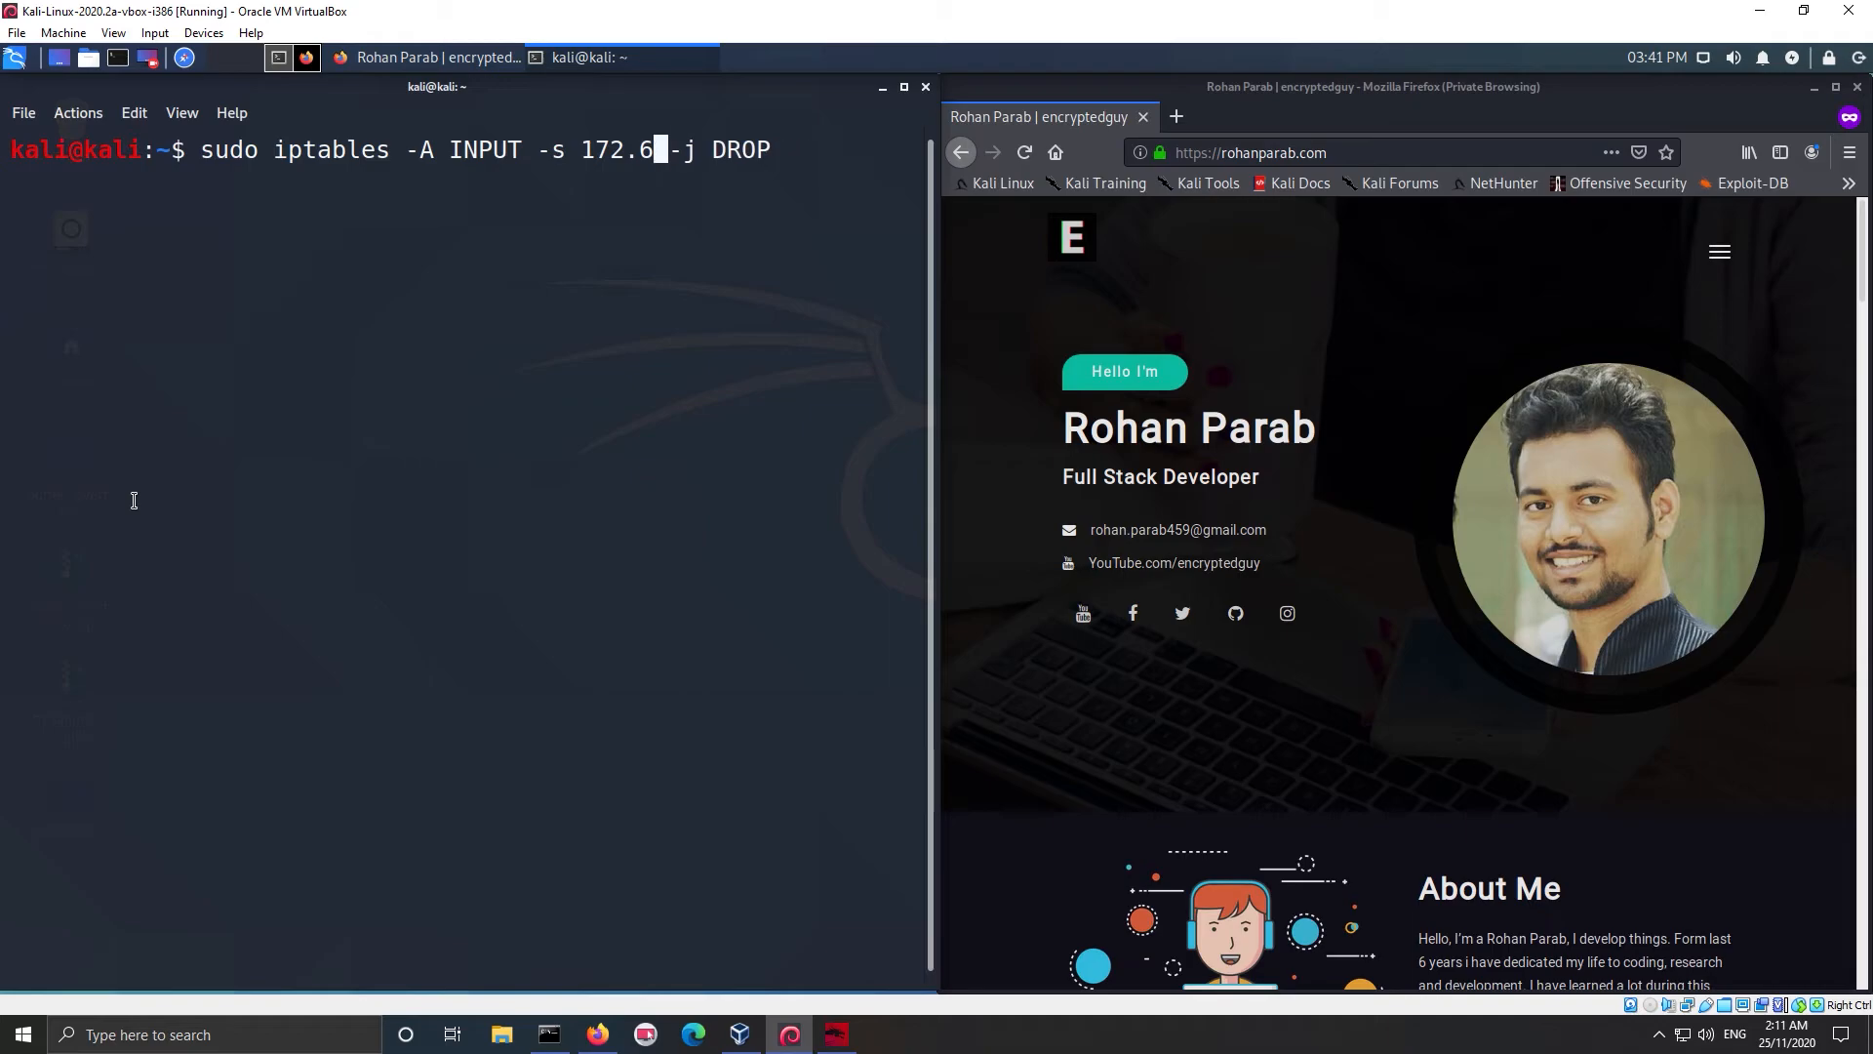
{"action": "key", "text": "Return"}
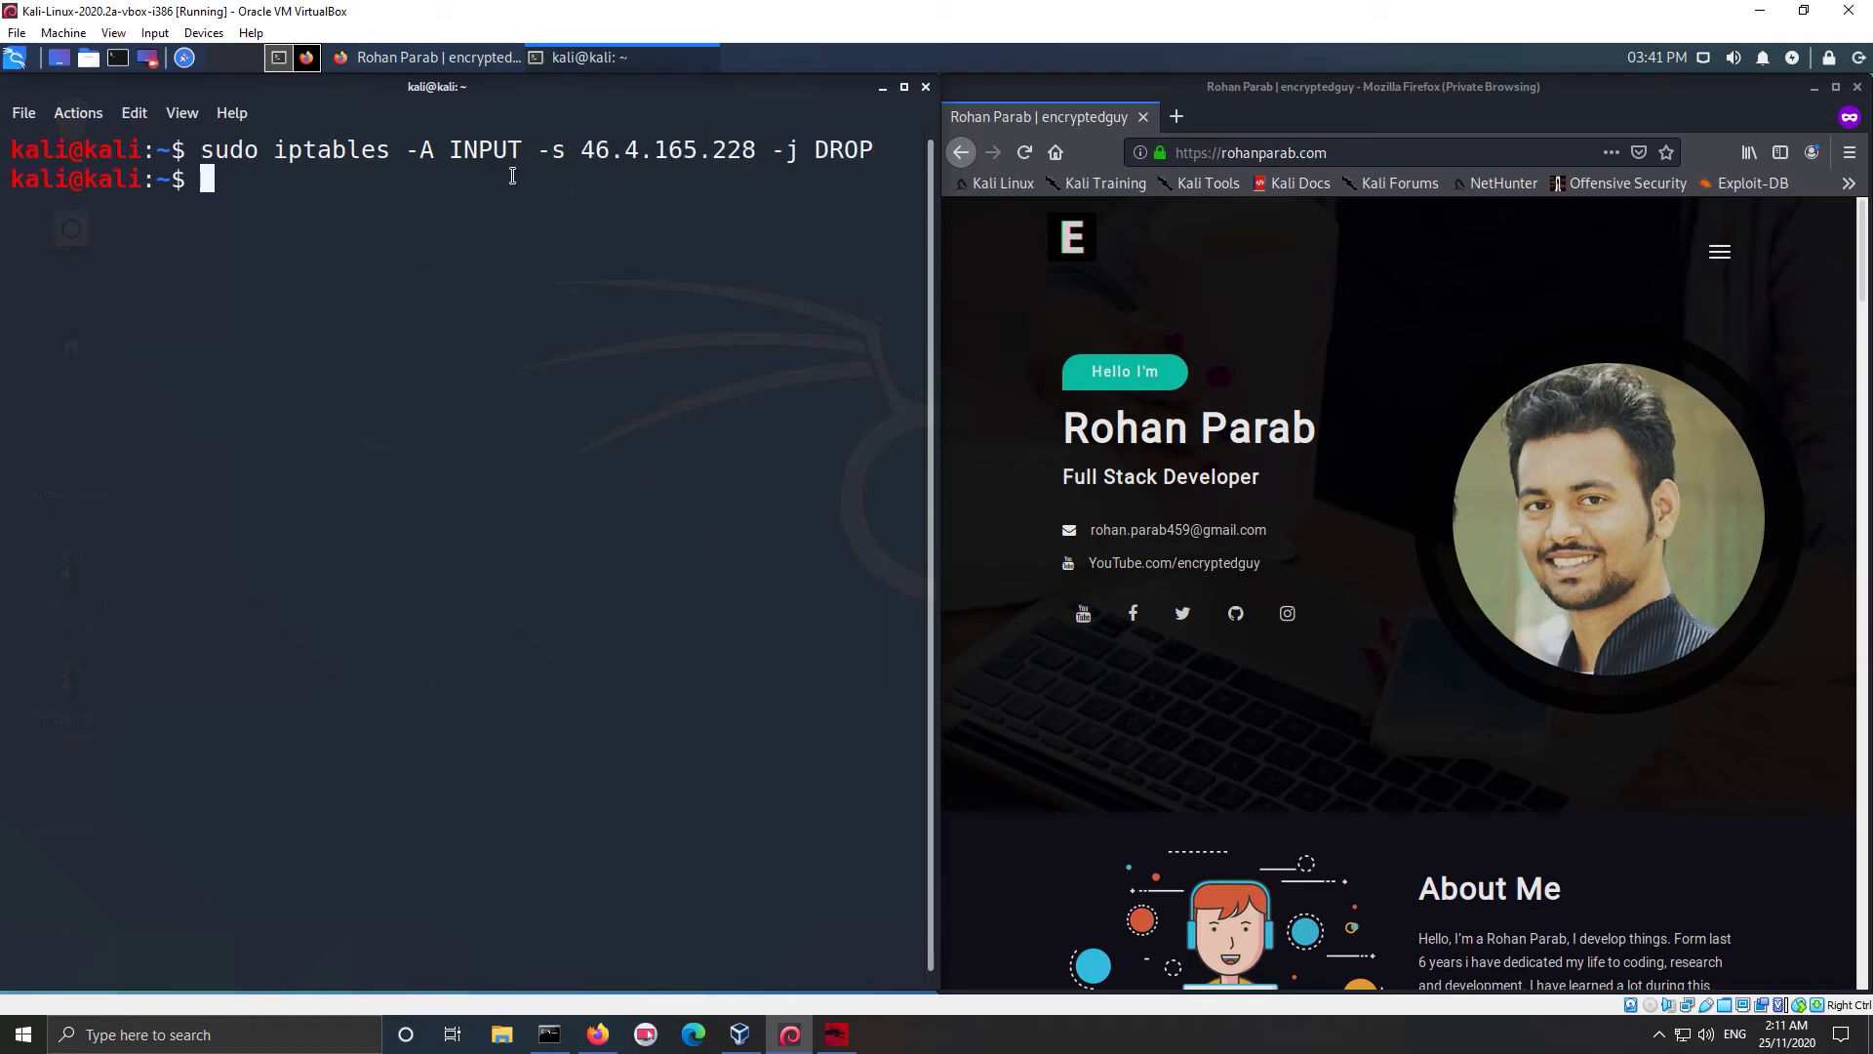